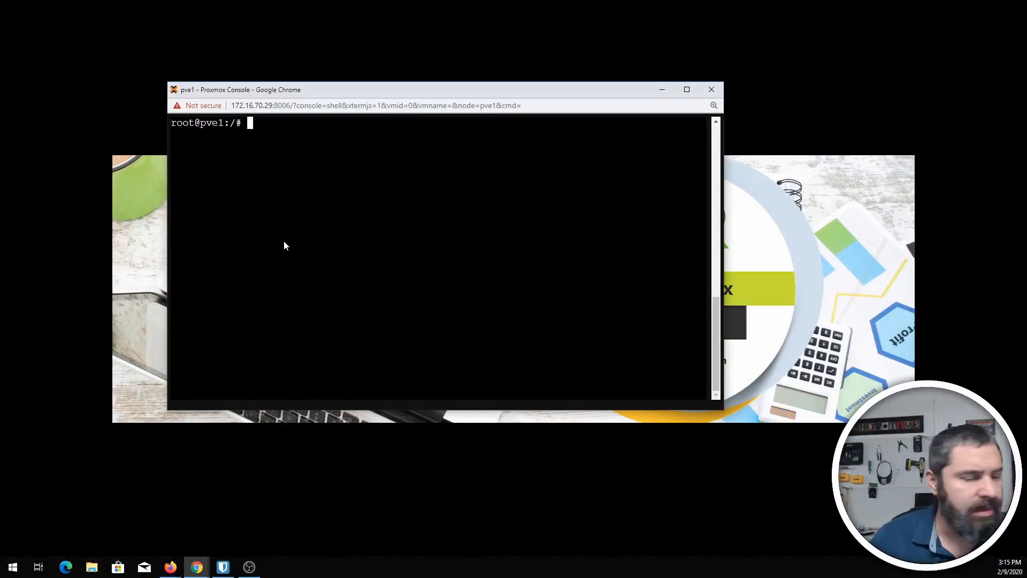
# Step: Remove pve-no-enterprise.list, then run apt update && apt dist-upgrade -y on the host
pyautogui.write('rm pve-no-enterprise.list')
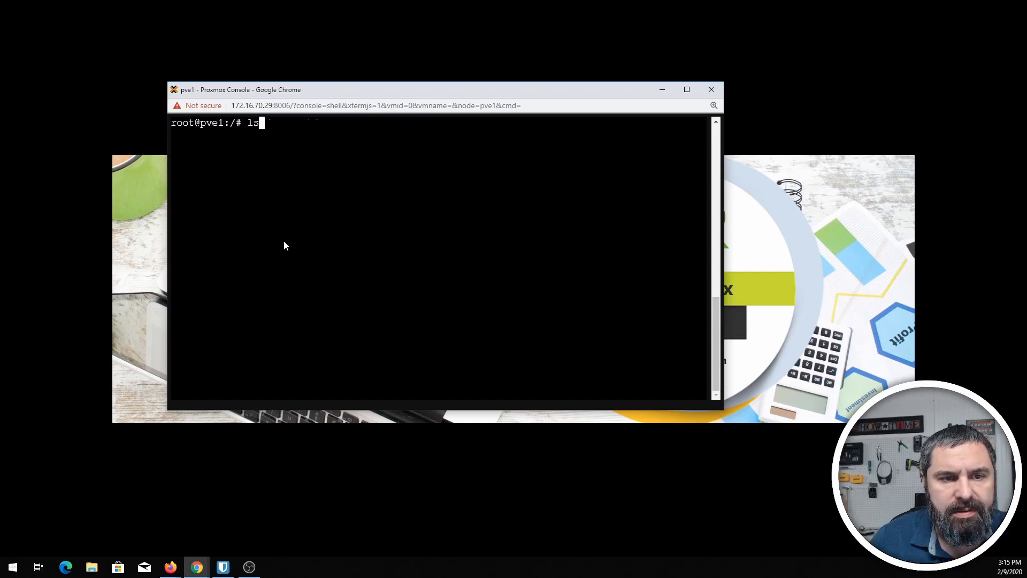
pyautogui.write('apt update && apt dist-upgrade -y')
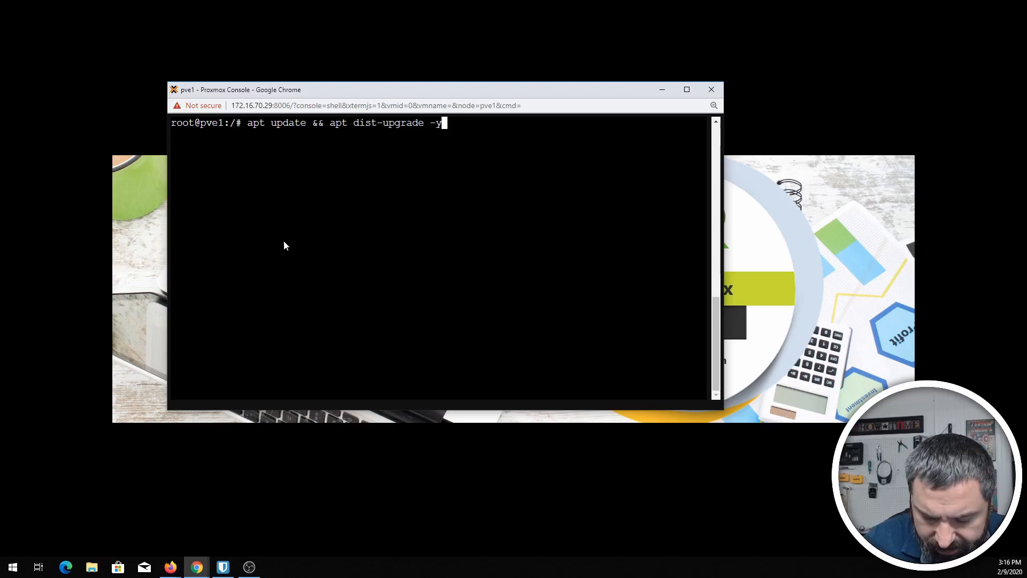
pyautogui.press('Return')
pyautogui.write('apt-get install apt-transport-https ca-certificates curl gnupg2 software-properties-common')
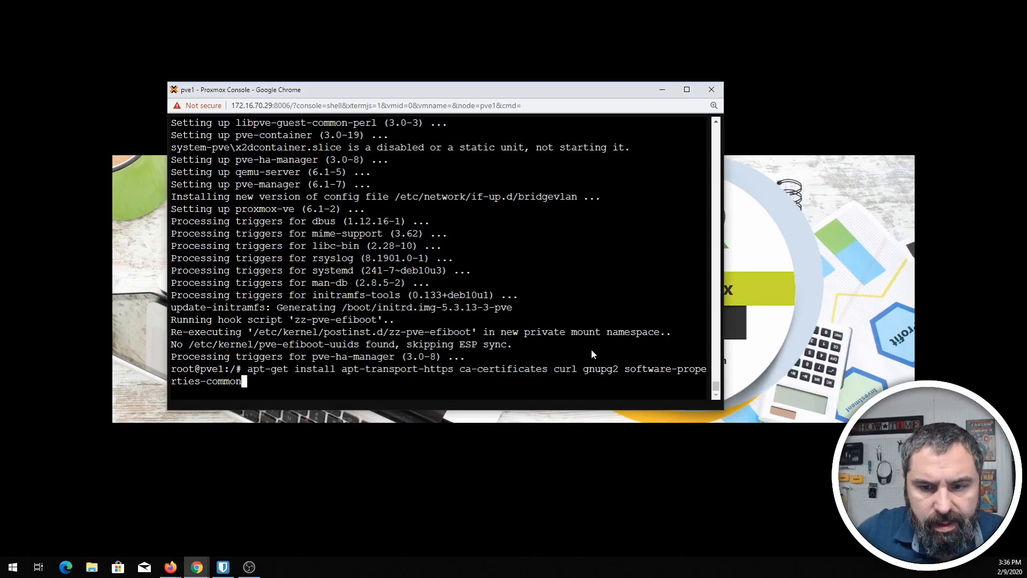
pyautogui.moveTo(313, 382)
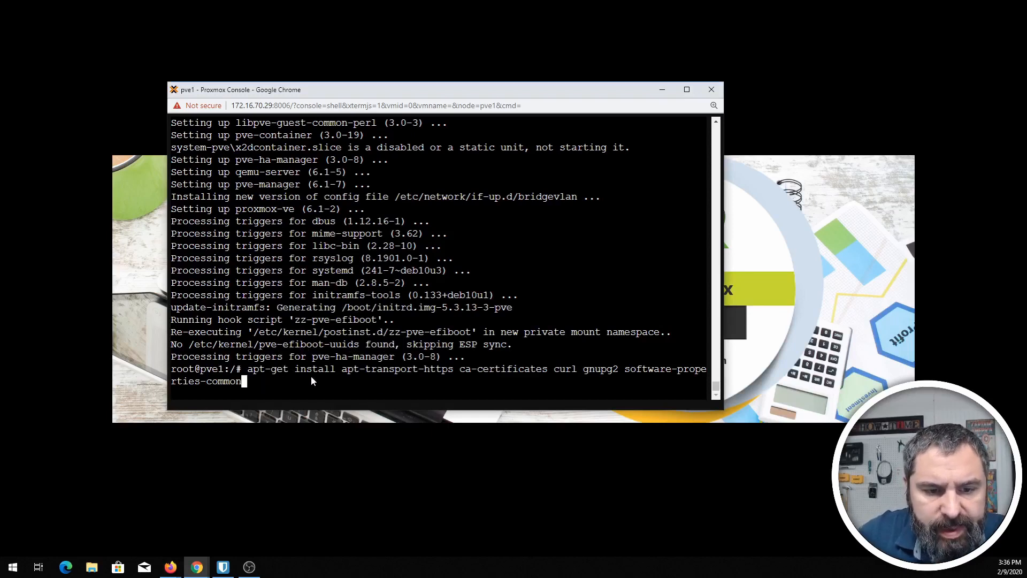
pyautogui.moveTo(436, 376)
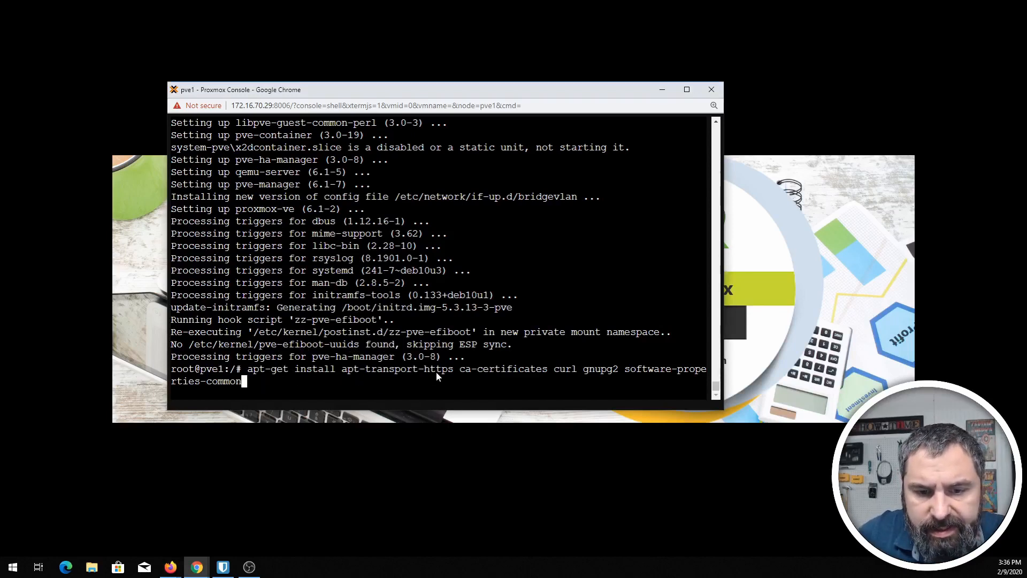
pyautogui.moveTo(511, 303)
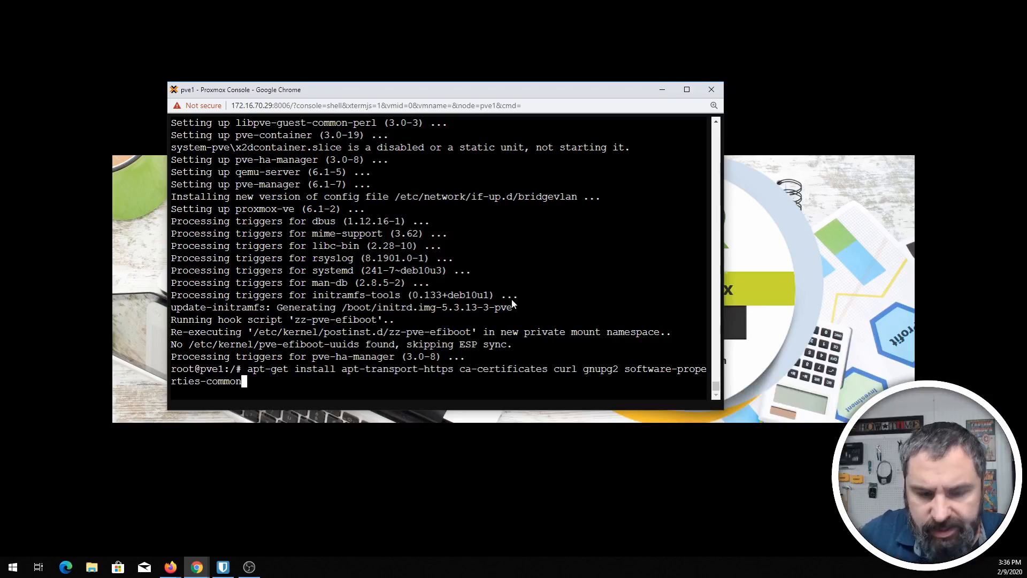
# Step: Run the prerequisite package install and answer Y to continue
pyautogui.press('Return')
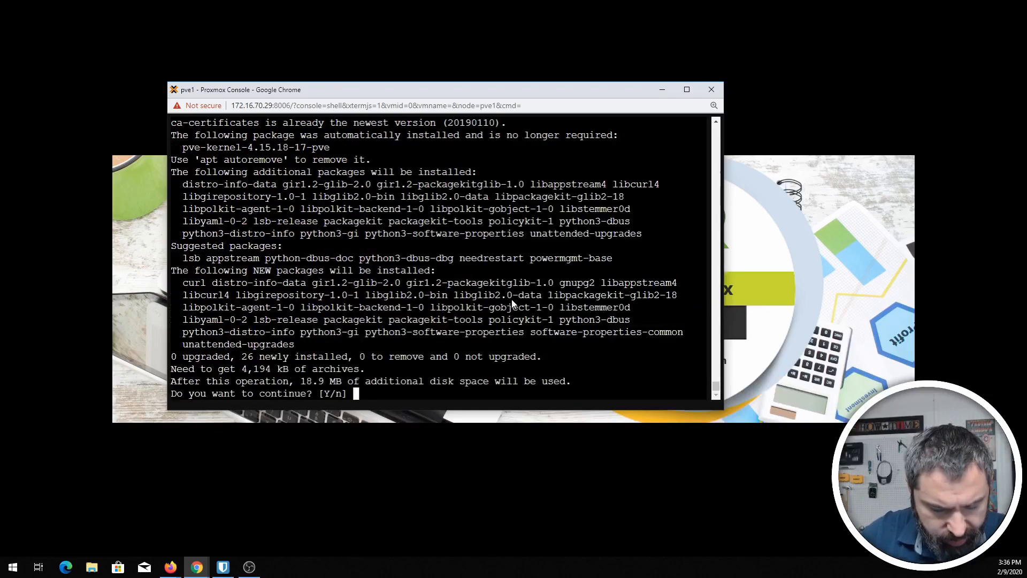
pyautogui.write('Y')
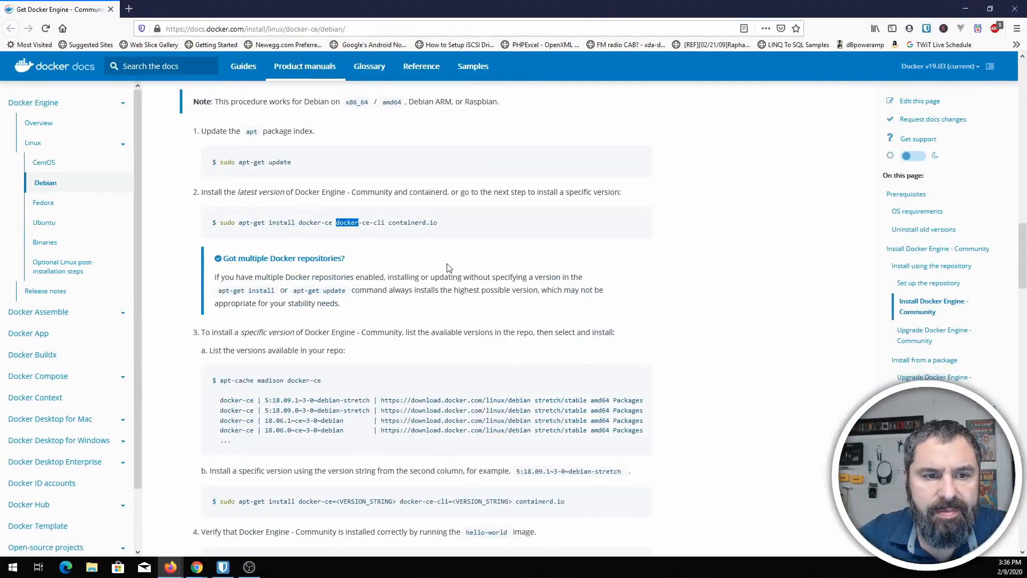
pyautogui.moveTo(360, 305)
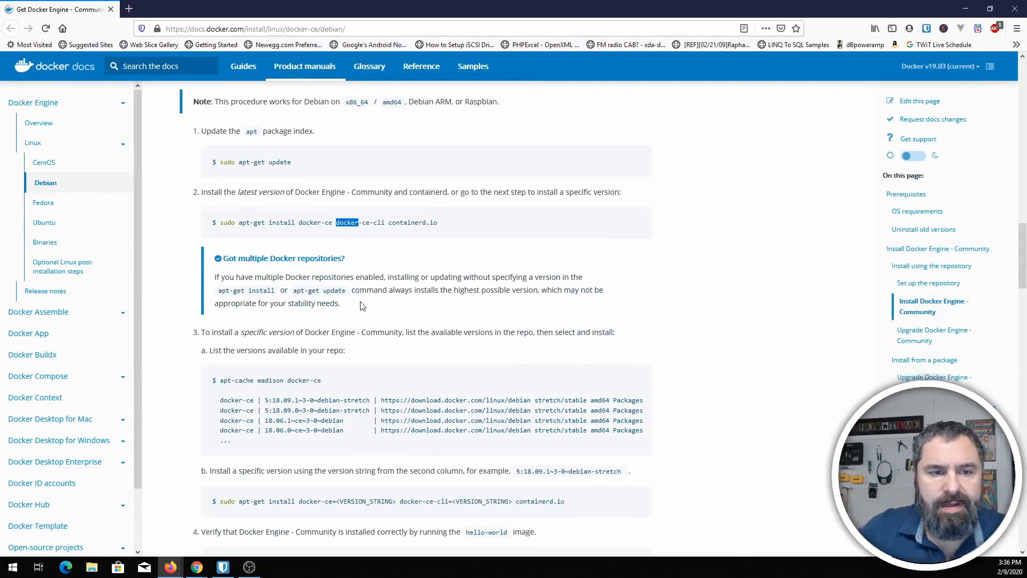
# Step: Select and copy the curl GPG key command from step 3 of Docker's Debian page
pyautogui.scroll(3)
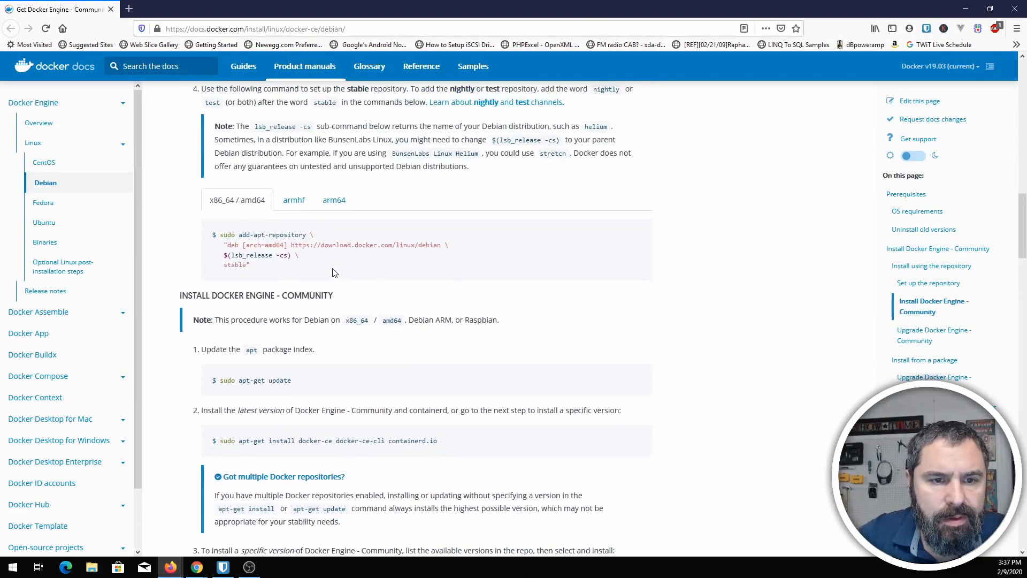
pyautogui.scroll(3)
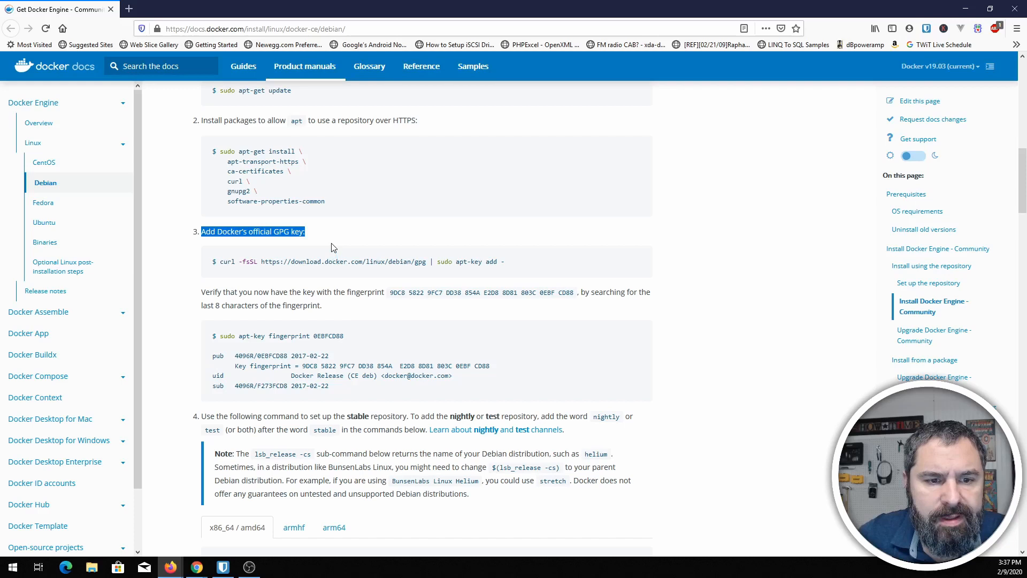
pyautogui.scroll(3)
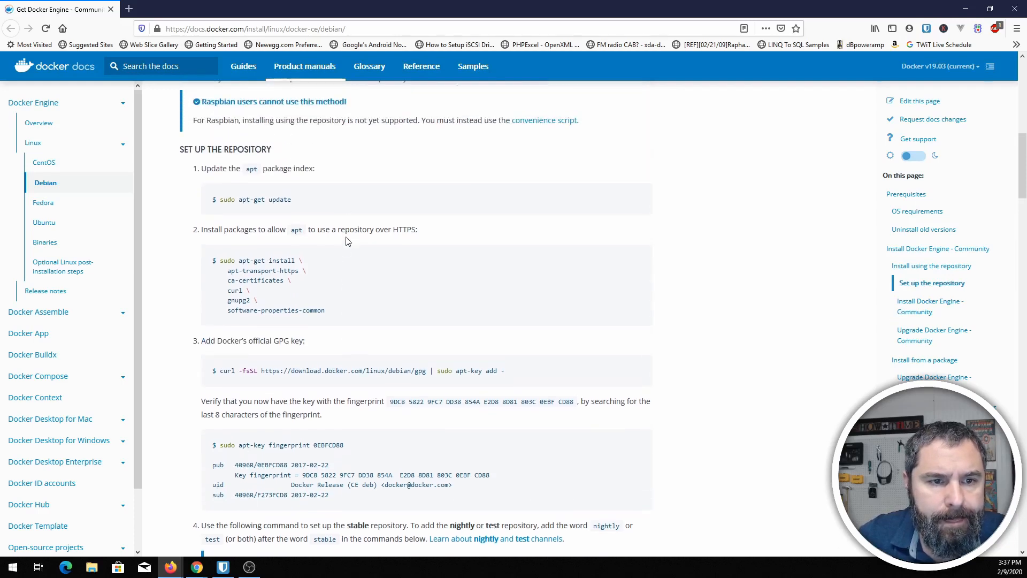
pyautogui.scroll(-3)
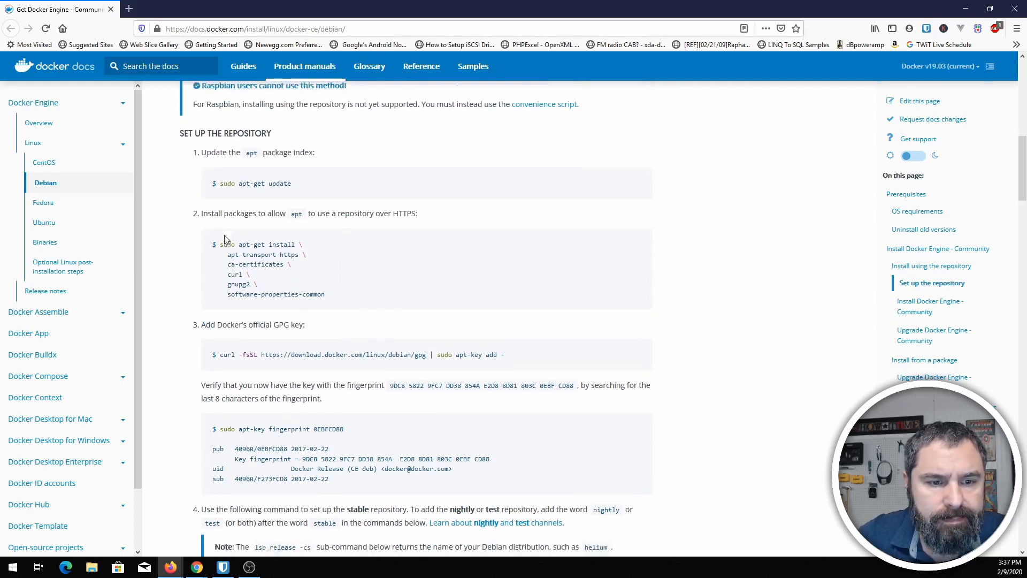
pyautogui.scroll(-3)
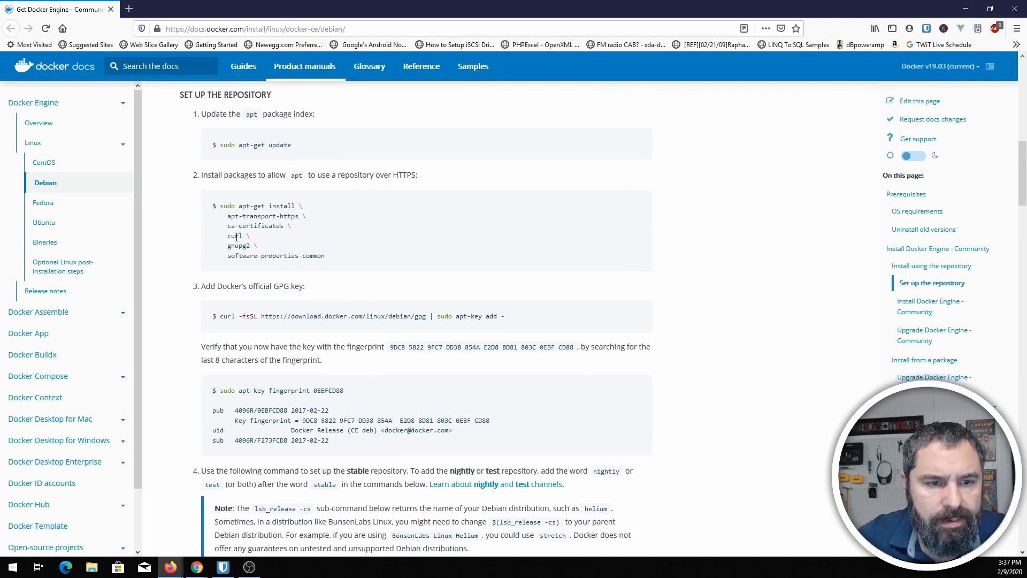
pyautogui.moveTo(201, 182)
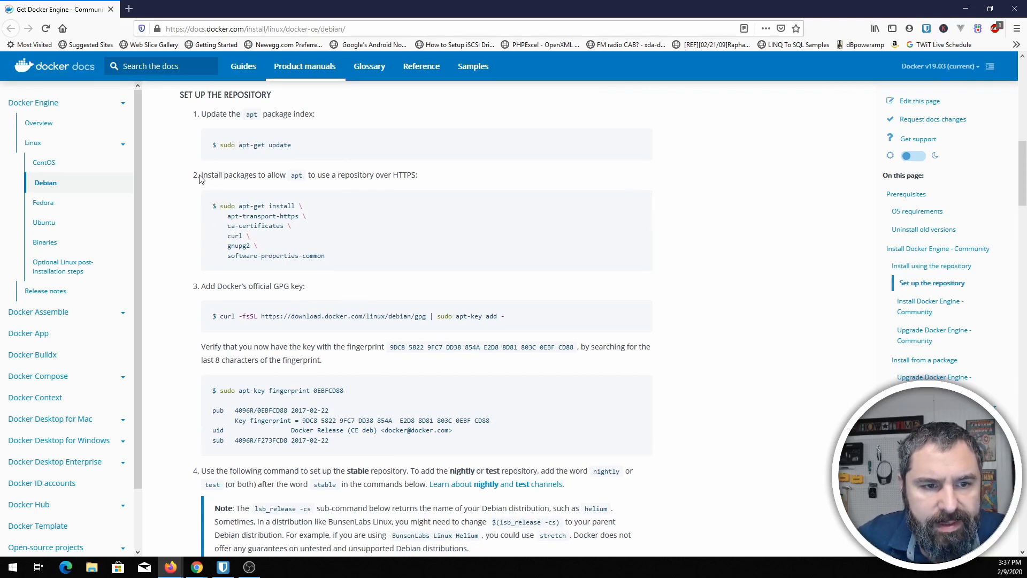
pyautogui.moveTo(202, 175); pyautogui.dragTo(413, 175)
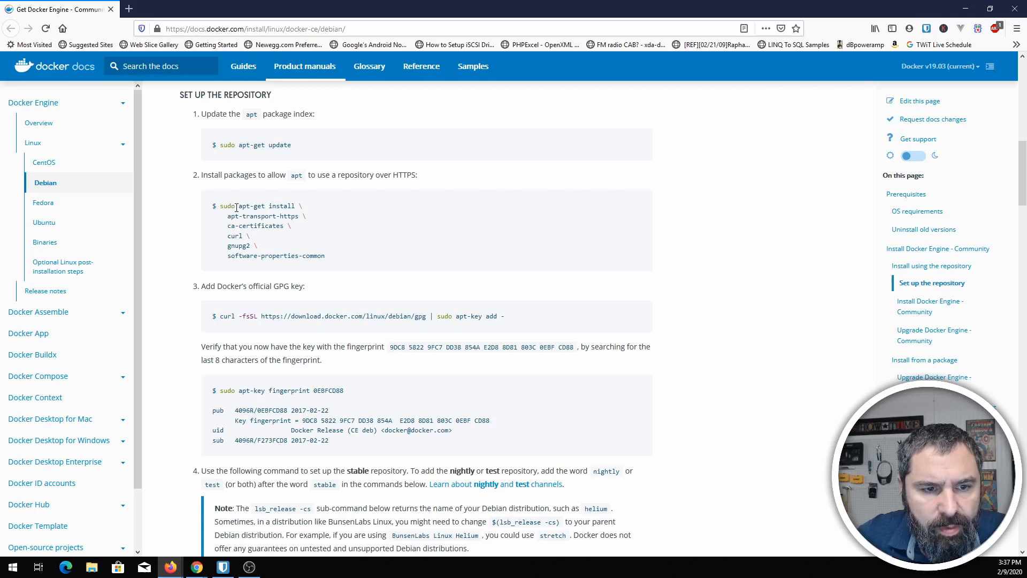
pyautogui.doubleClick(228, 205)
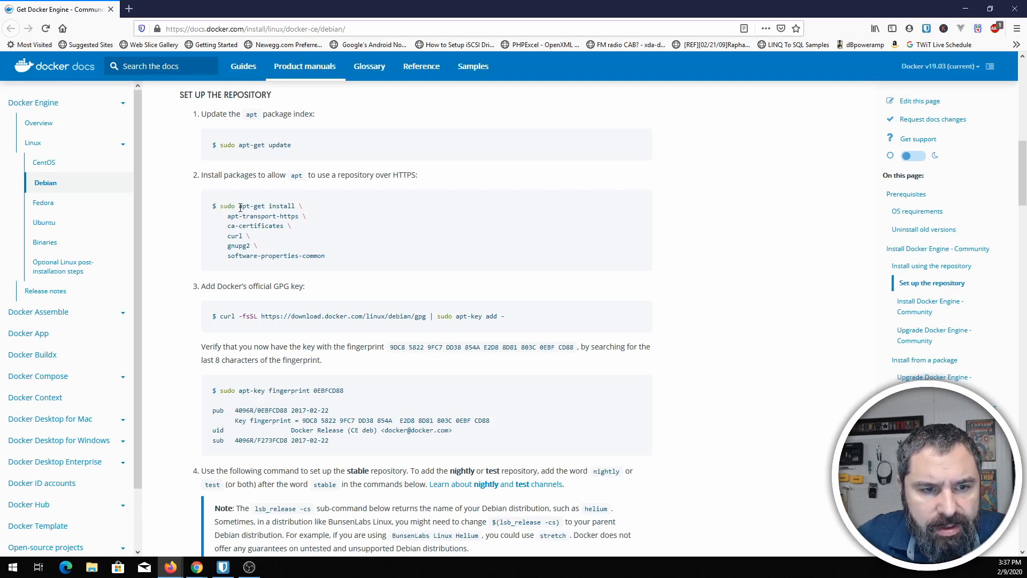
pyautogui.moveTo(314, 235)
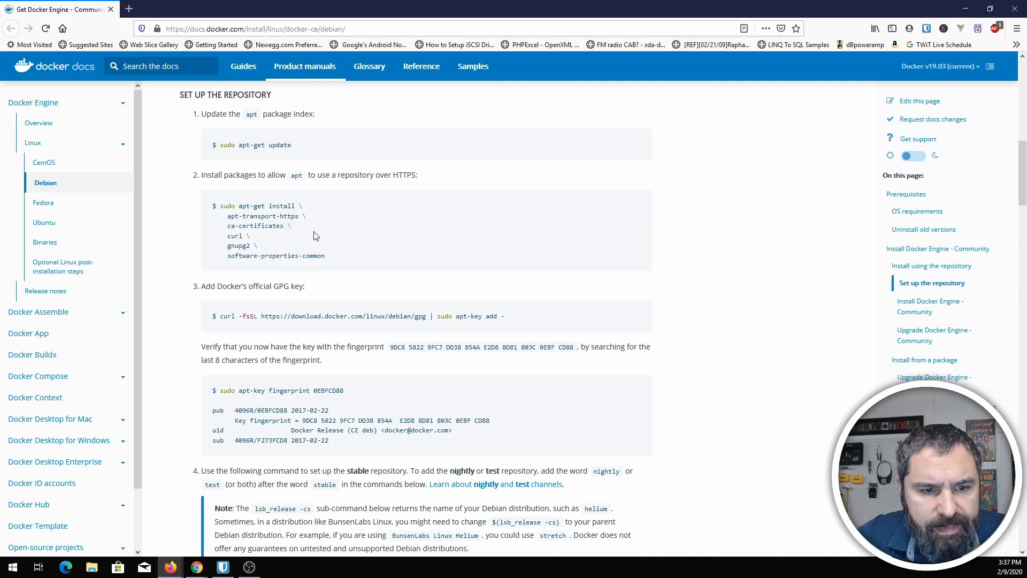
pyautogui.scroll(-3)
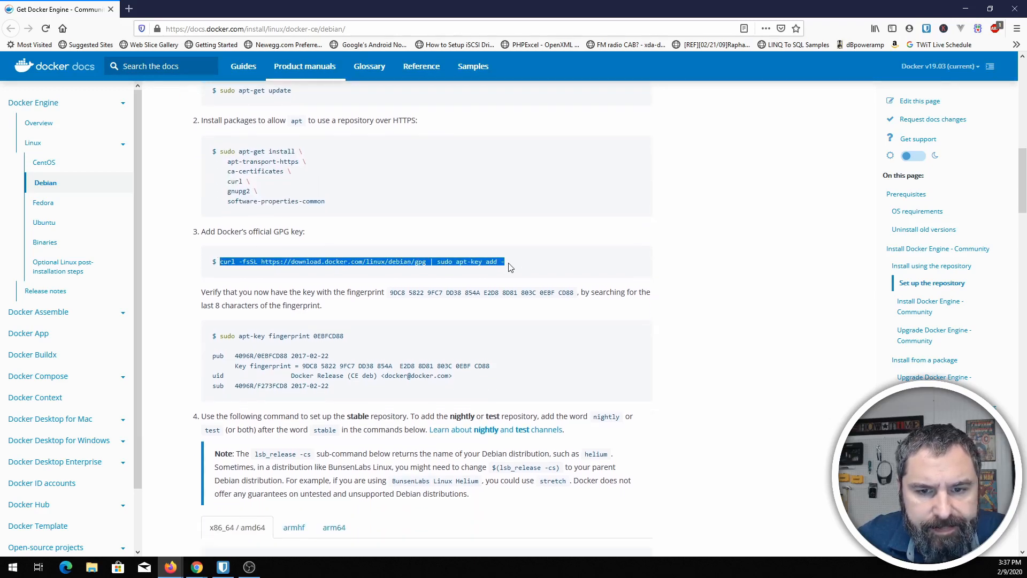
pyautogui.moveTo(256, 544)
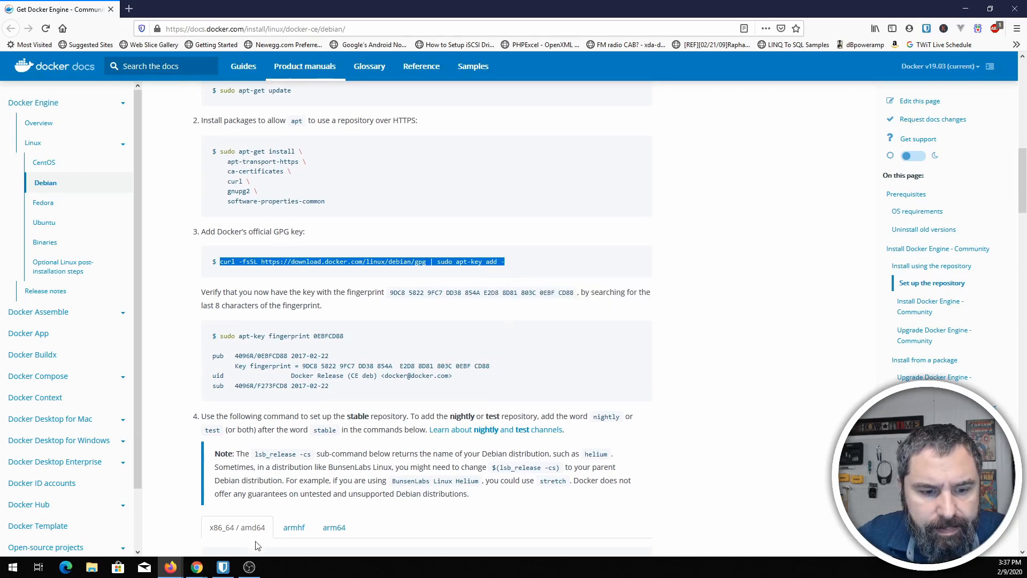
pyautogui.moveTo(196, 567)
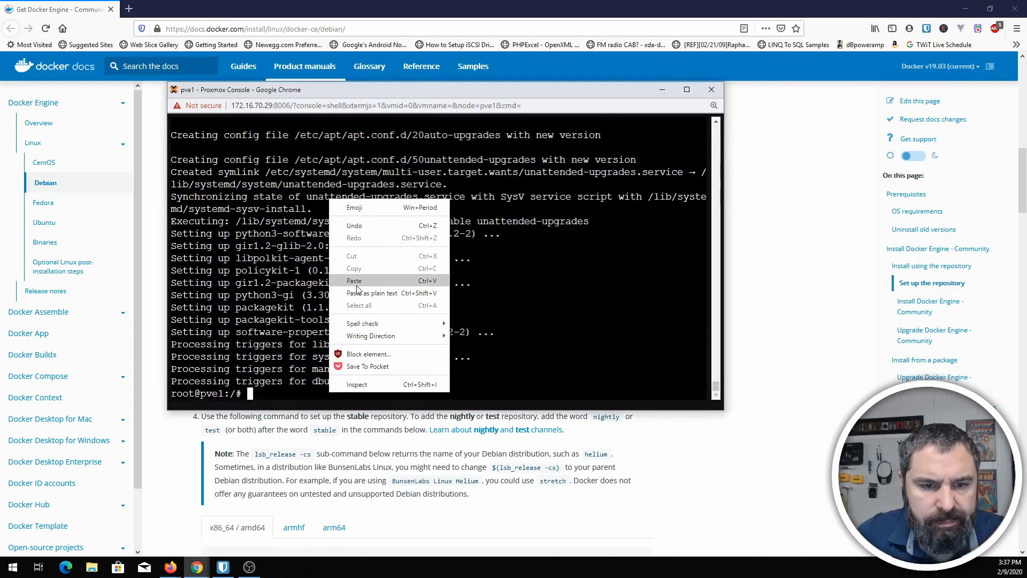
# Step: Run curl -fsSL …/gpg | apt-key add - to add Docker's GPG key on the host
pyautogui.click(354, 280)
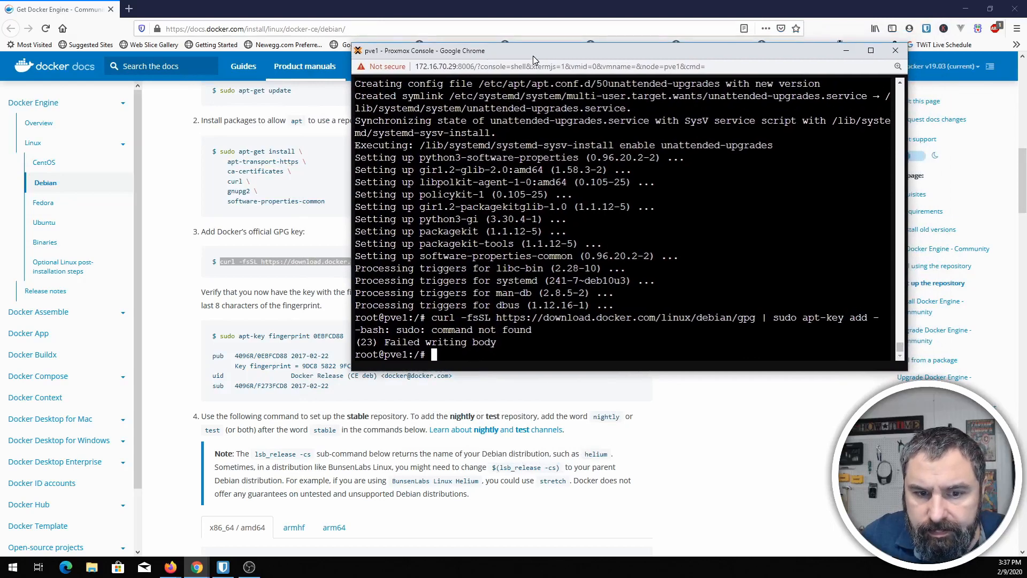
pyautogui.moveTo(206, 319)
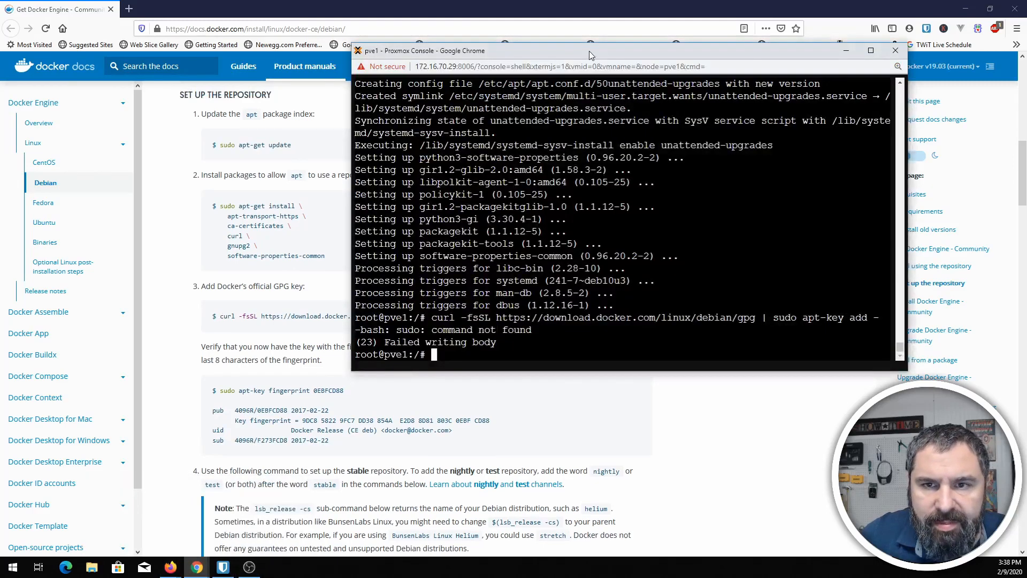
pyautogui.moveTo(589, 54); pyautogui.dragTo(692, 22)
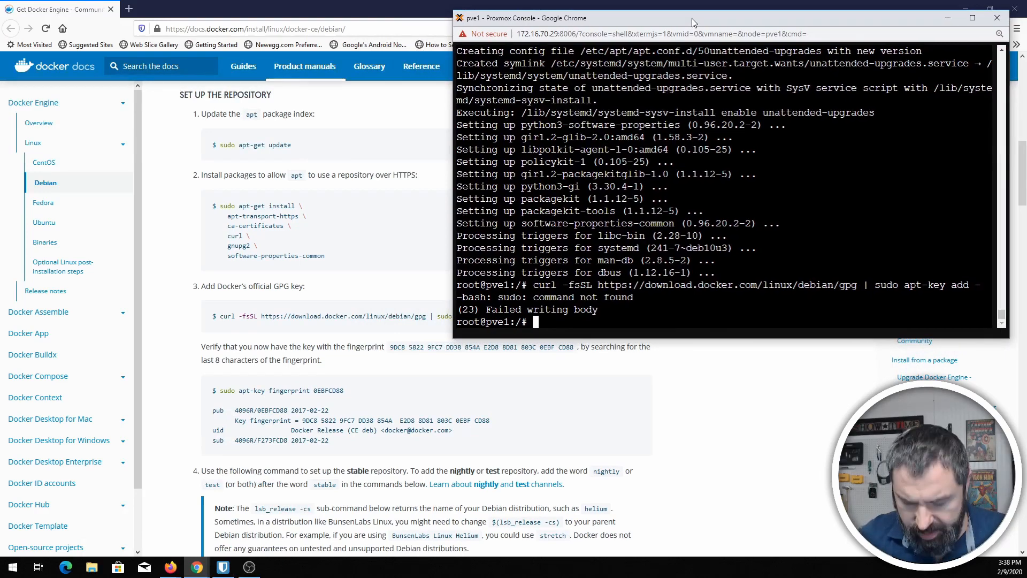
pyautogui.write('curl -fsSL https://download.docker.com/linux/debian/gpg | sudo apt-key add -')
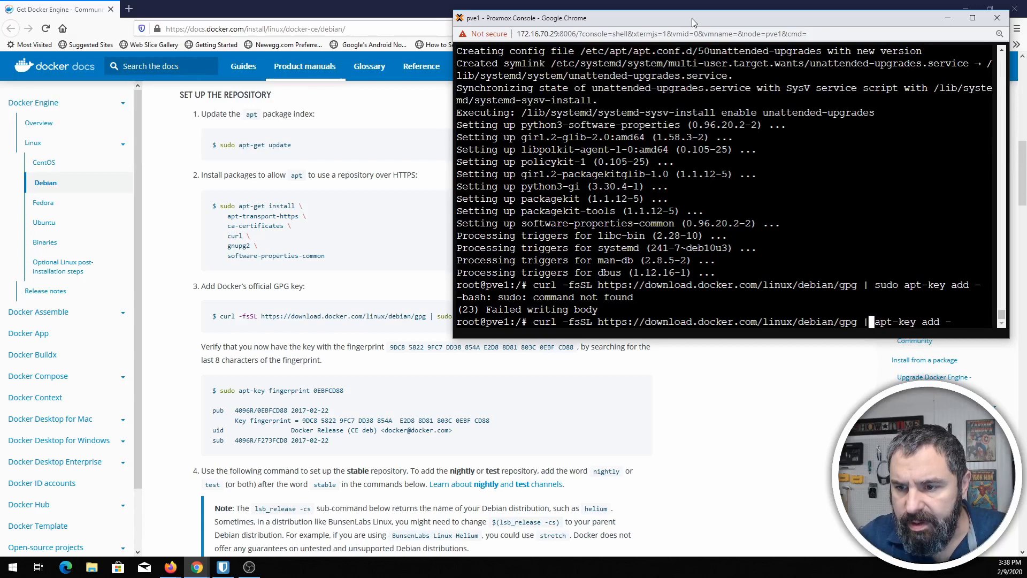
pyautogui.press('Return')
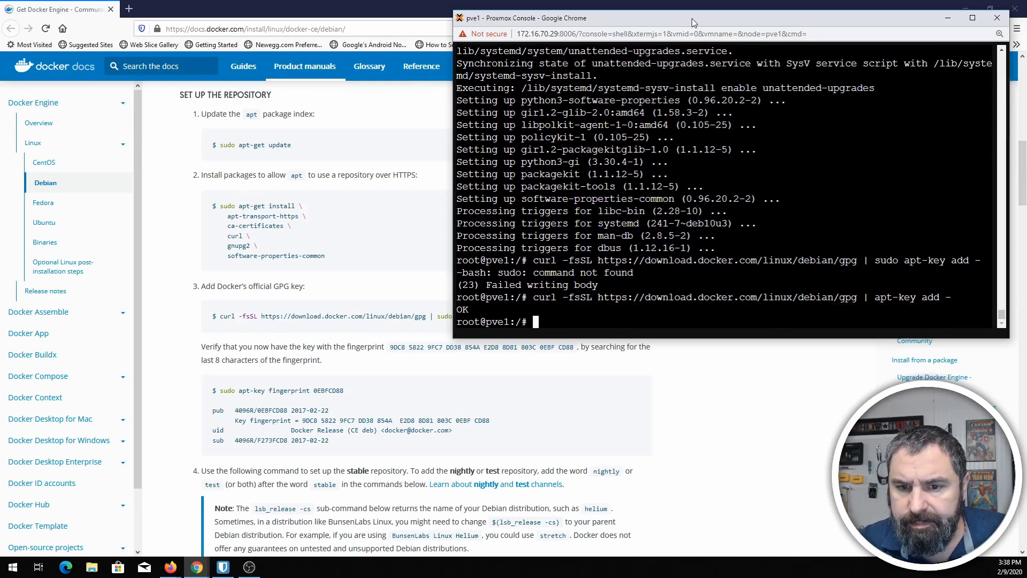
pyautogui.moveTo(688, 25)
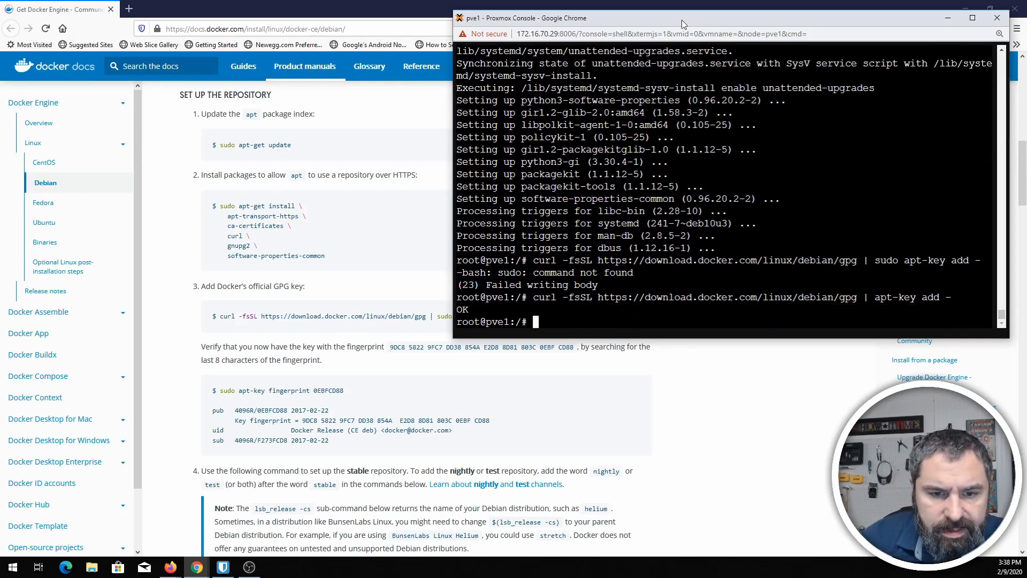
pyautogui.moveTo(241, 382)
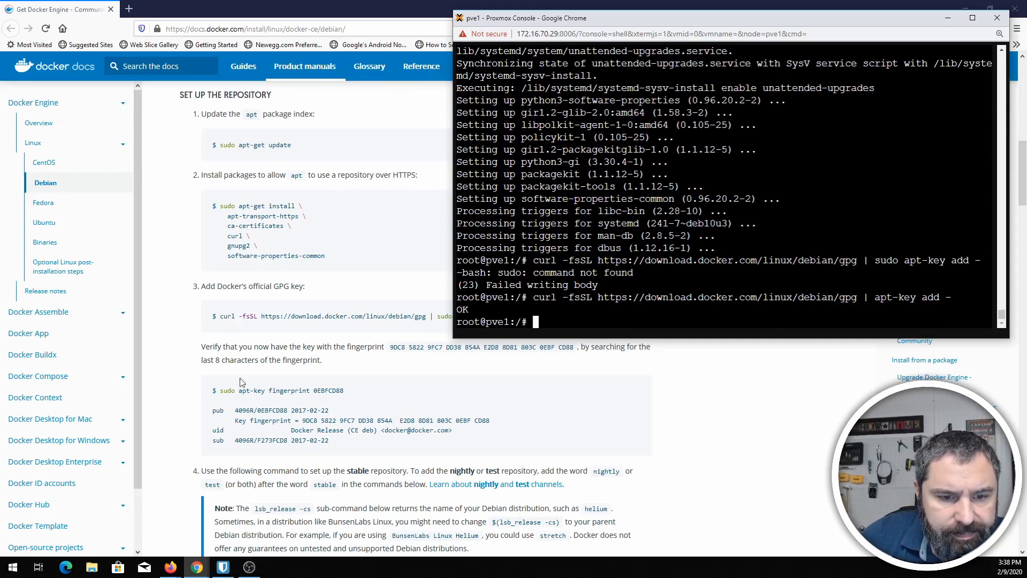
pyautogui.moveTo(243, 385)
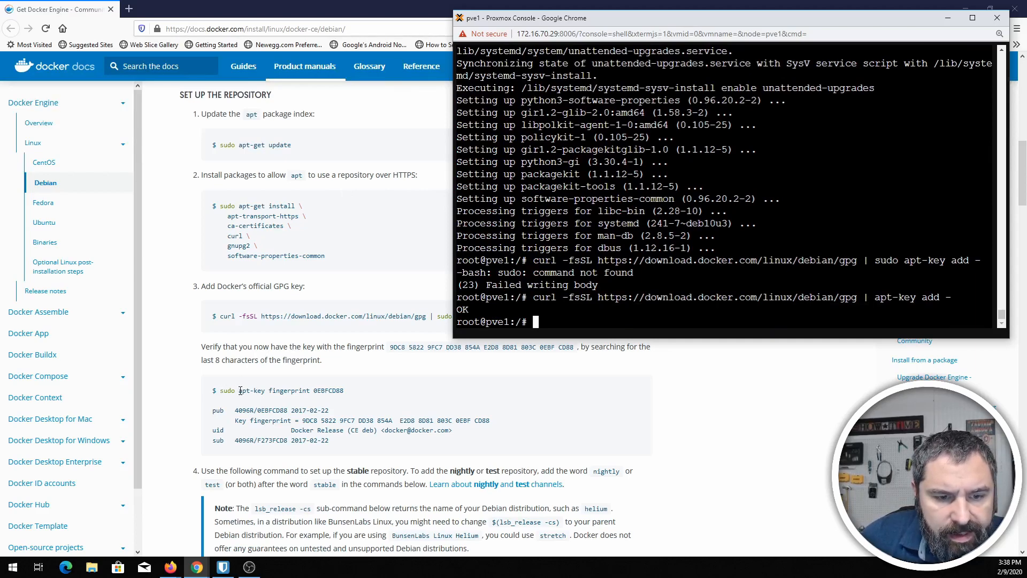
# Step: Paste and run apt-key fingerprint 0EBFCD88 from the docs to verify the key
pyautogui.rightClick(288, 390)
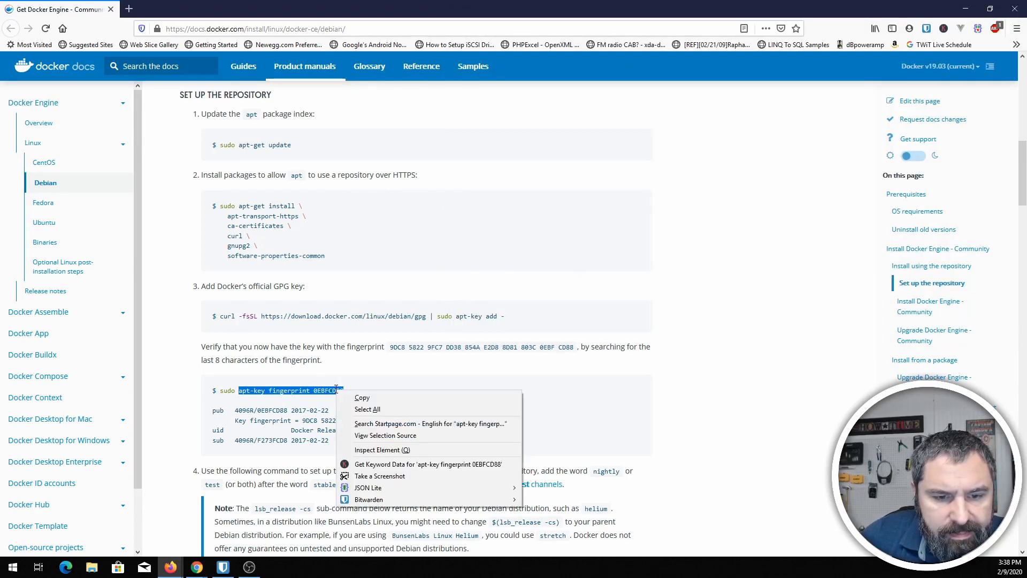
pyautogui.moveTo(196, 567)
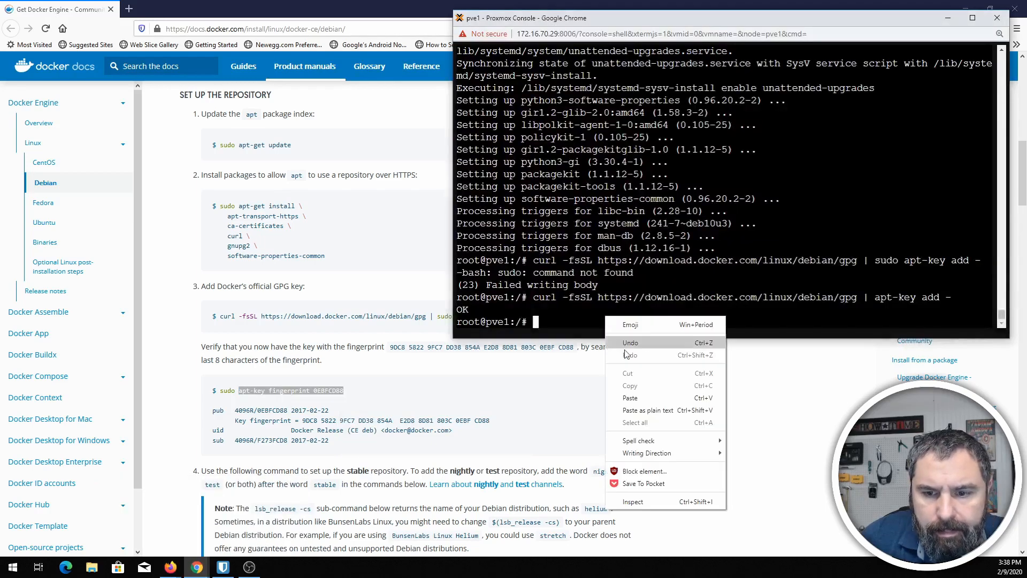
pyautogui.click(629, 398)
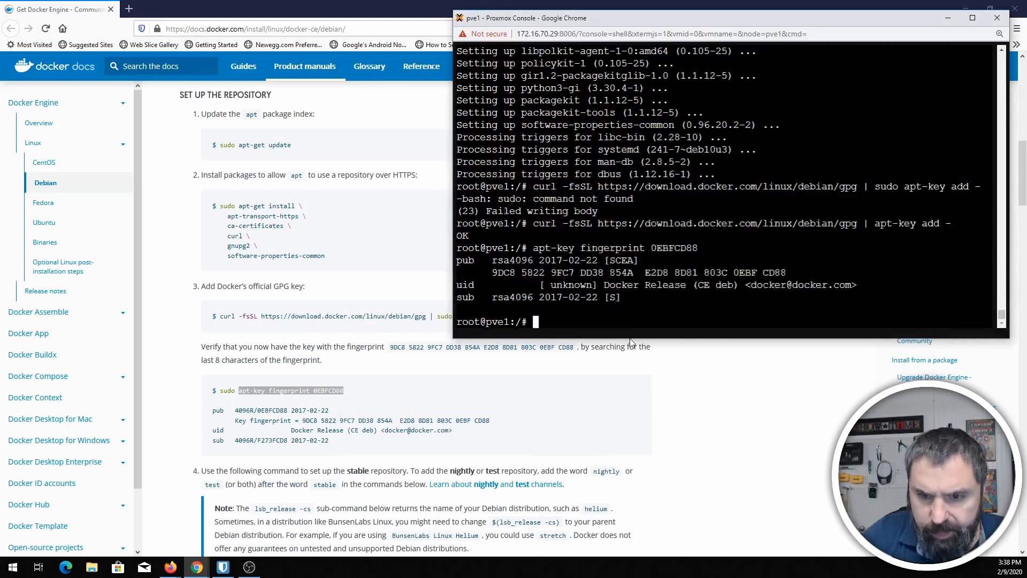
pyautogui.moveTo(241, 432)
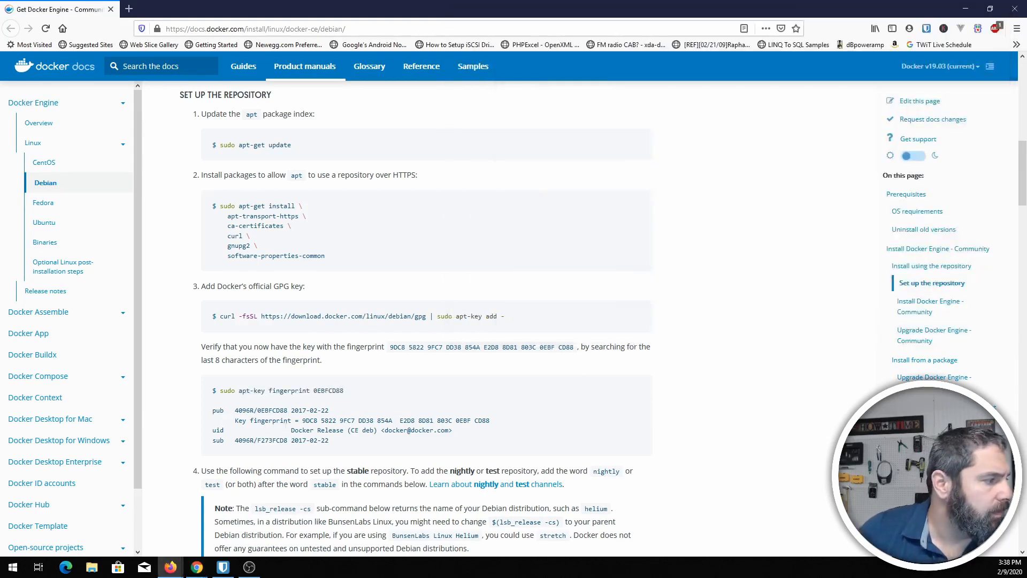
pyautogui.moveTo(265, 382)
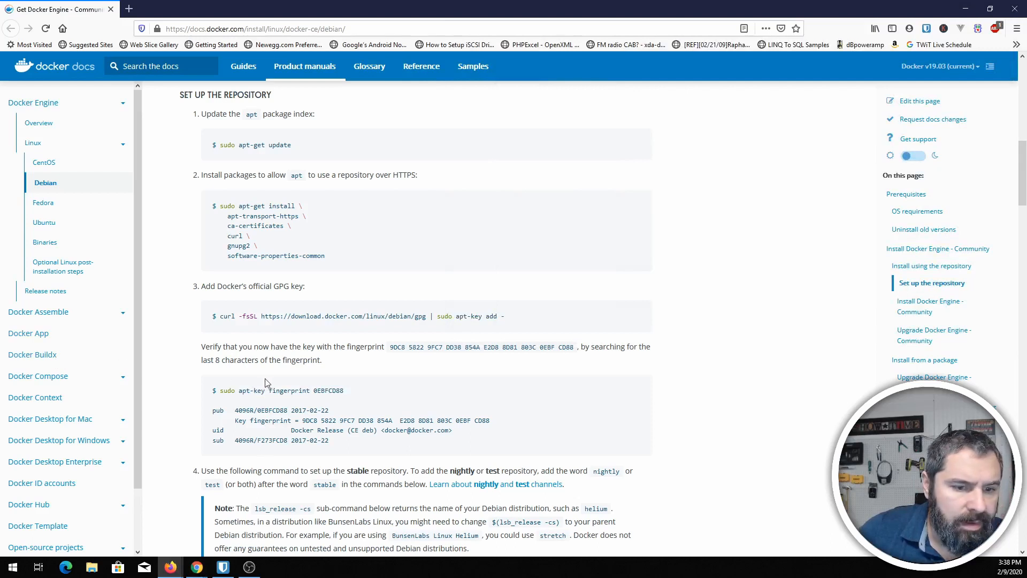
# Step: Paste and run the add-apt-repository command for Docker's stable Debian repo
pyautogui.scroll(-3)
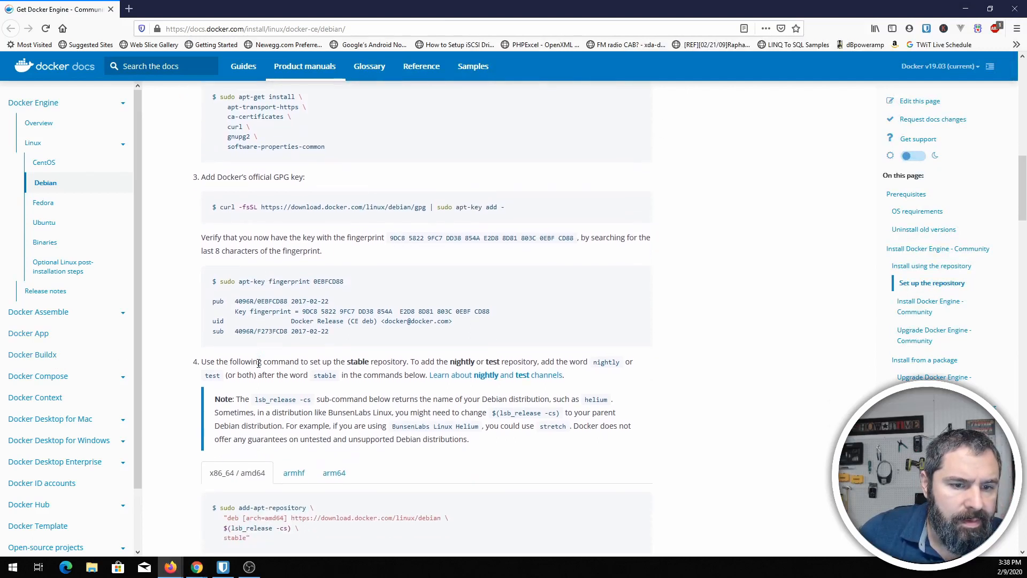
pyautogui.scroll(-3)
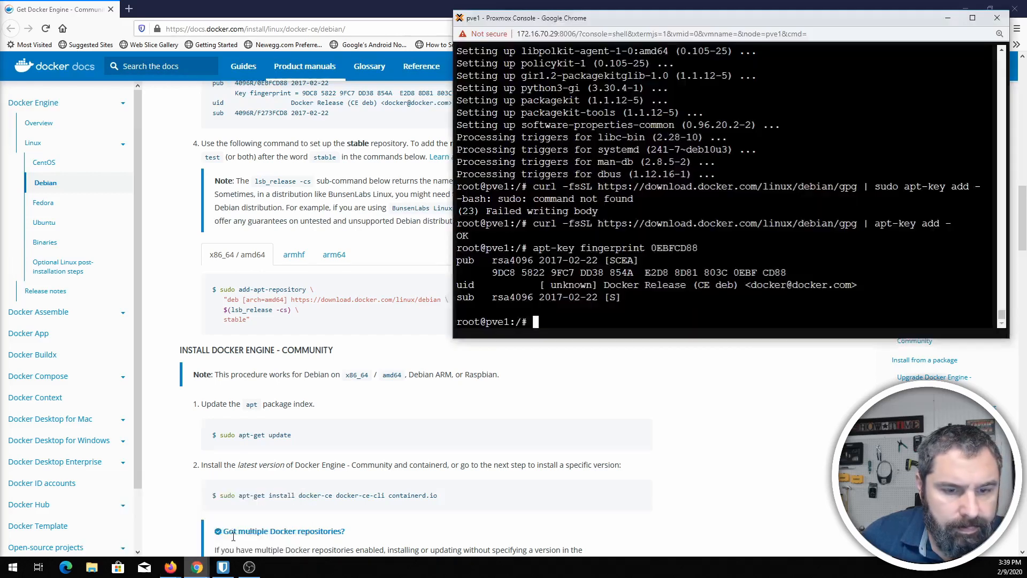
pyautogui.rightClick(534, 321)
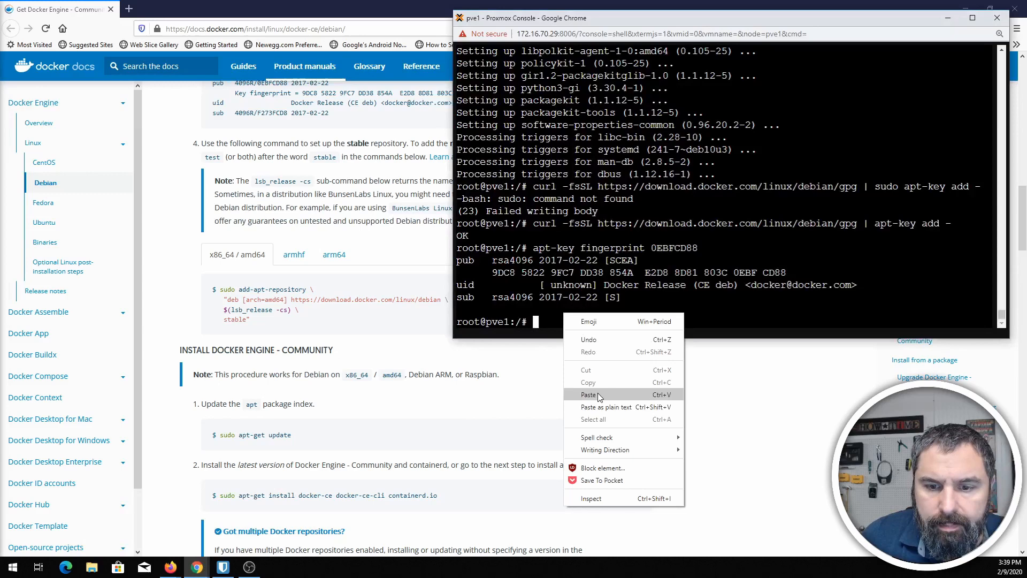
pyautogui.click(588, 393)
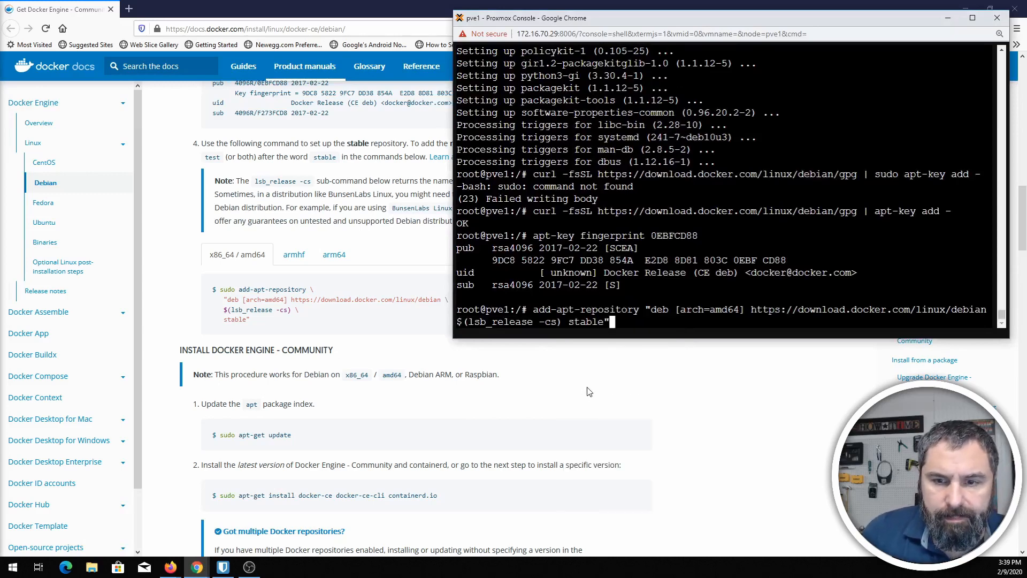
pyautogui.moveTo(658, 304)
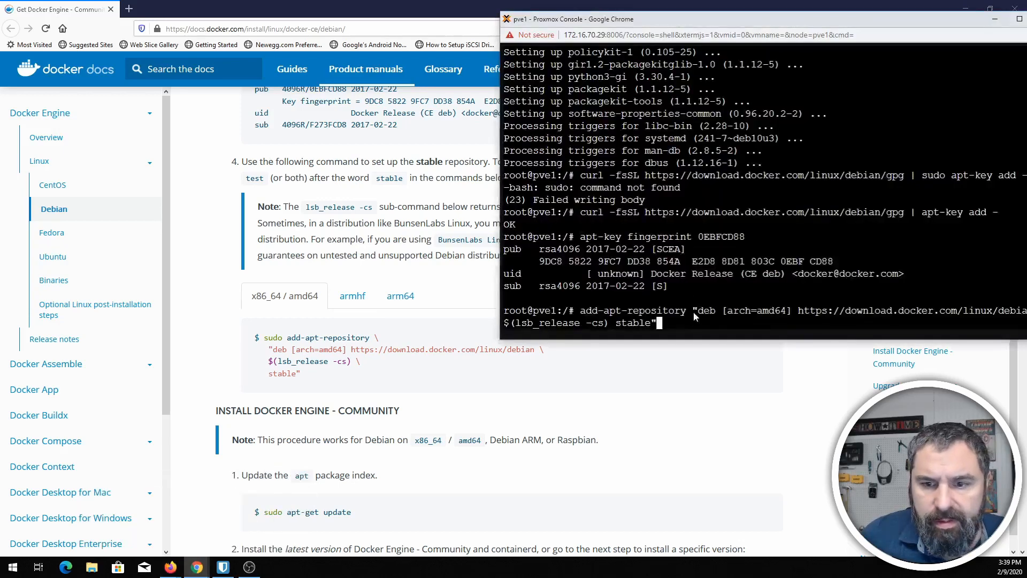
pyautogui.moveTo(697, 322)
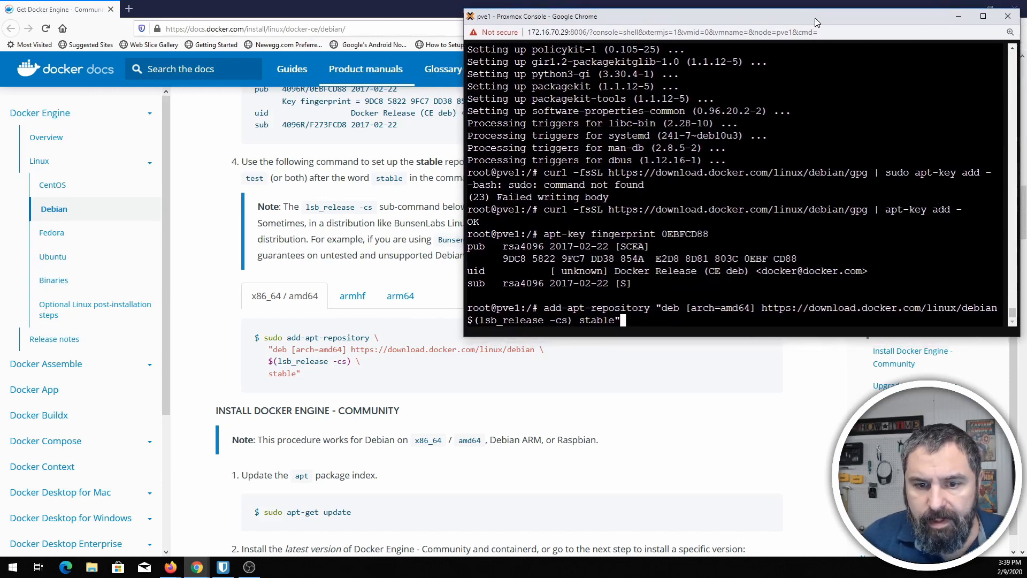
pyautogui.moveTo(780, 231)
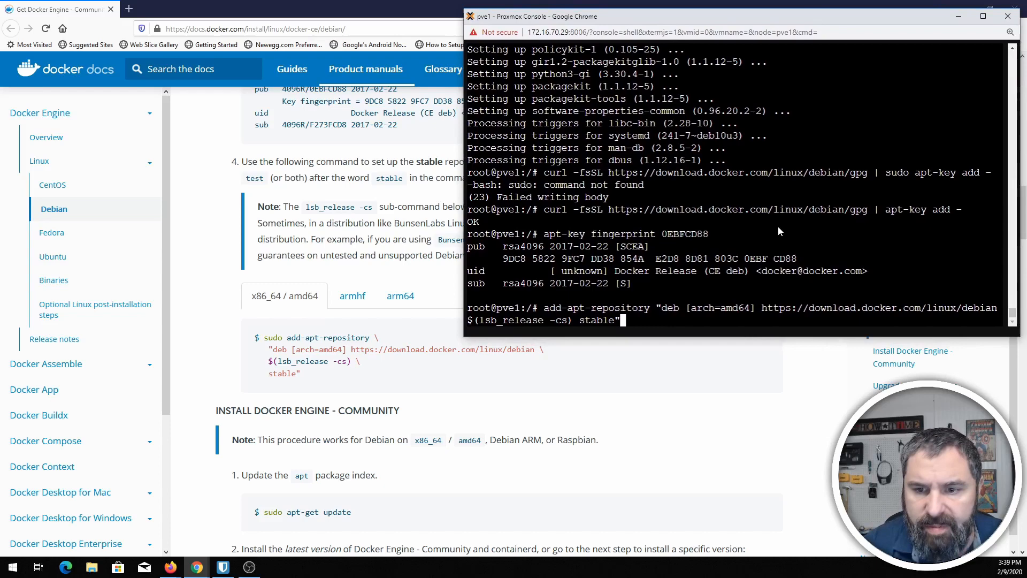
pyautogui.press('Return')
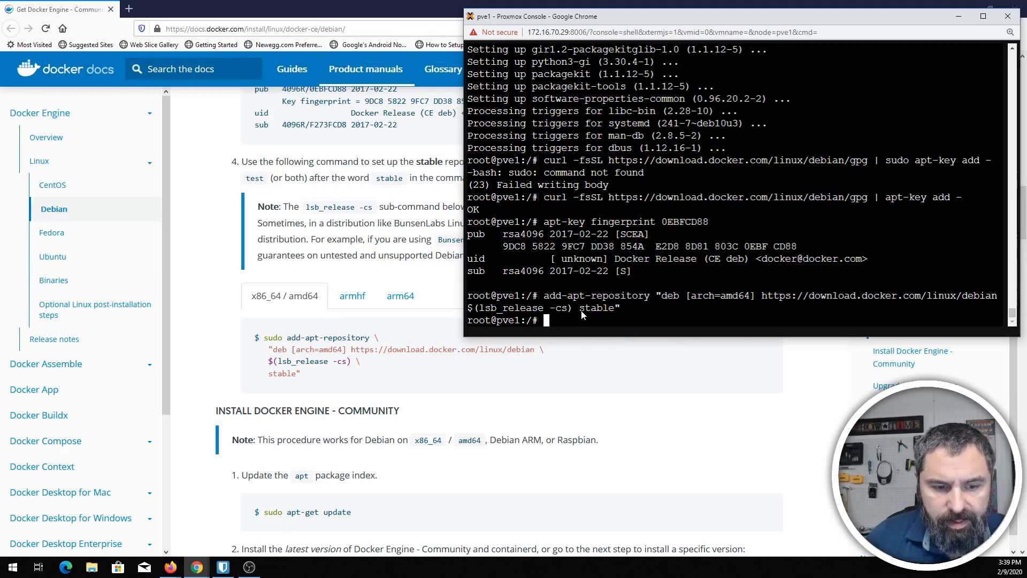
# Step: Run apt-get update to refresh the host's package index
pyautogui.write('apt')
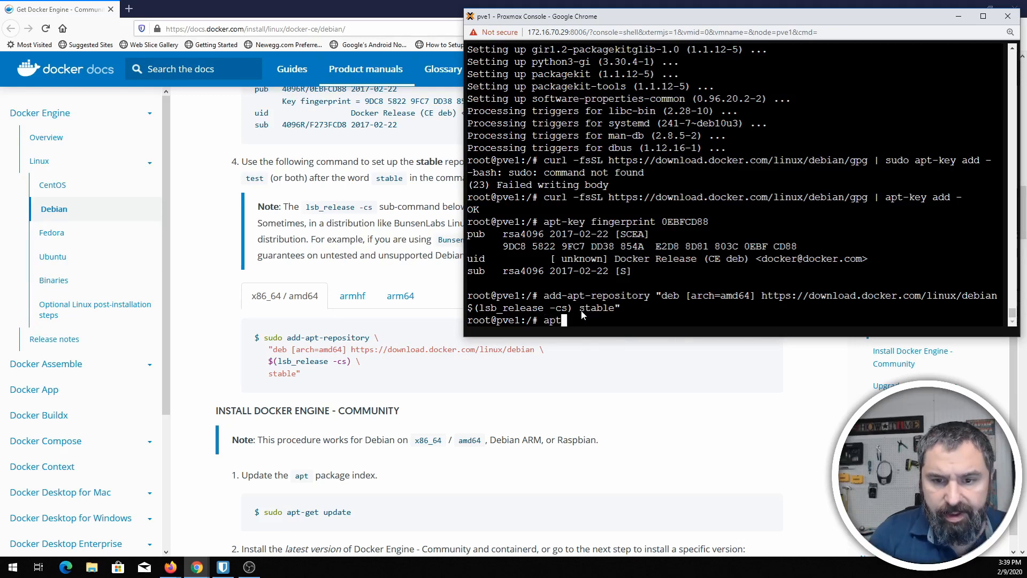
pyautogui.write('-get')
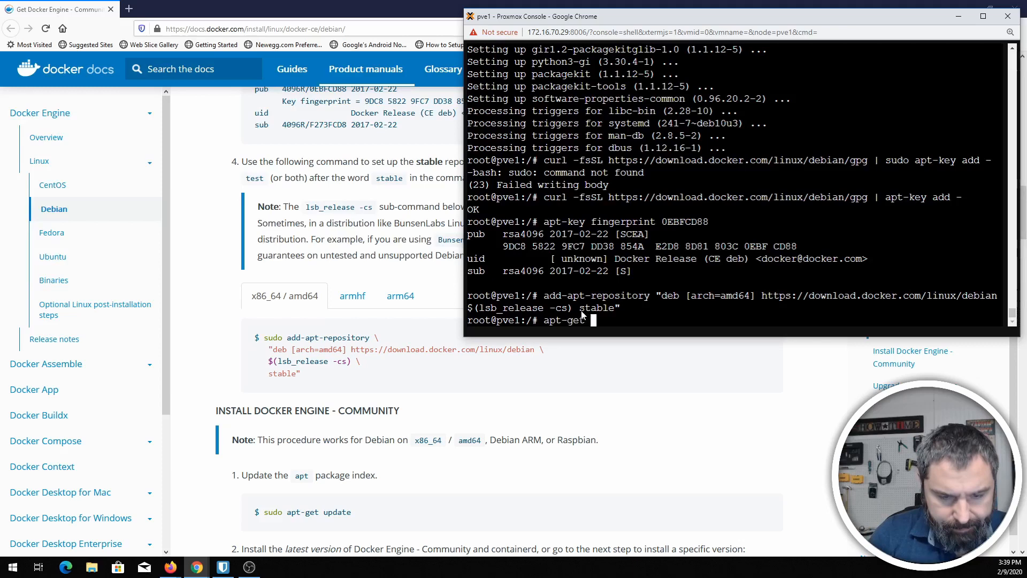
pyautogui.press('Return')
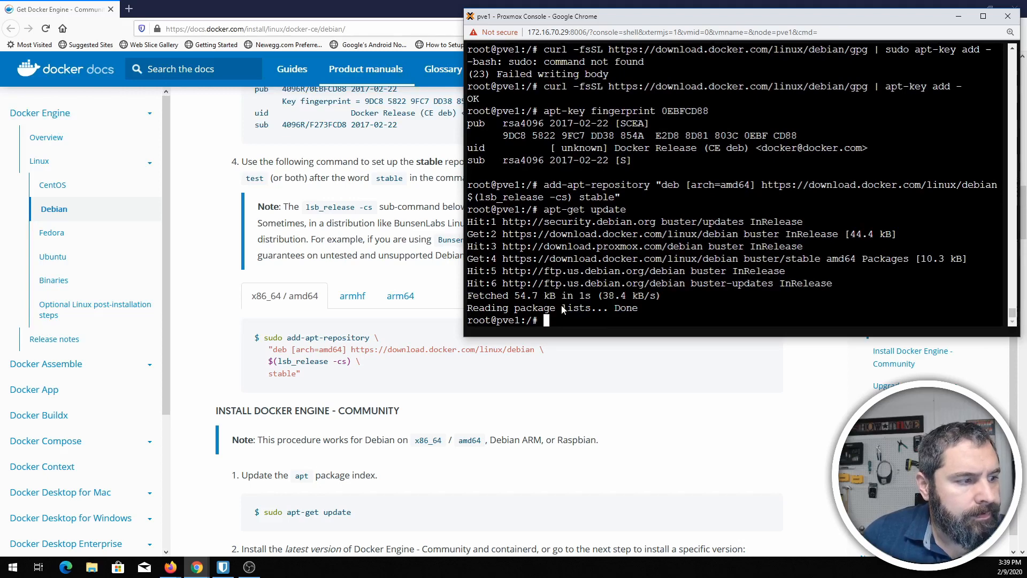
pyautogui.moveTo(432, 415)
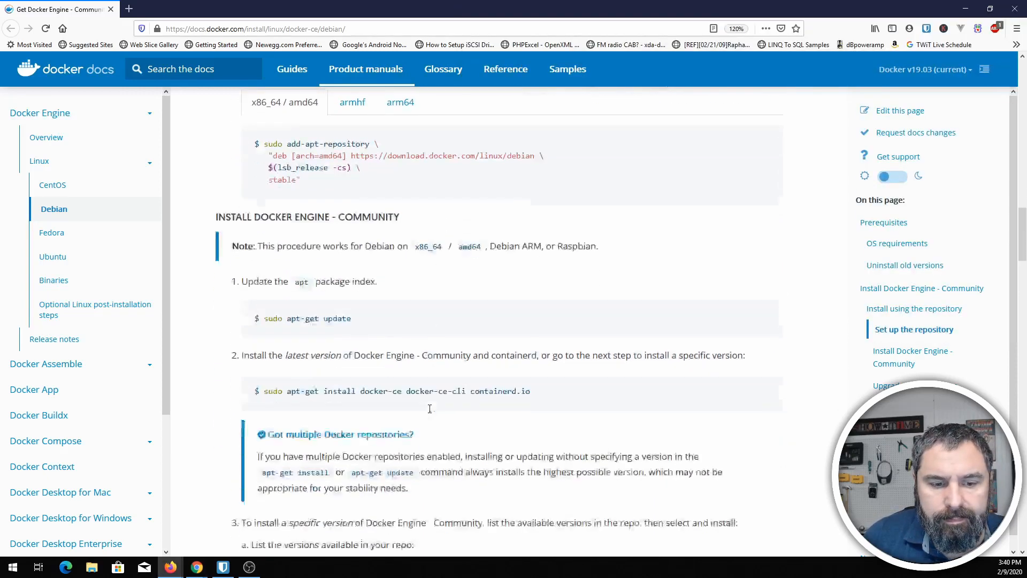
# Step: Run apt-get install docker-ce docker-ce-cli containerd.io and confirm with y
pyautogui.scroll(3)
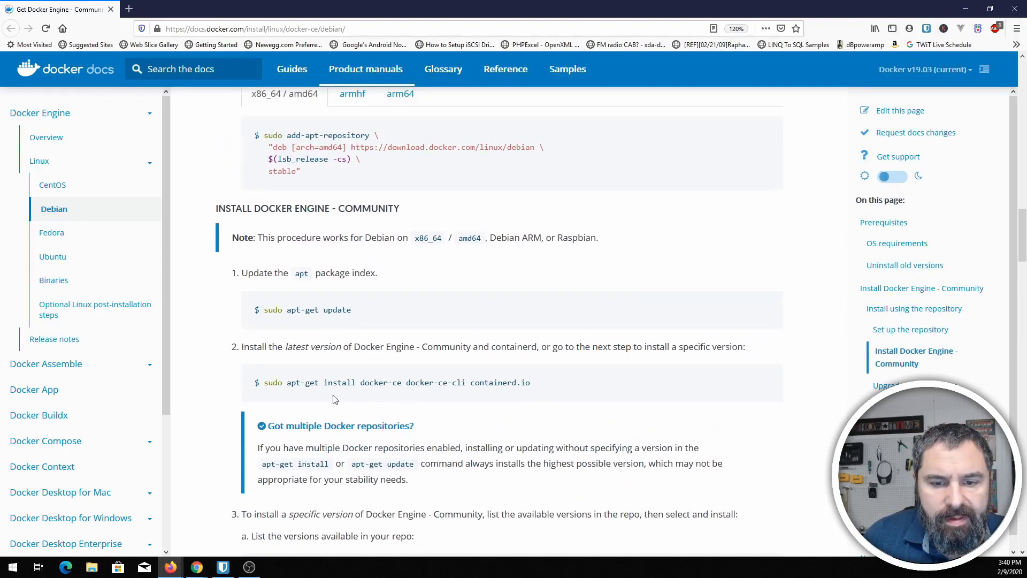
pyautogui.moveTo(354, 411)
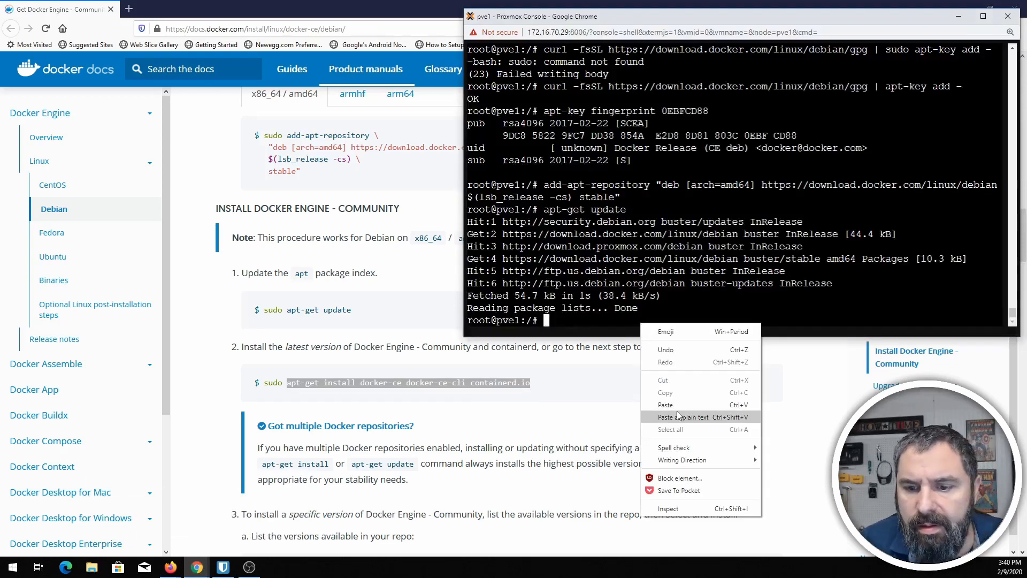
pyautogui.click(689, 416)
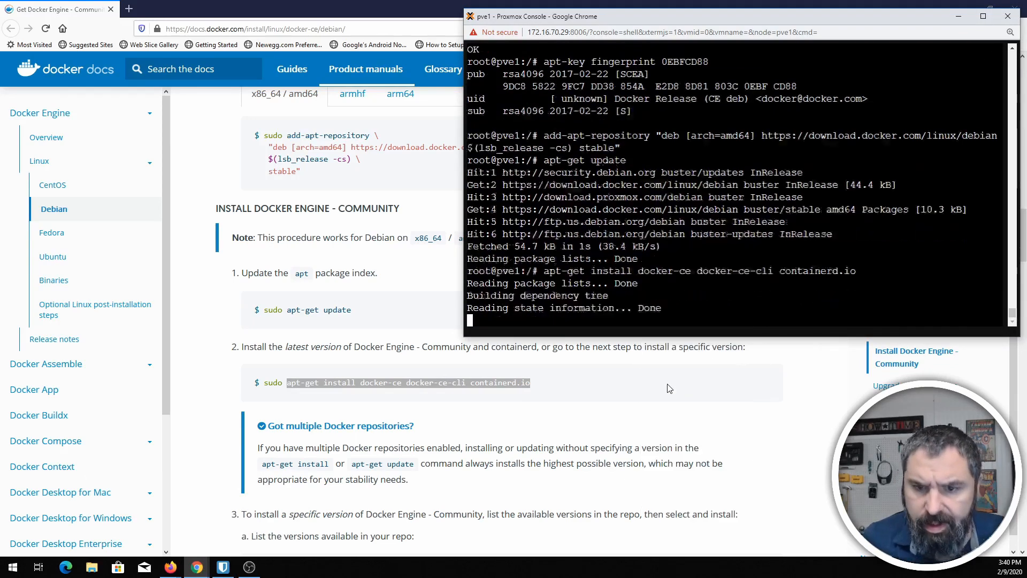
pyautogui.write('you want to continue? [Y/n] y')
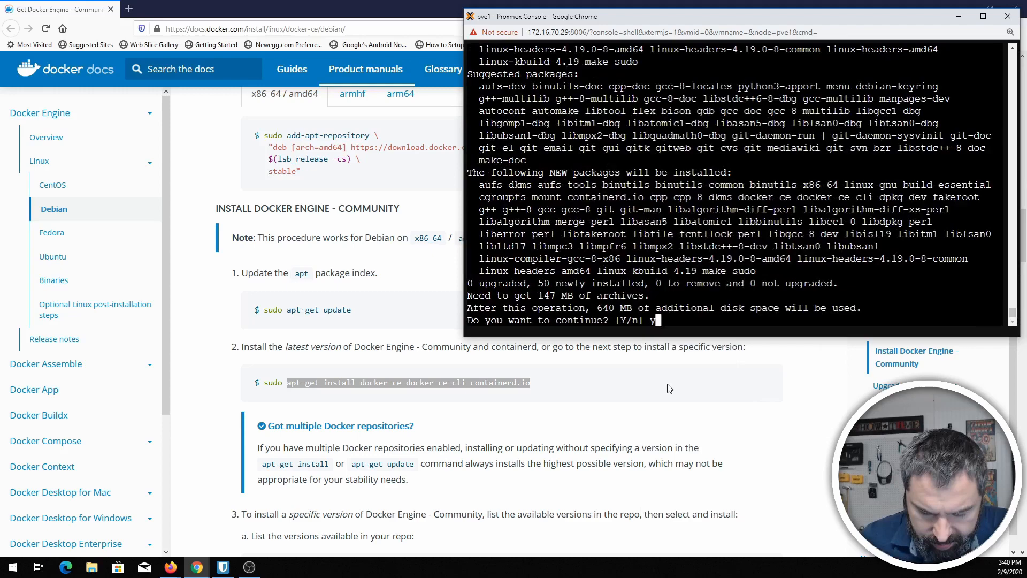
pyautogui.press('Return')
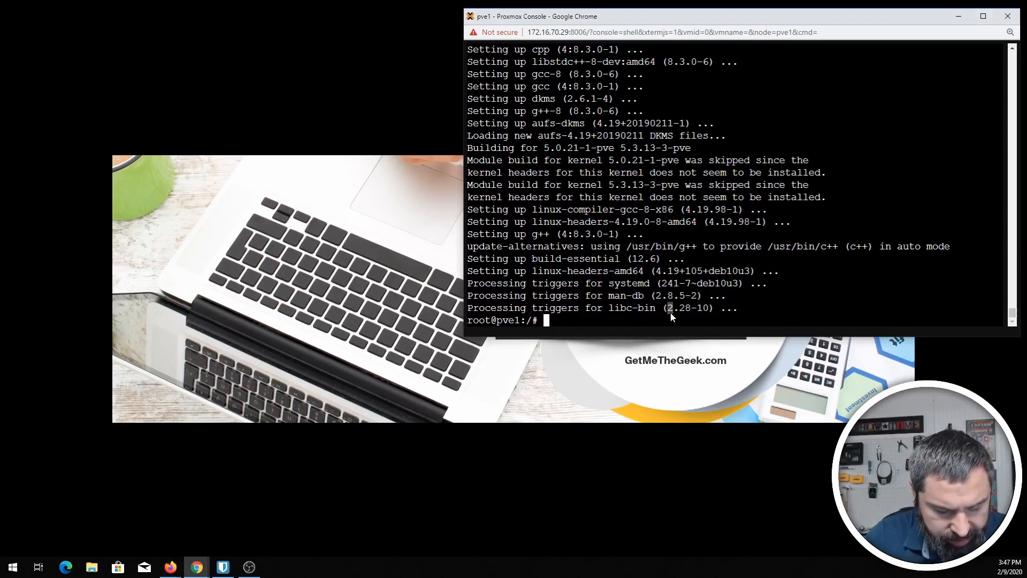
# Step: Attempt to create portainer/data, getting 'No such file or directory' errors
pyautogui.write('dock')
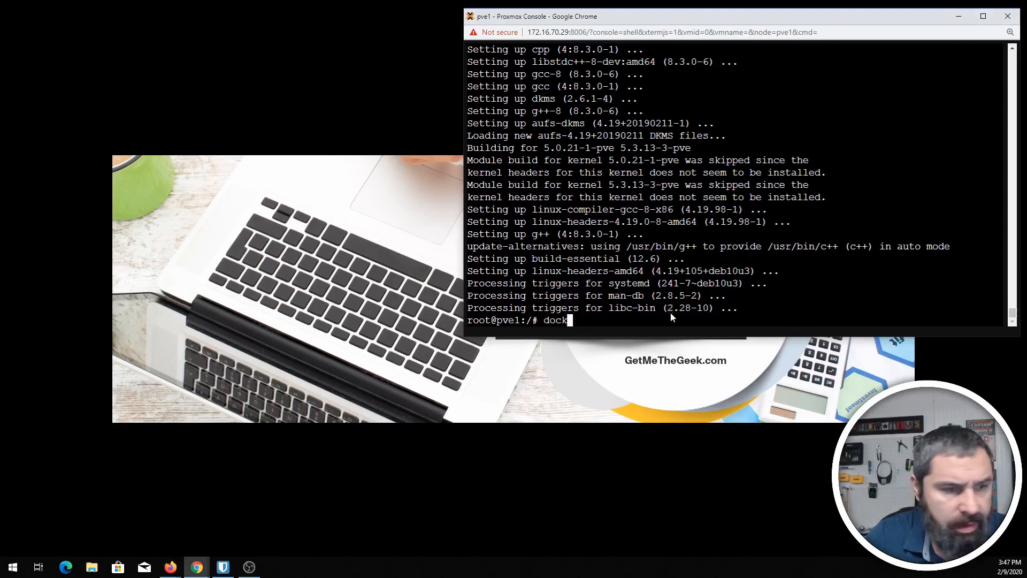
pyautogui.press('Return')
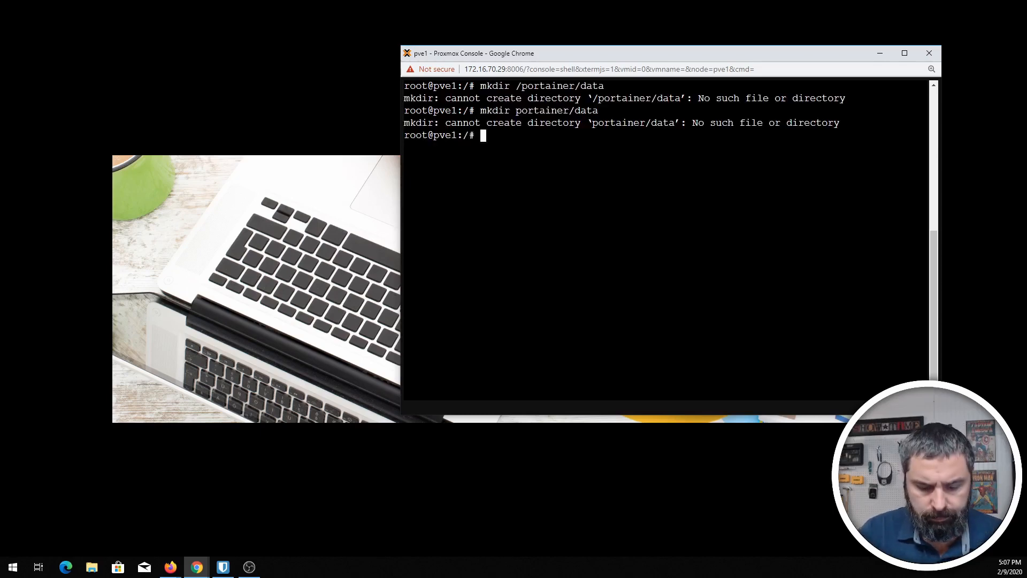
# Step: Create /portainer with mkdir, then create /portainer/data
pyautogui.write('mkdir')
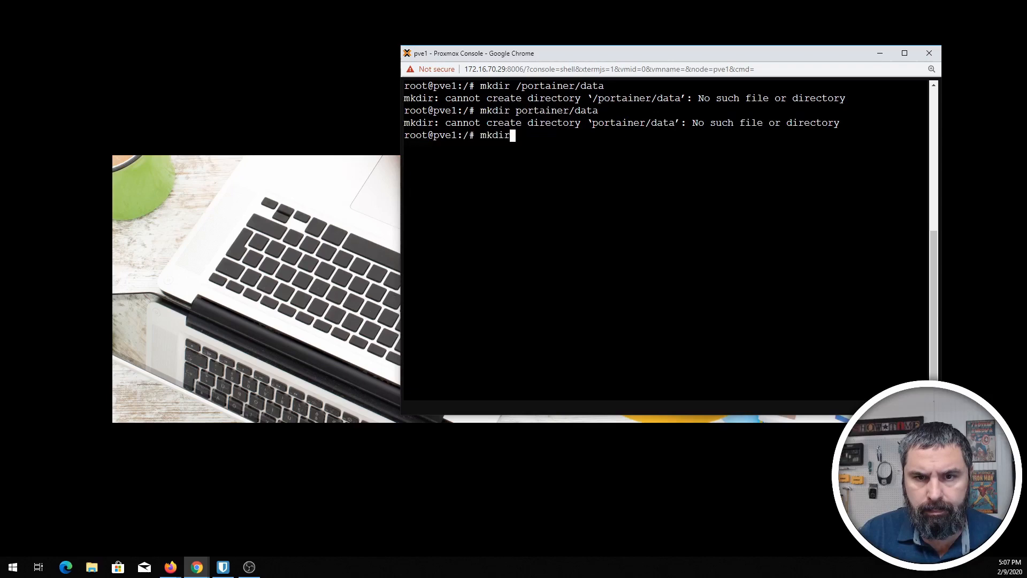
pyautogui.write('/')
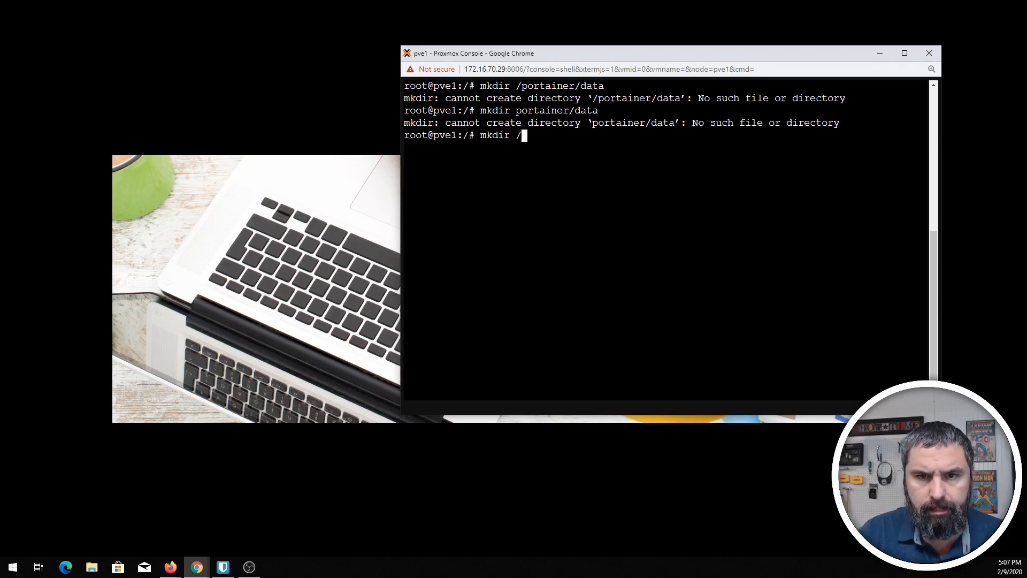
pyautogui.write('portainer')
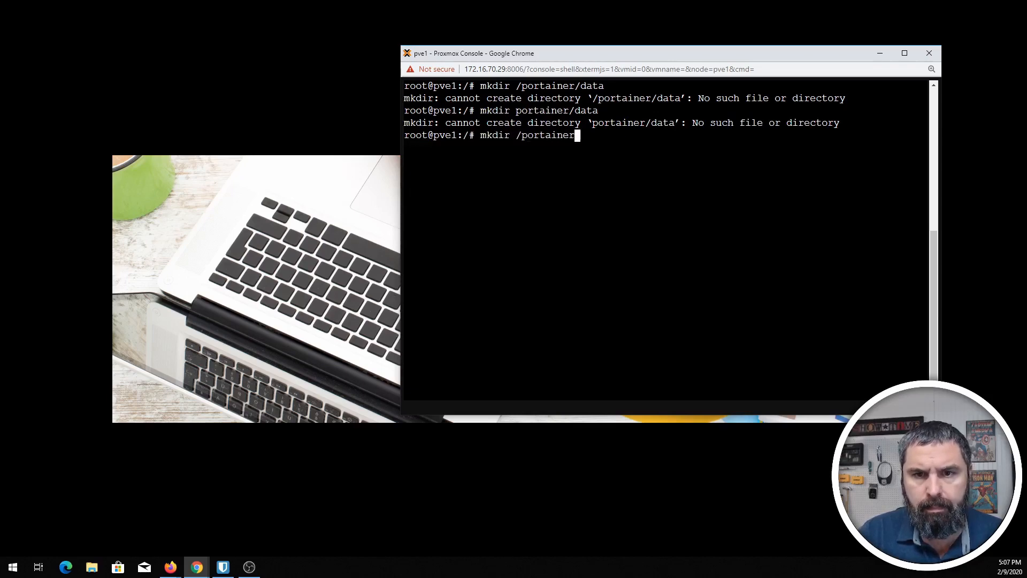
pyautogui.press('Return')
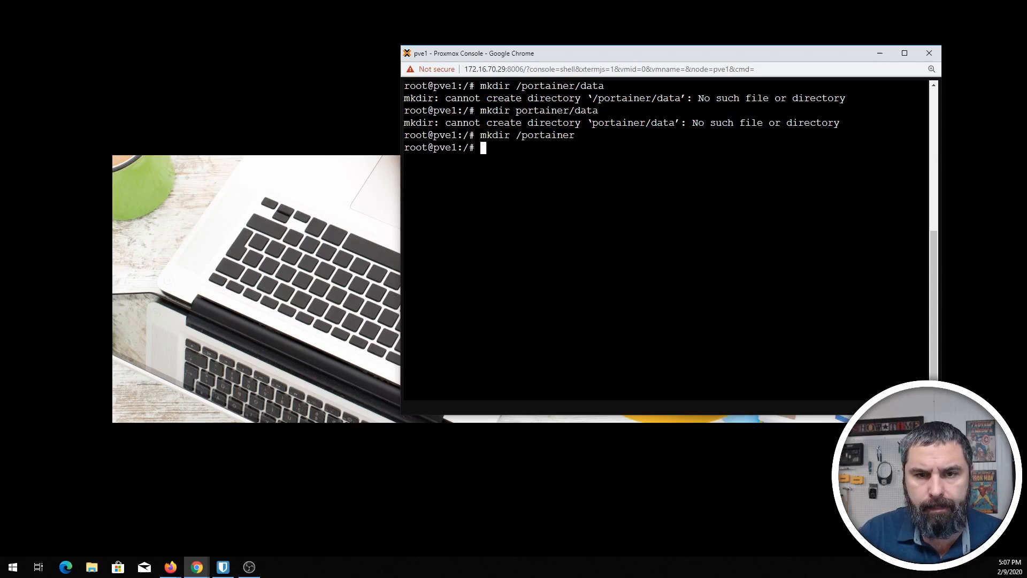
pyautogui.write('mkdir /')
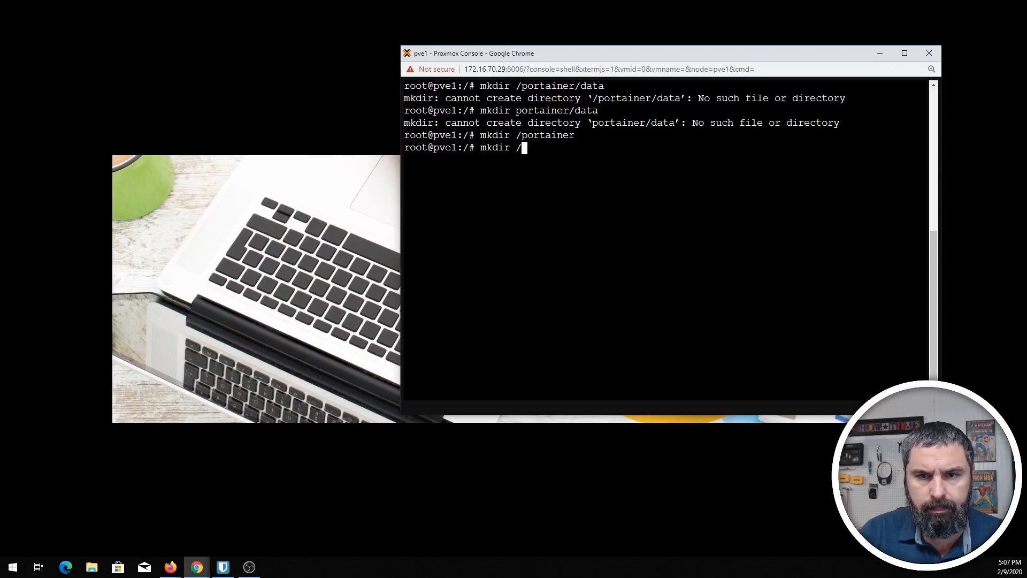
pyautogui.write('portainer/')
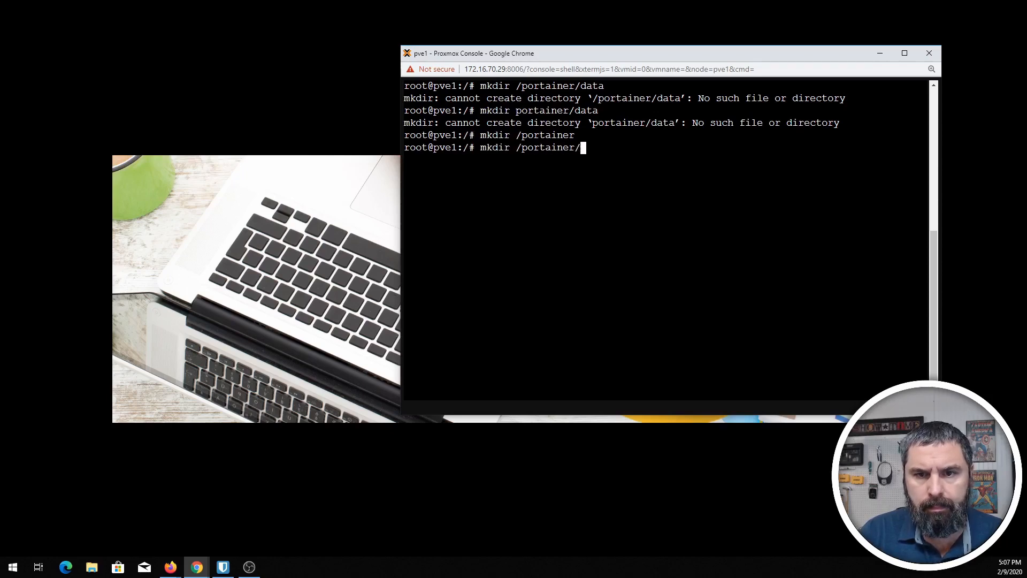
pyautogui.press('Return')
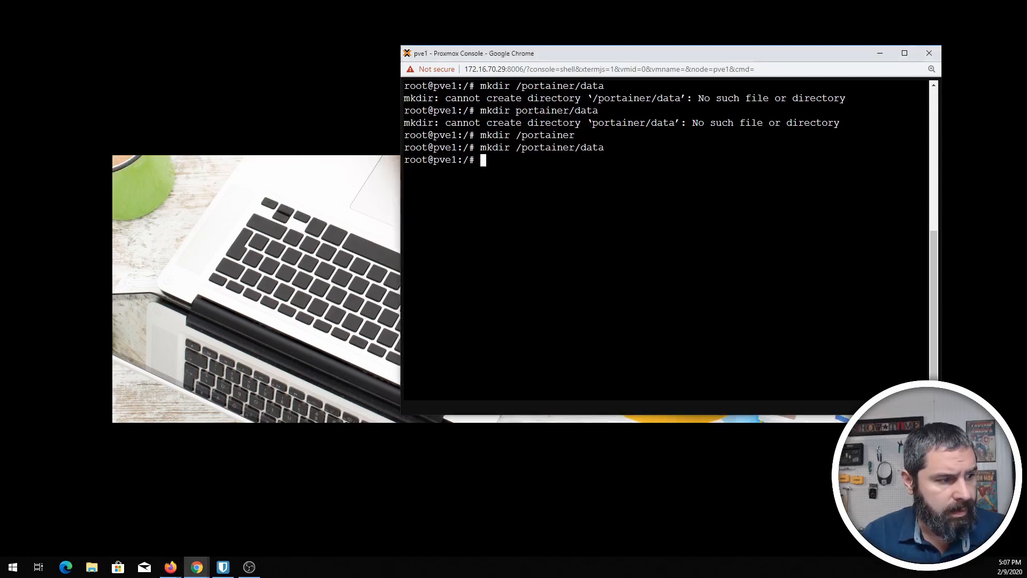
# Step: Compose docker run -d -p 9000:9000 -v /portainer/data:/data for the Portainer container
pyautogui.write('docker')
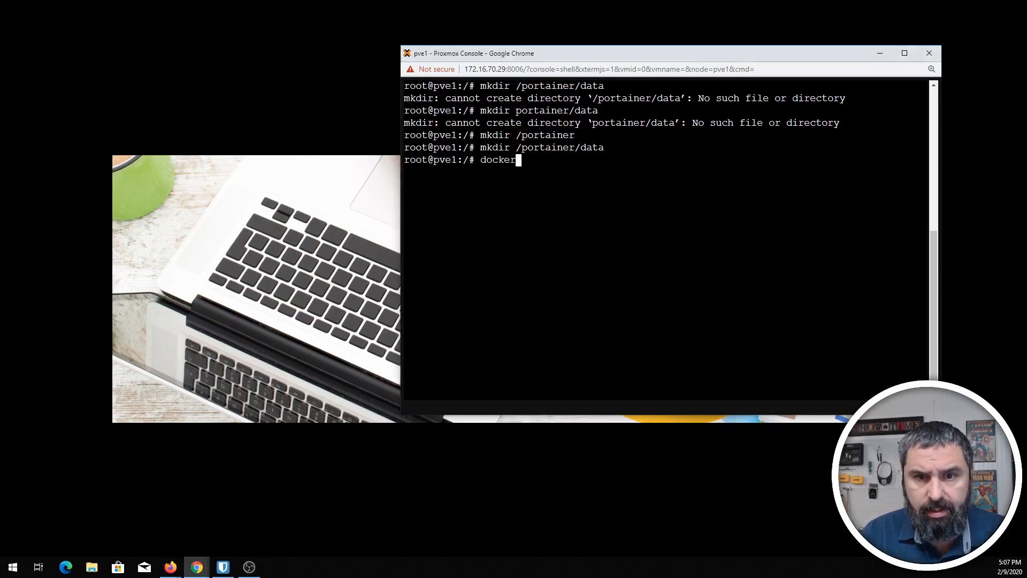
pyautogui.write('run -')
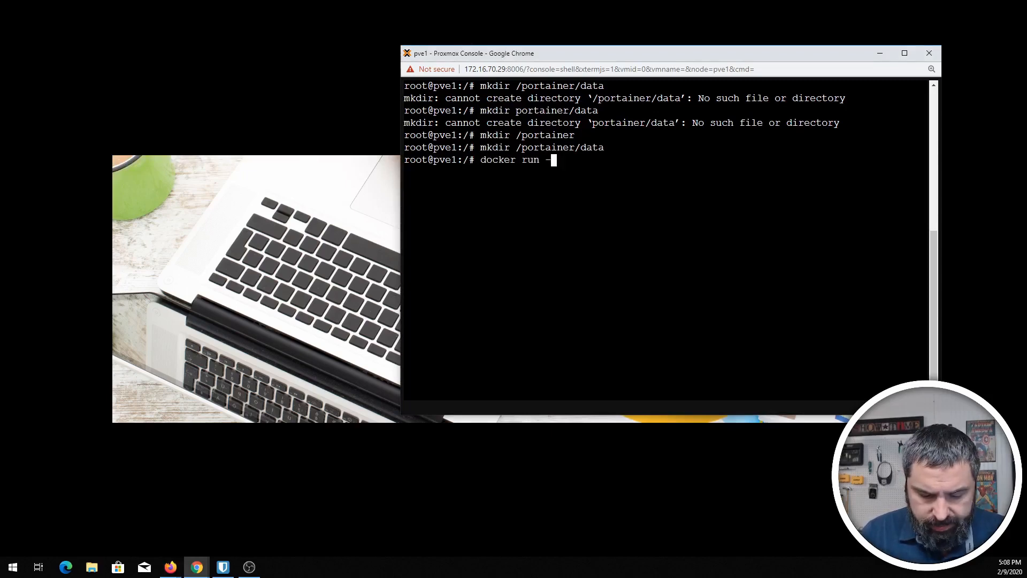
pyautogui.write('d -p')
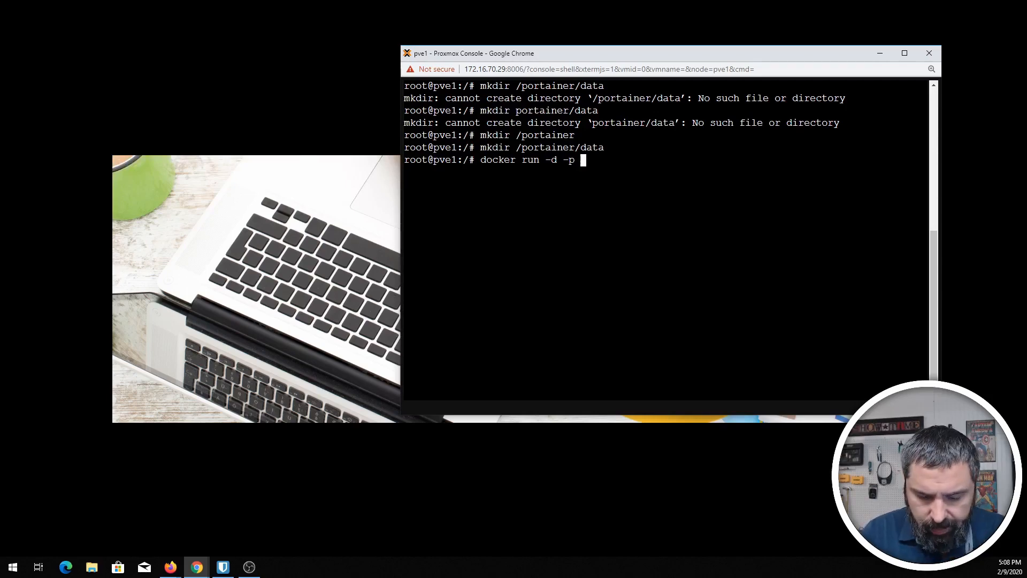
pyautogui.write('(000')
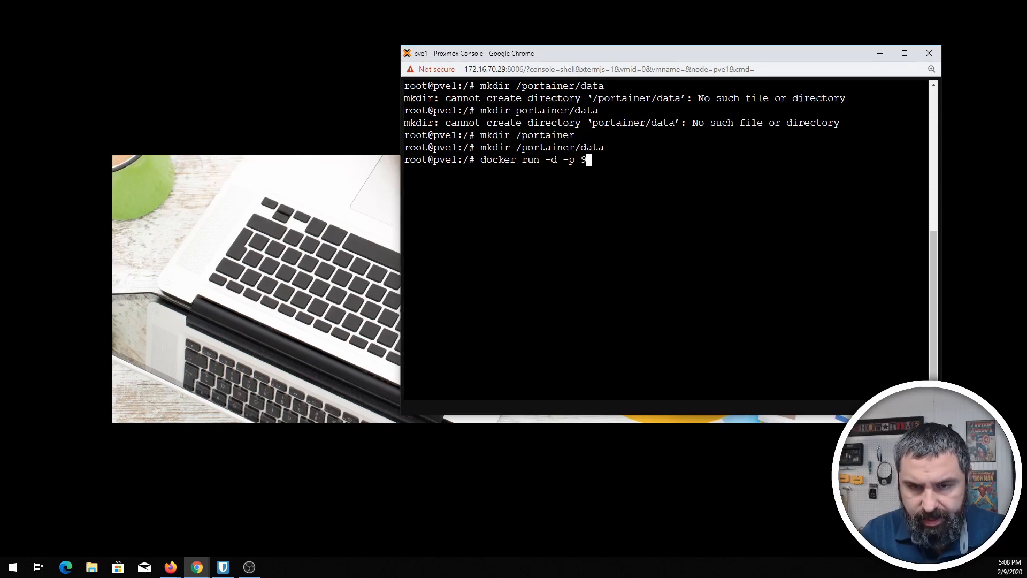
pyautogui.write('000')
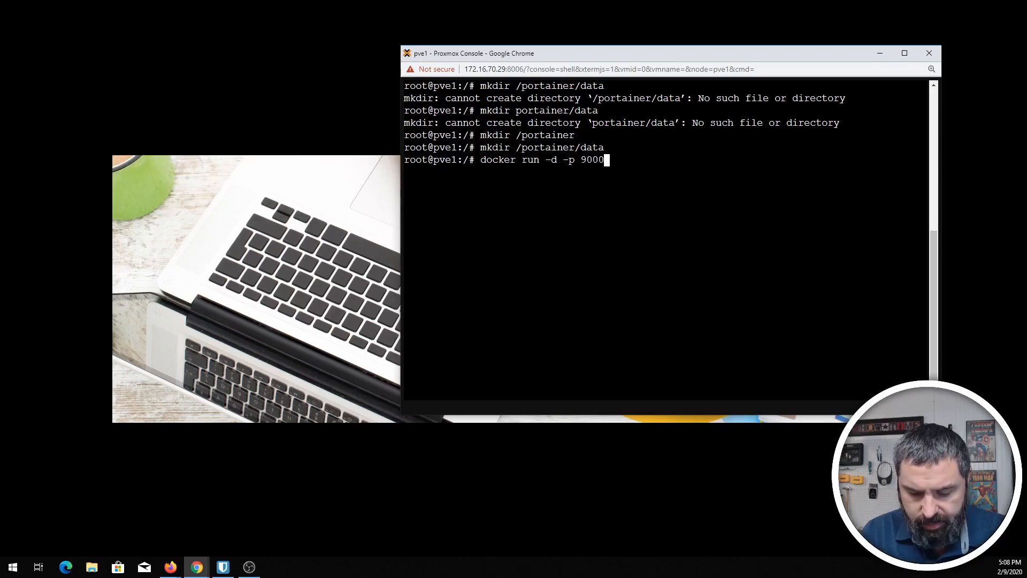
pyautogui.write(':90000')
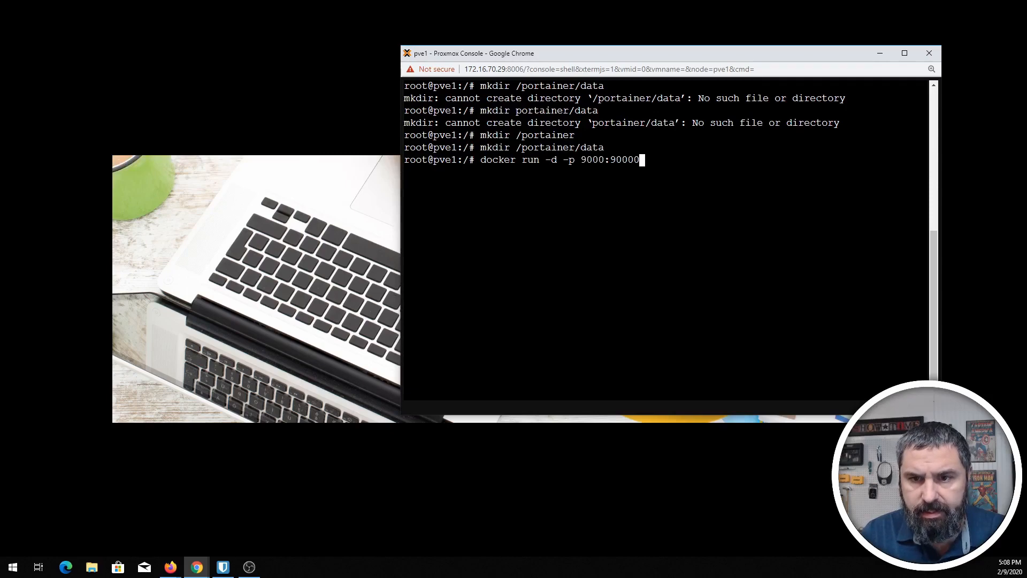
pyautogui.press('Backspace')
pyautogui.write(' -v')
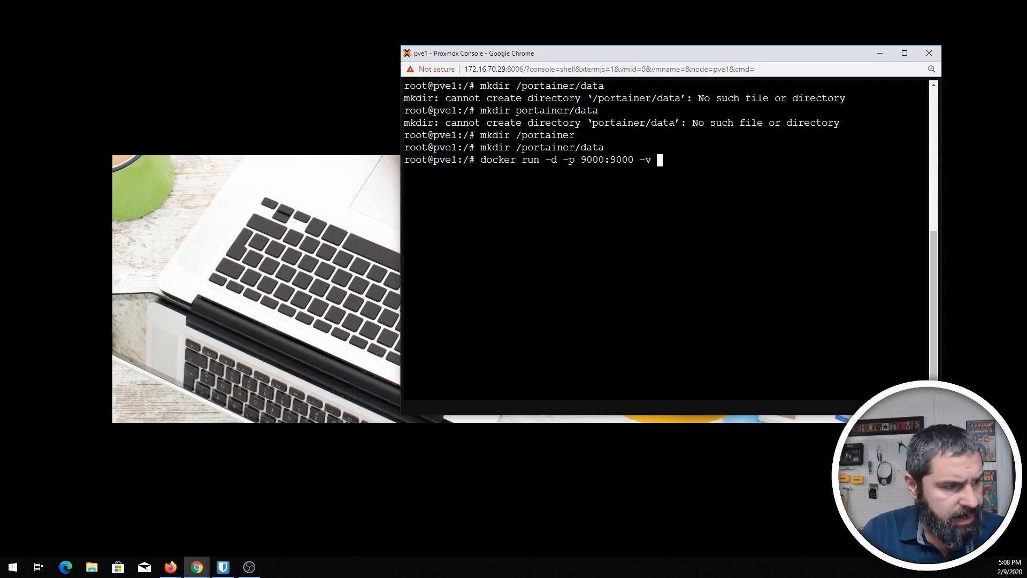
pyautogui.write('/')
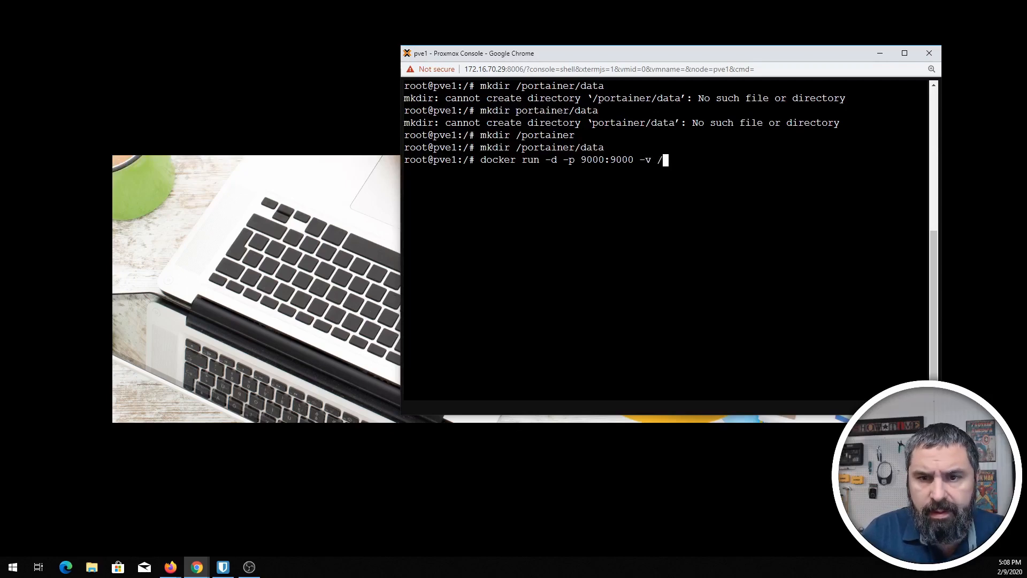
pyautogui.write('por')
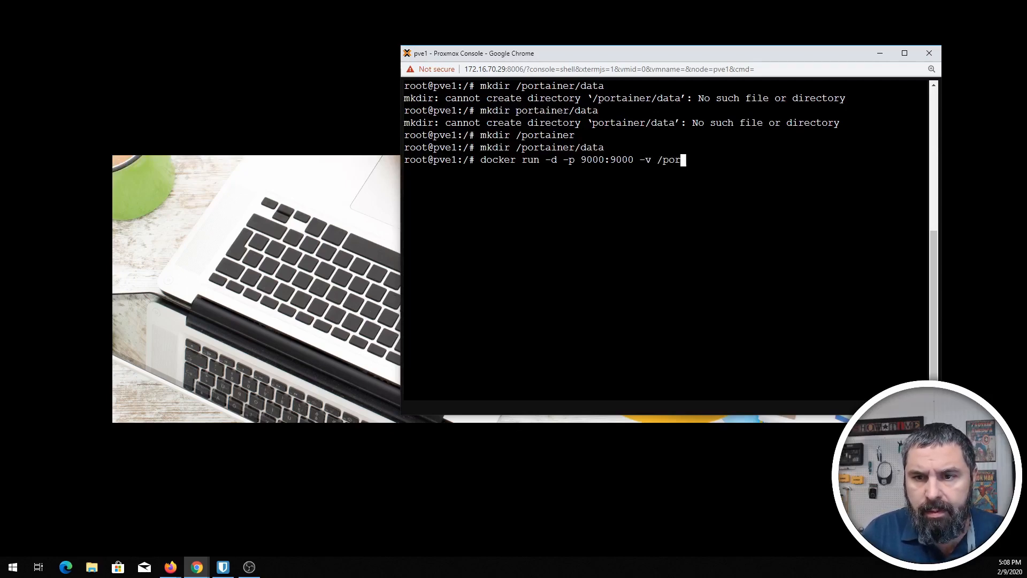
pyautogui.write('tainer/d')
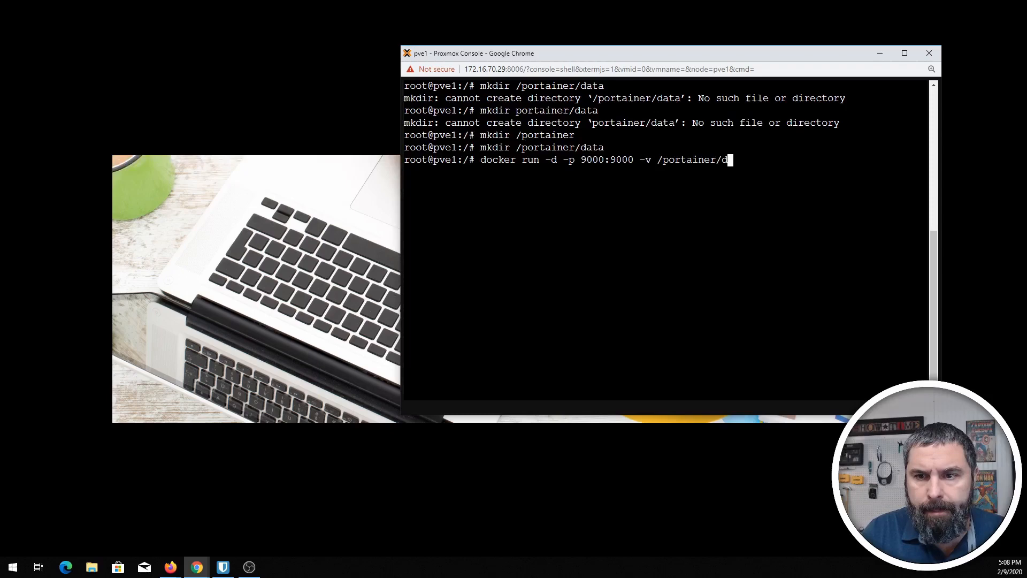
pyautogui.write('ata/')
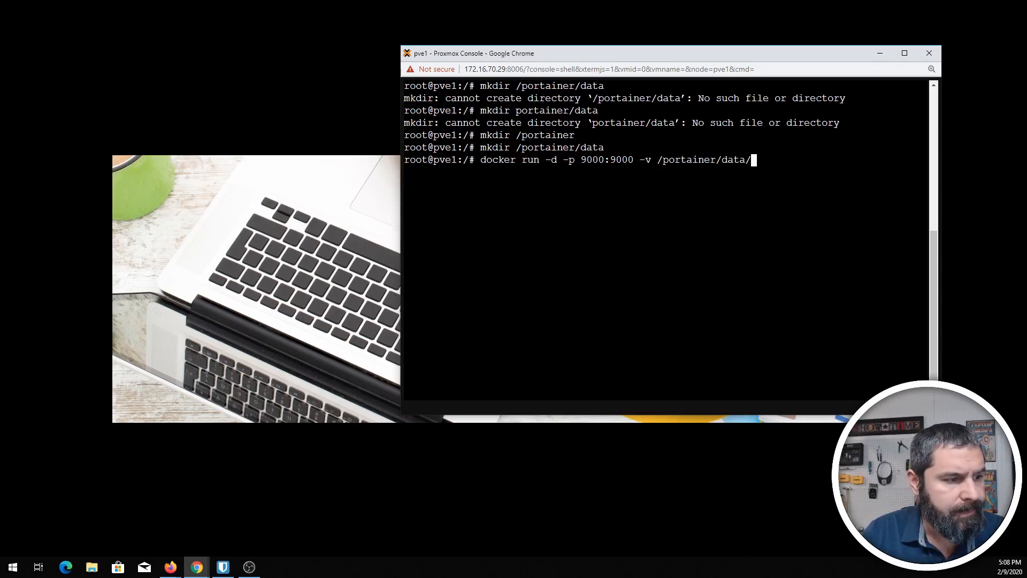
pyautogui.write(':')
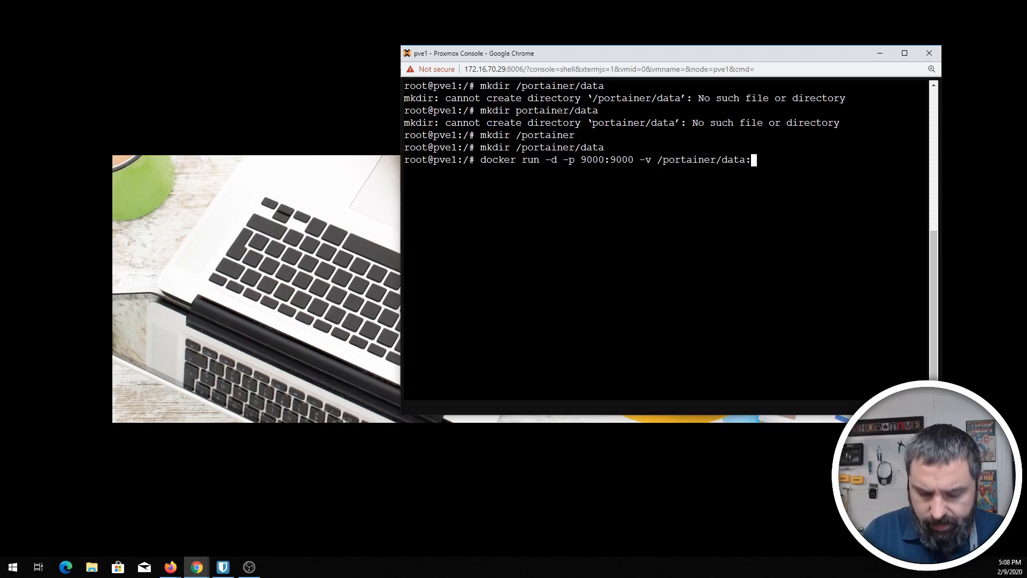
pyautogui.write(':dat')
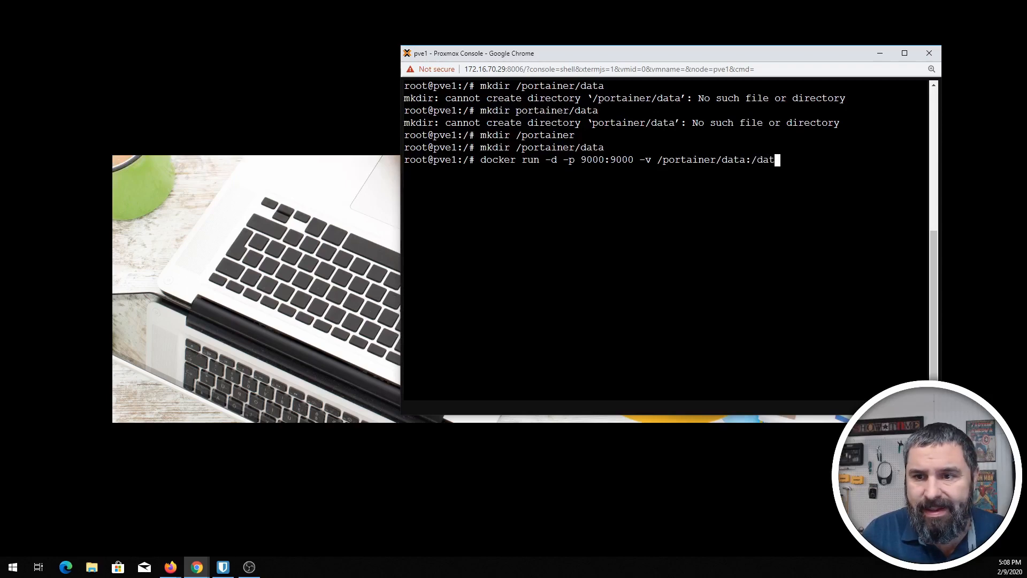
pyautogui.write('a')
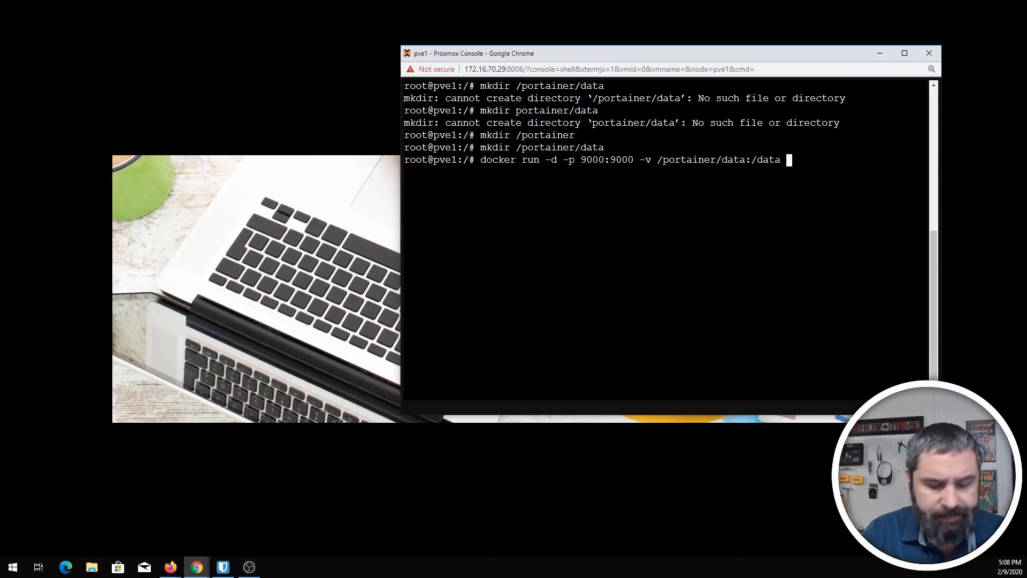
# Step: Finish with -v /var/run/docker.sock:/var/run/docker.sock portainer/portainer and run it
pyautogui.write('-vb')
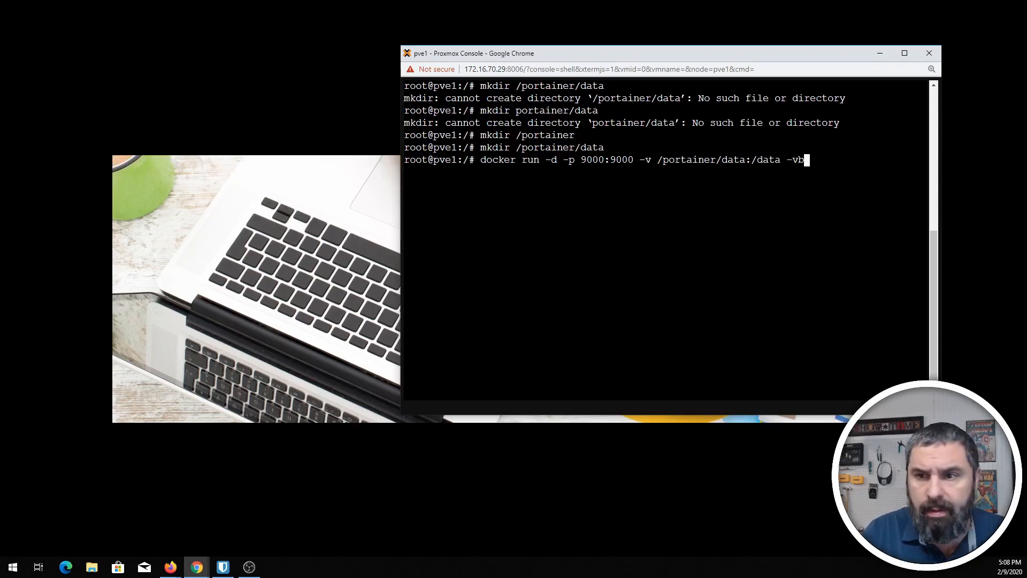
pyautogui.press('Backspace')
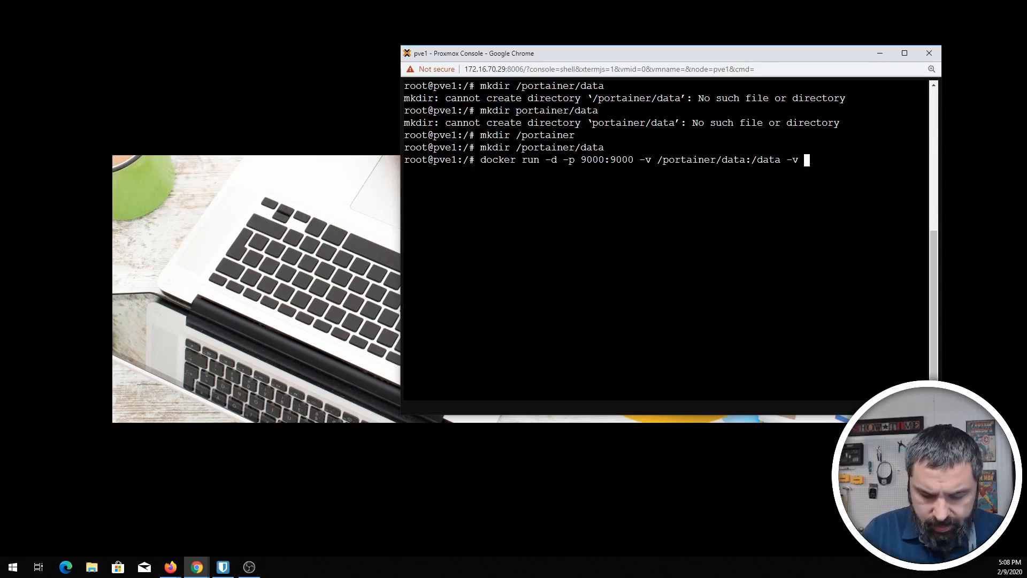
pyautogui.write('/v')
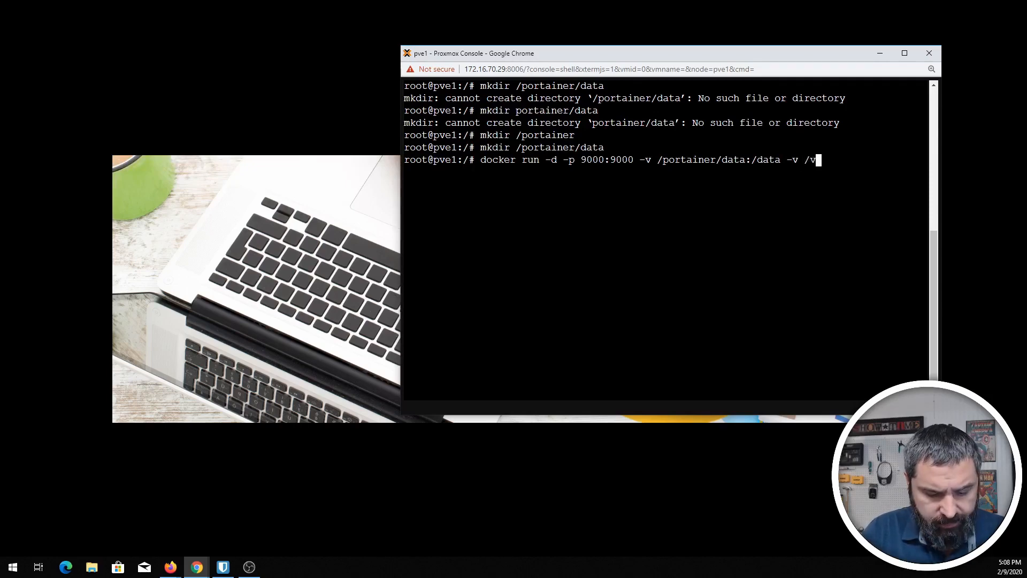
pyautogui.write('a')
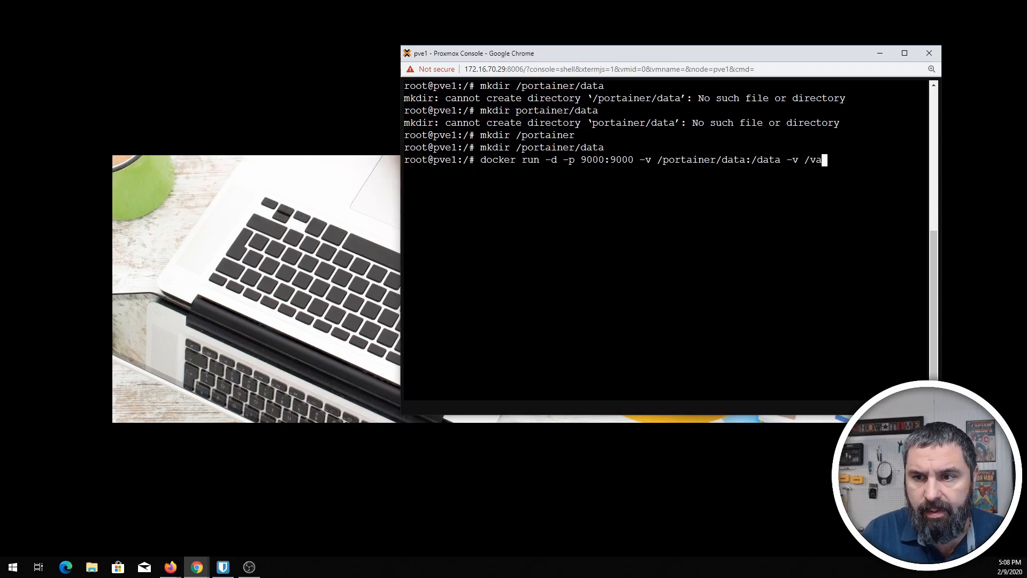
pyautogui.write('r/run')
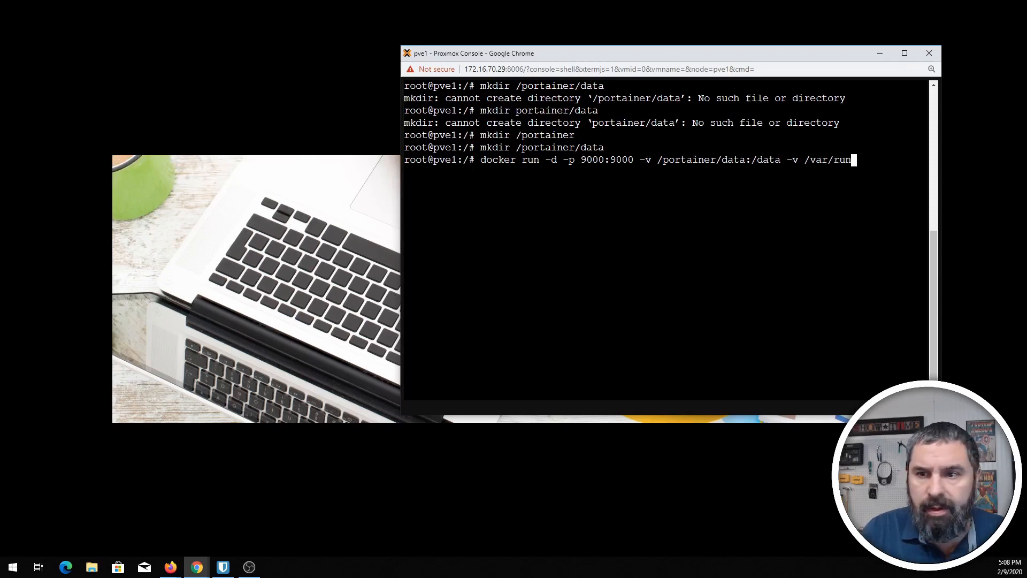
pyautogui.write('docker.sock')
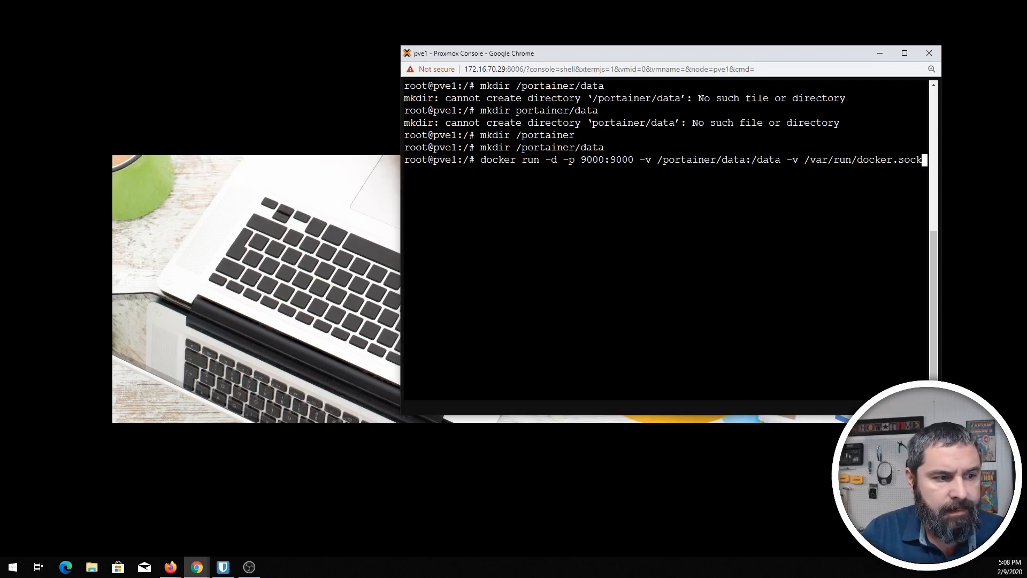
pyautogui.write(':/')
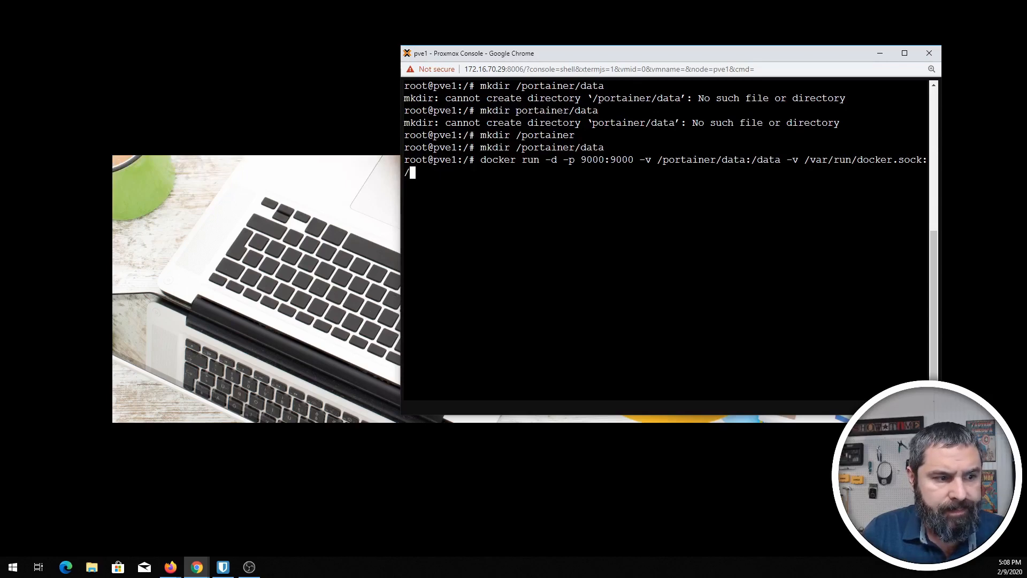
pyautogui.write('var/')
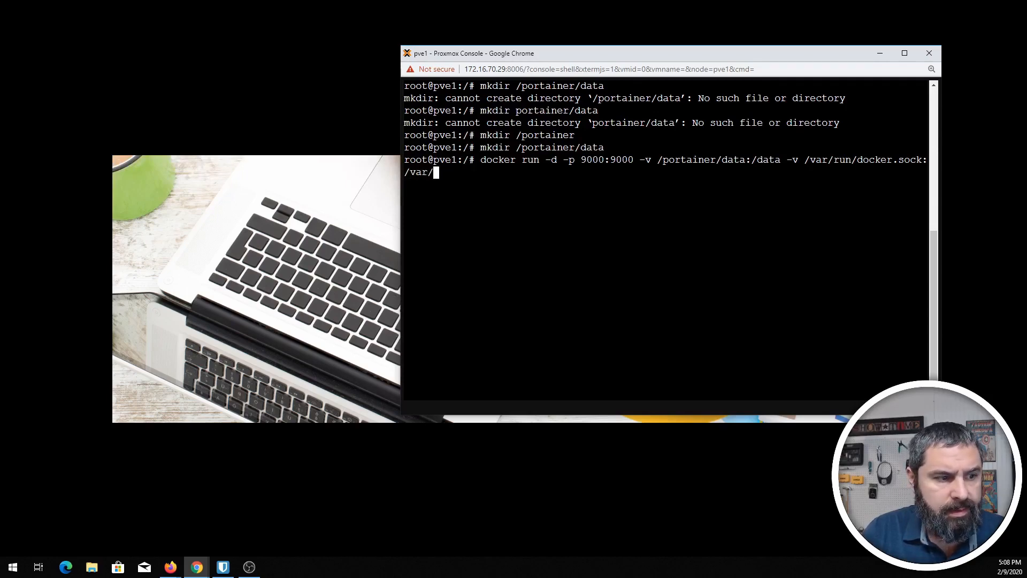
pyautogui.write('run/')
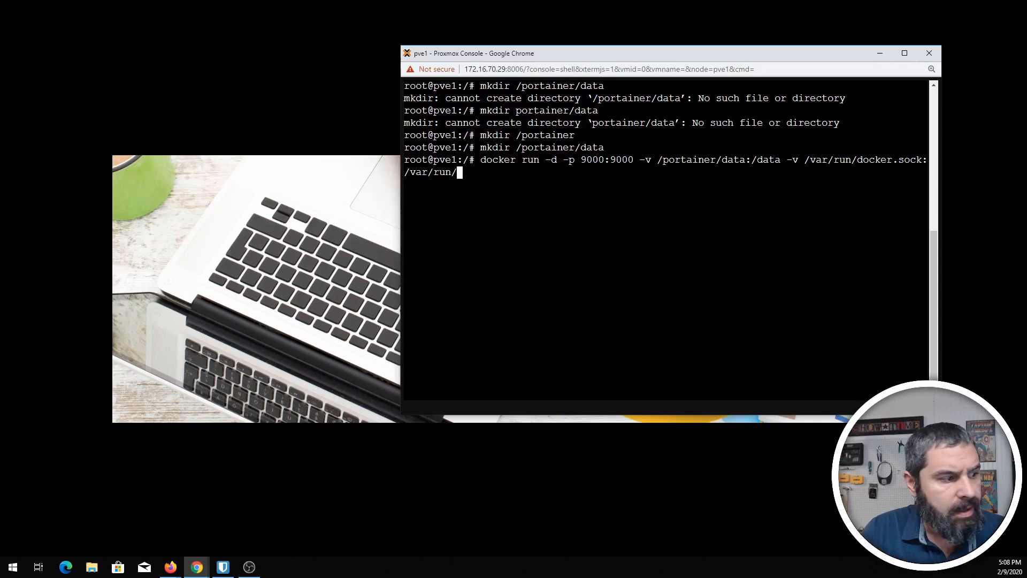
pyautogui.write('docker')
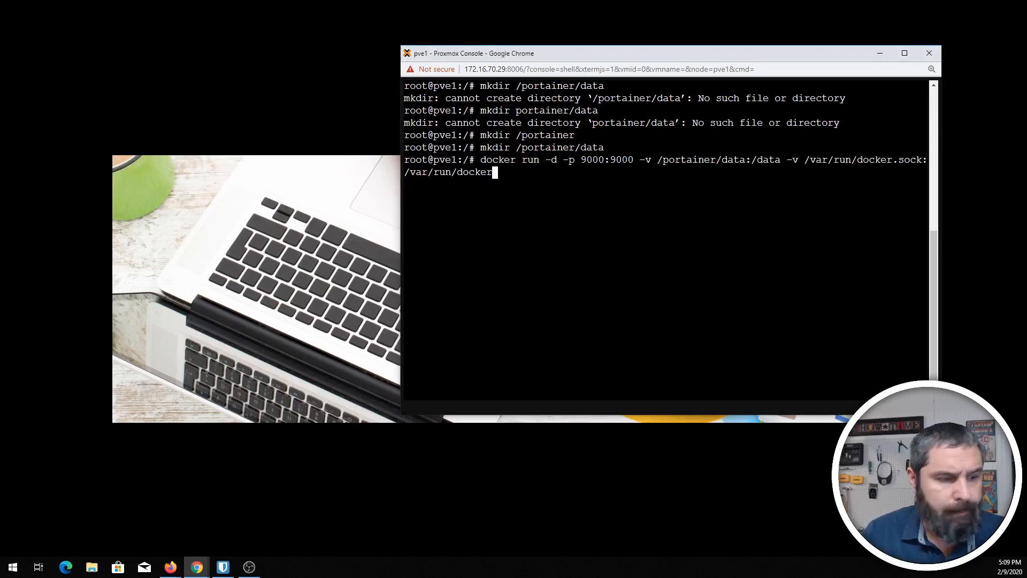
pyautogui.write('.sock')
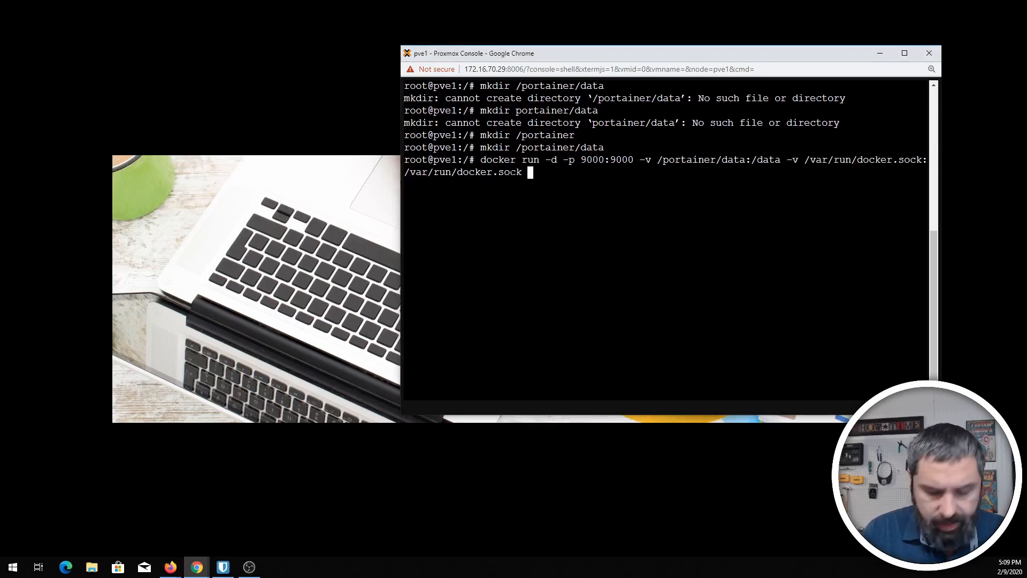
pyautogui.write('portainer/')
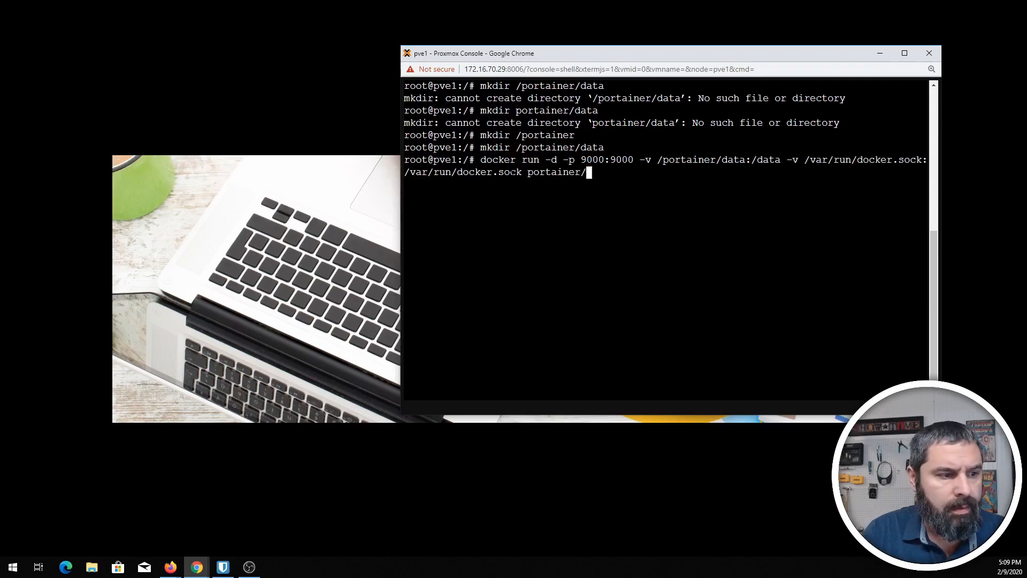
pyautogui.write('portainer')
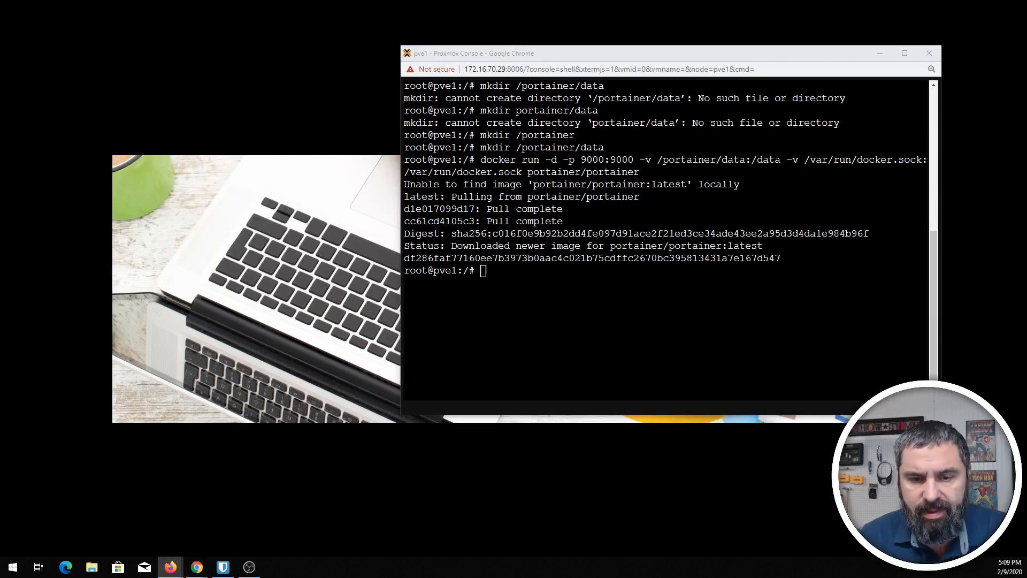
pyautogui.write('docker')
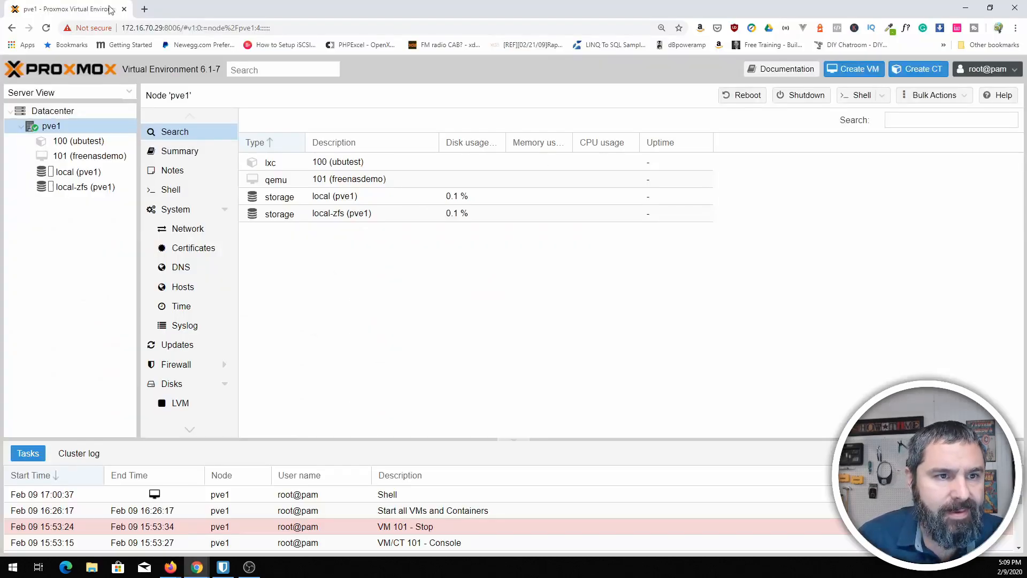
pyautogui.click(143, 9)
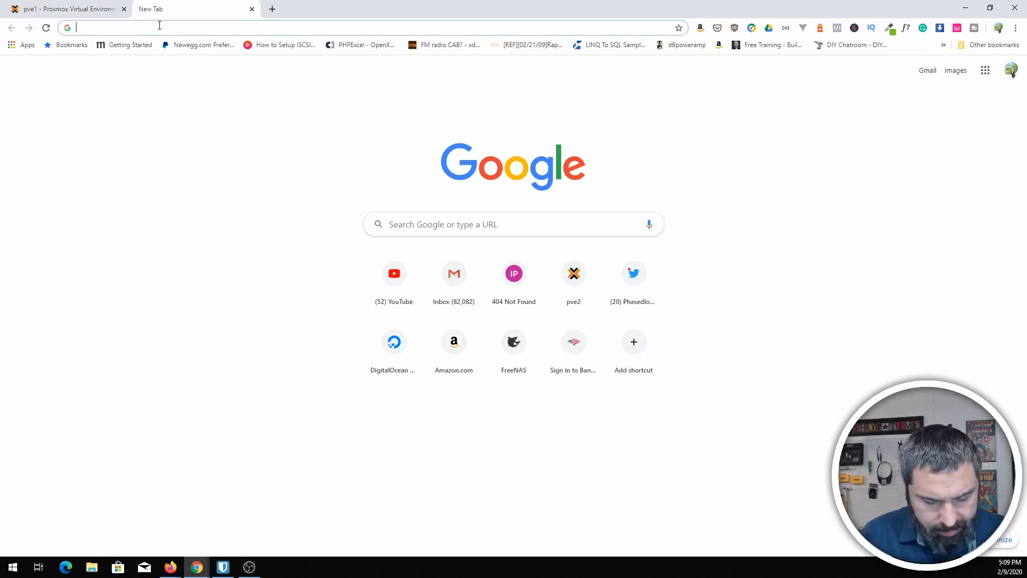
pyautogui.write('192.168.11.170')
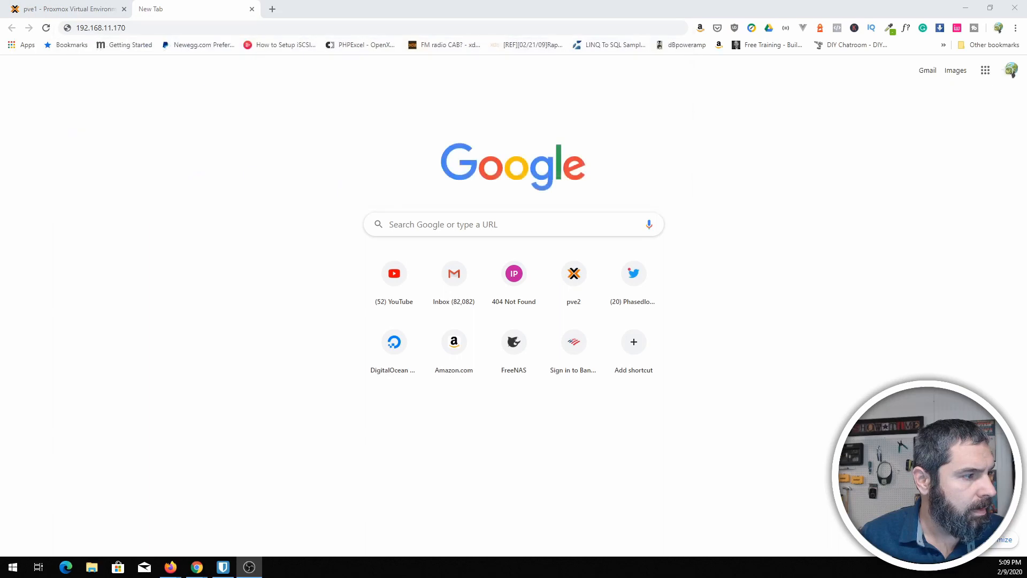
pyautogui.moveTo(218, 110)
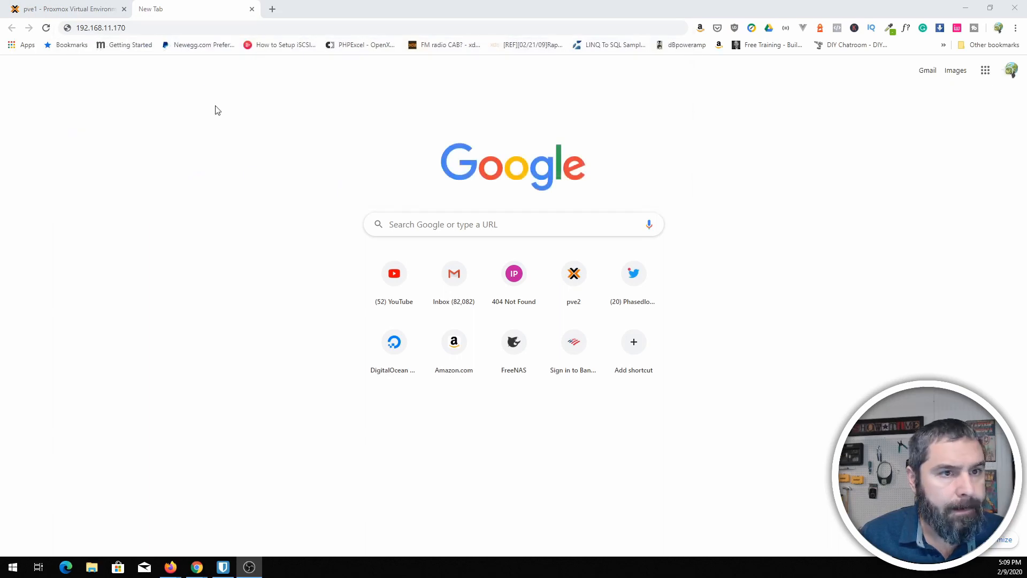
pyautogui.click(62, 8)
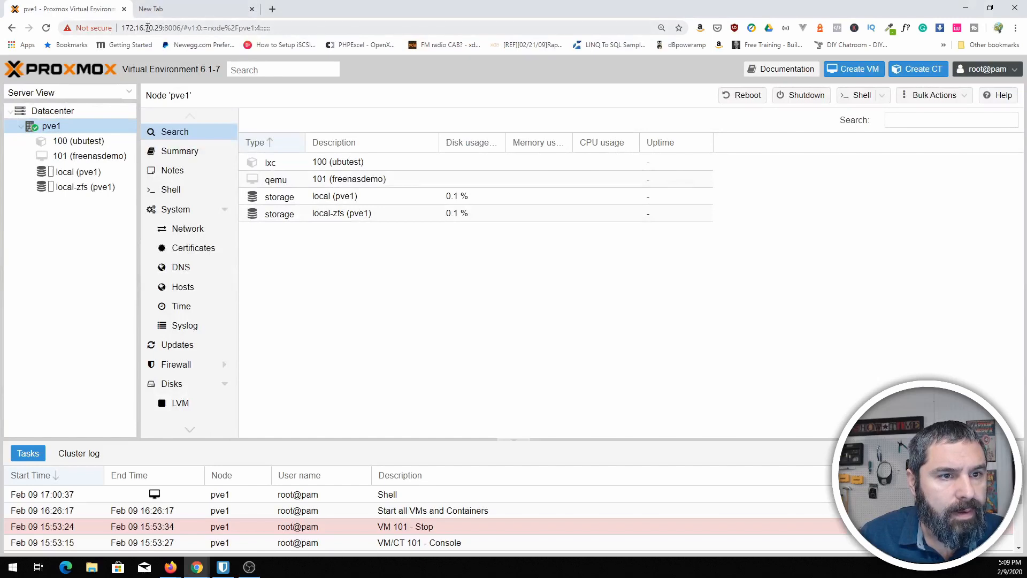
pyautogui.click(197, 28)
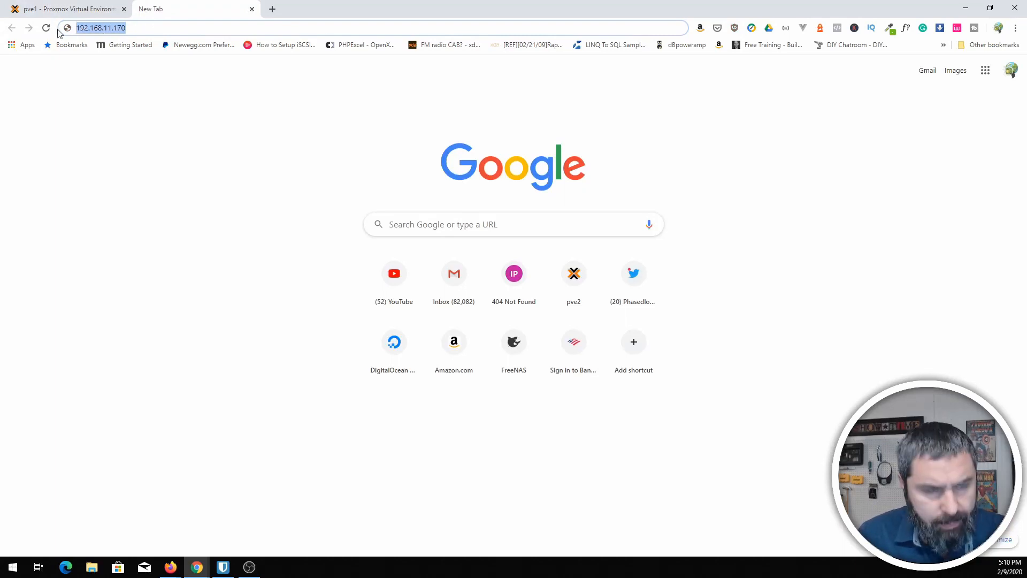
pyautogui.write('https://172.16.70.29')
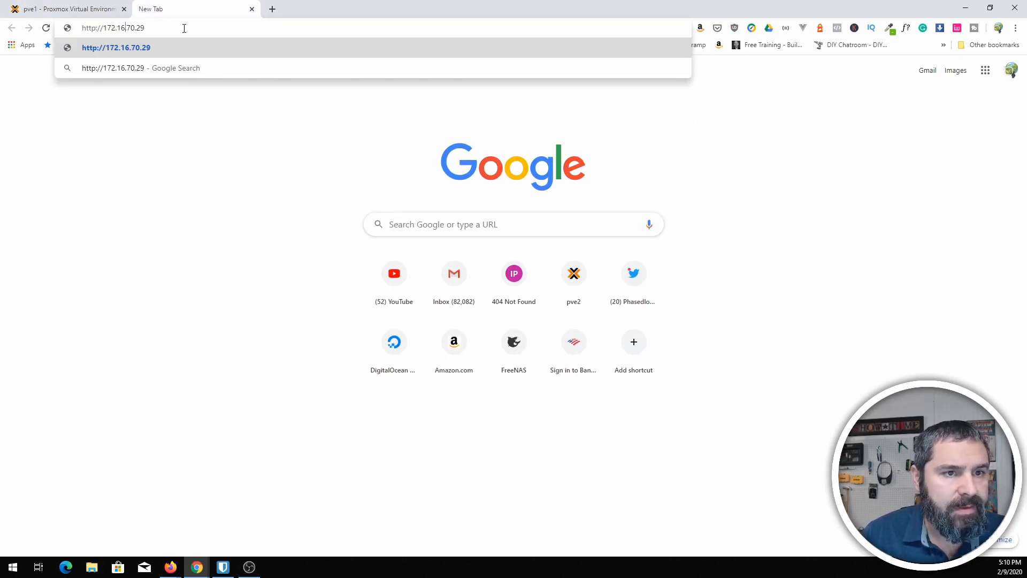
pyautogui.write(':')
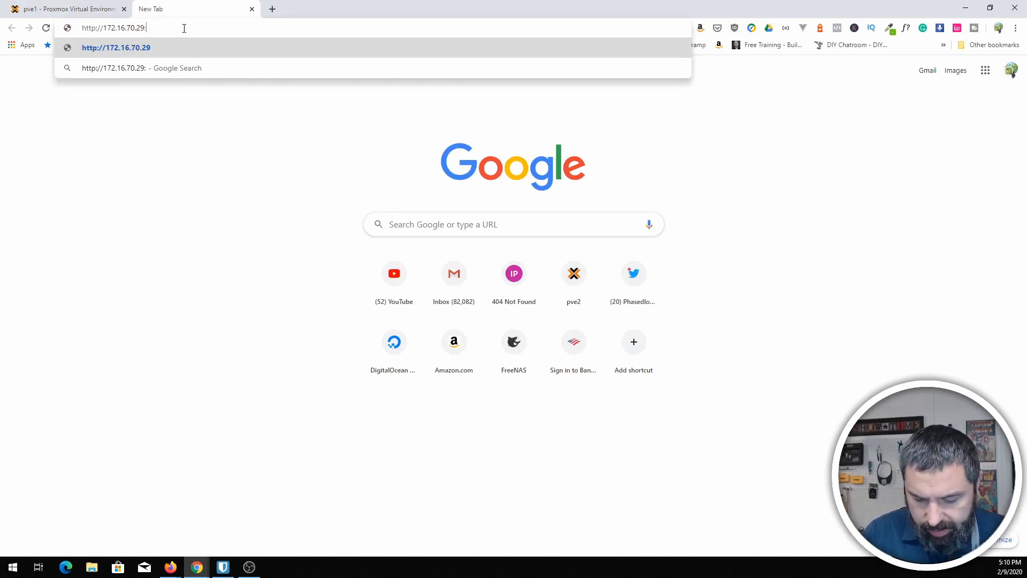
pyautogui.write('9000/#/init/admin')
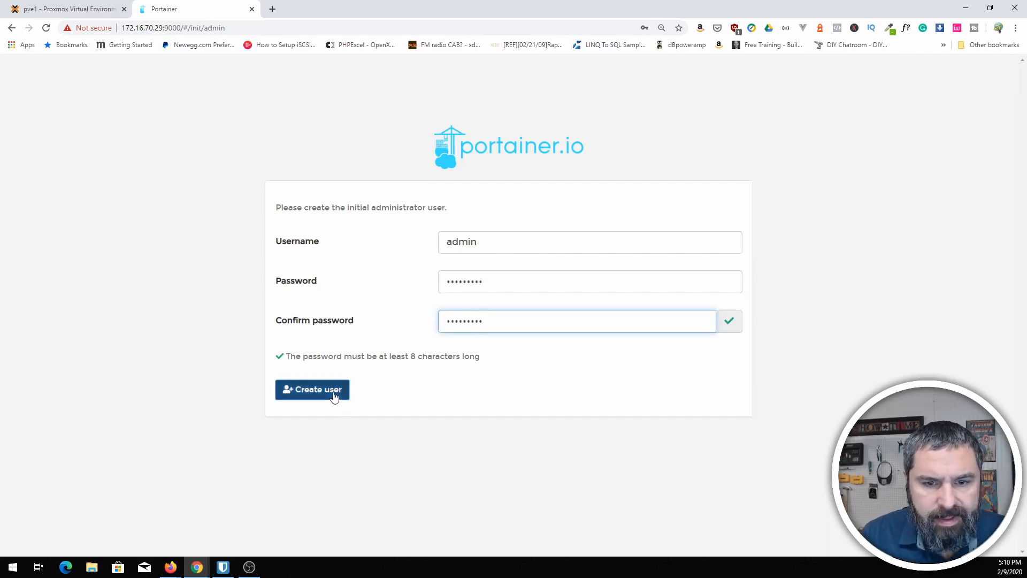
# Step: Create the admin user and connect Portainer to the Local Docker environment
pyautogui.click(312, 389)
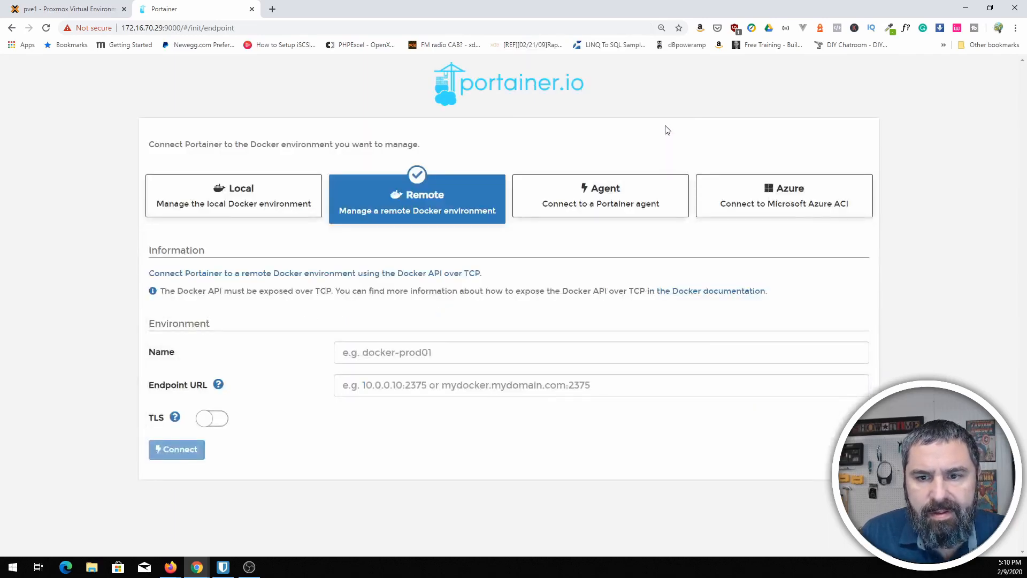
pyautogui.click(233, 197)
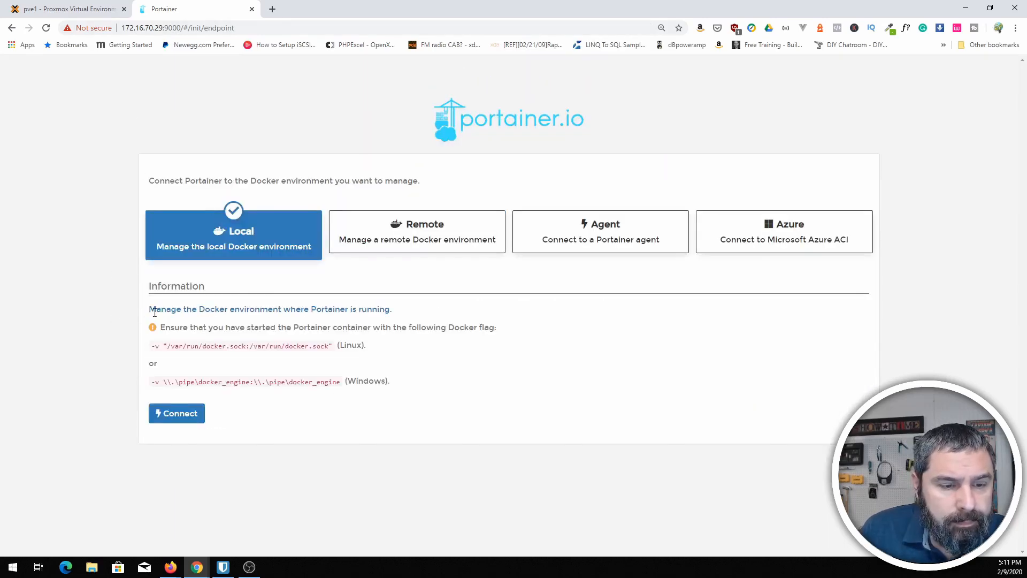
pyautogui.click(175, 413)
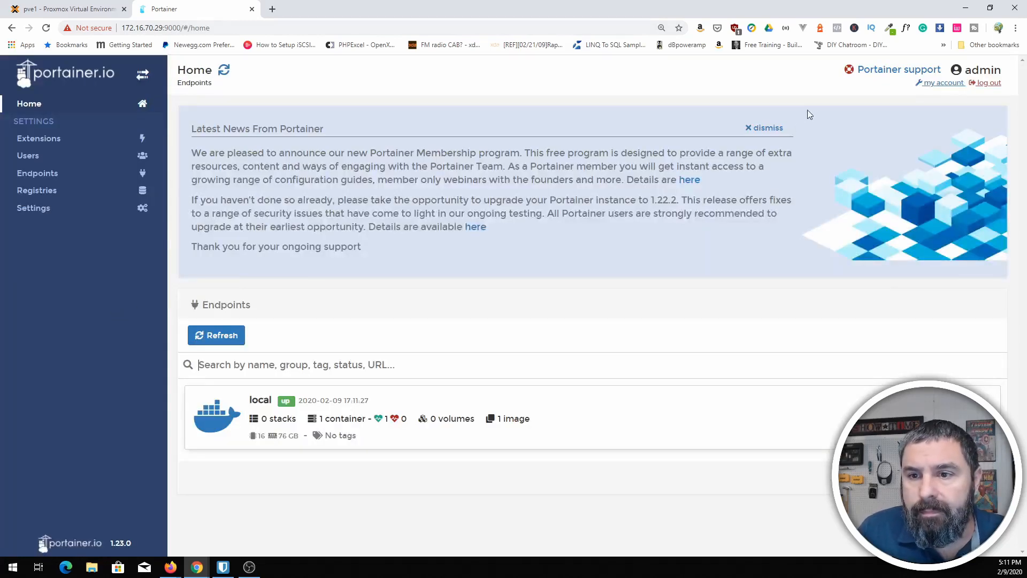
pyautogui.moveTo(723, 156)
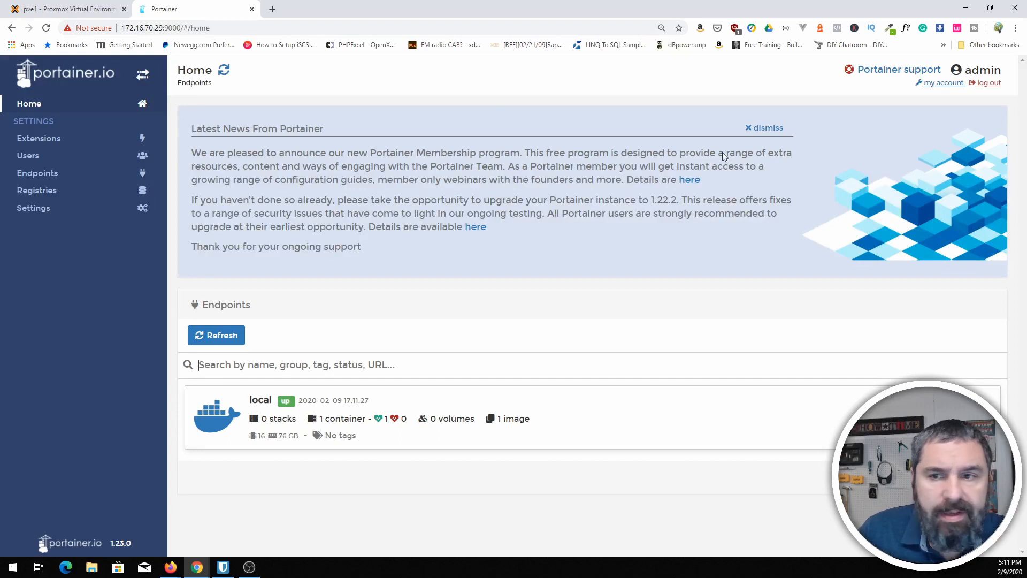
# Step: Dismiss the news banner, visit Registries and Users, then return to the Home endpoints list
pyautogui.click(763, 128)
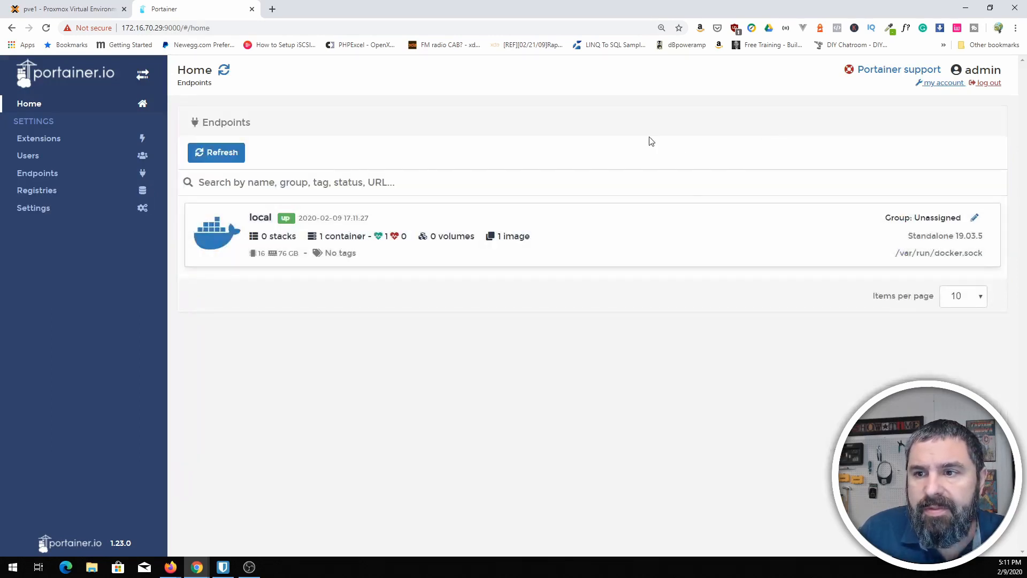
pyautogui.moveTo(246, 227)
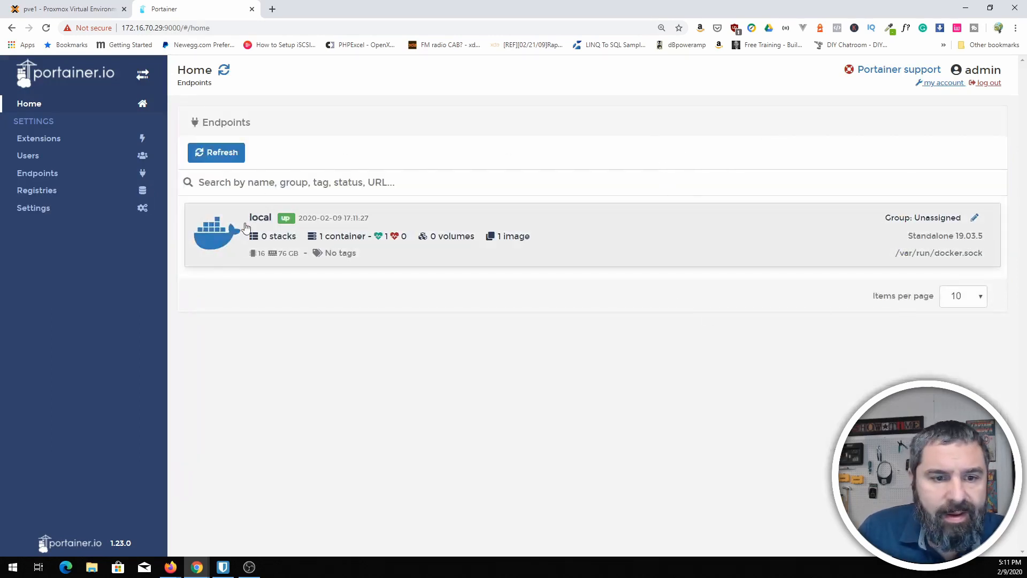
pyautogui.moveTo(381, 235)
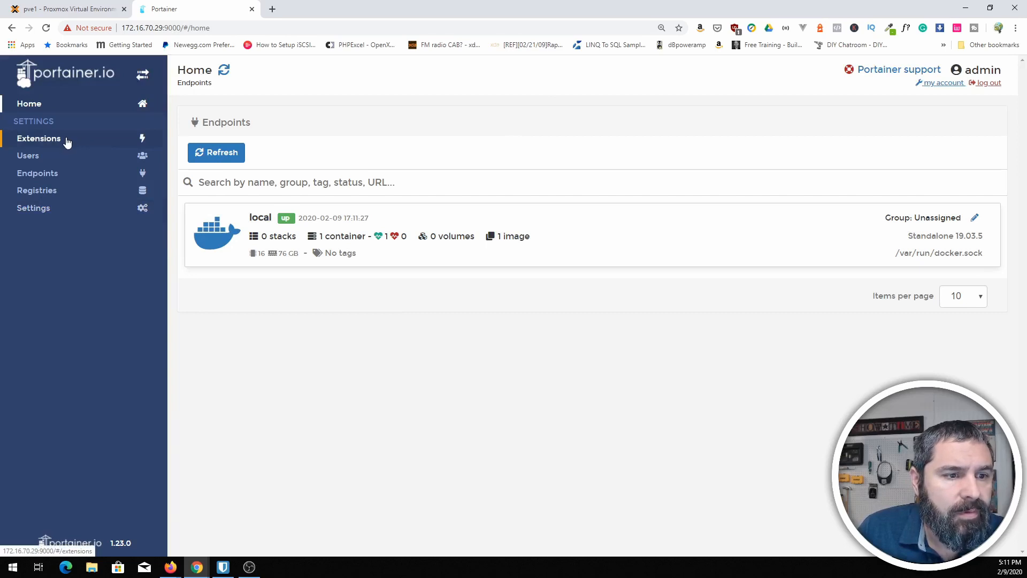
pyautogui.click(36, 190)
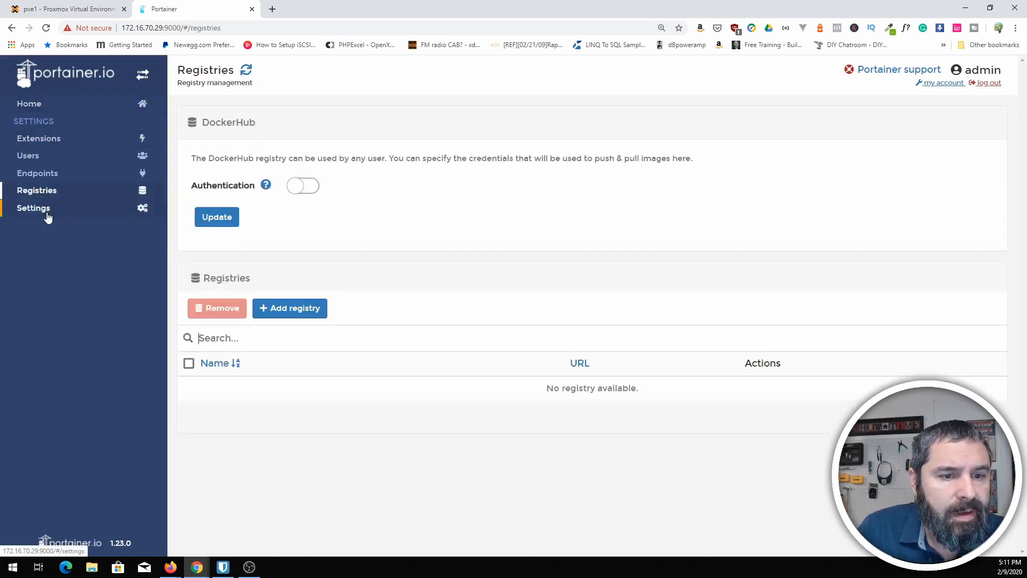
pyautogui.moveTo(38, 174)
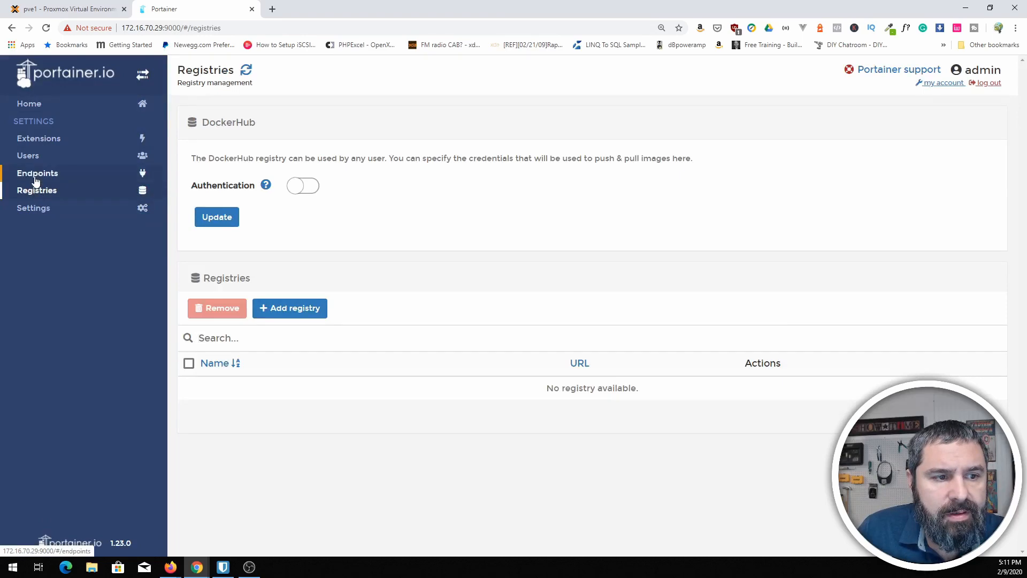
pyautogui.click(28, 155)
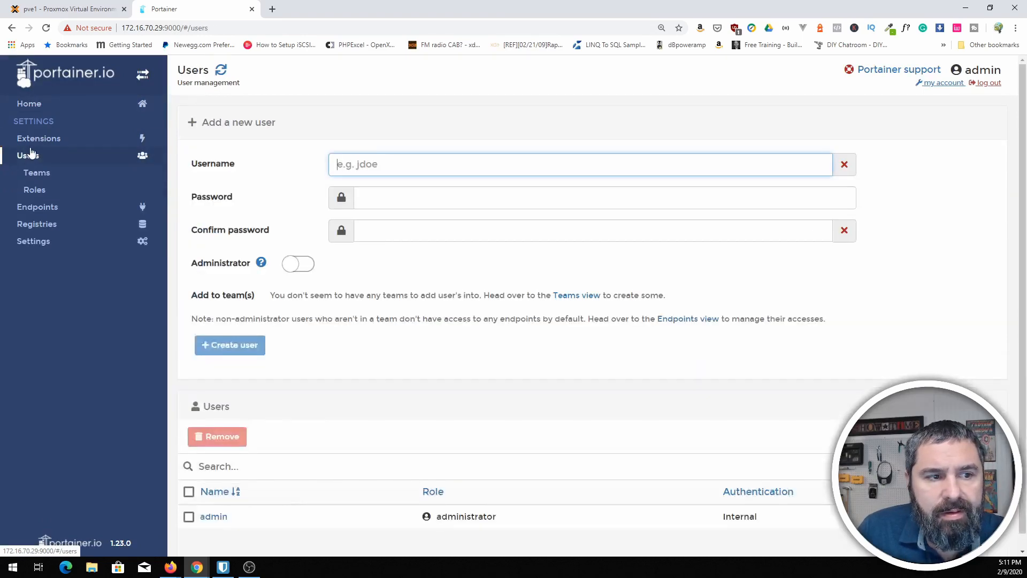
pyautogui.click(29, 104)
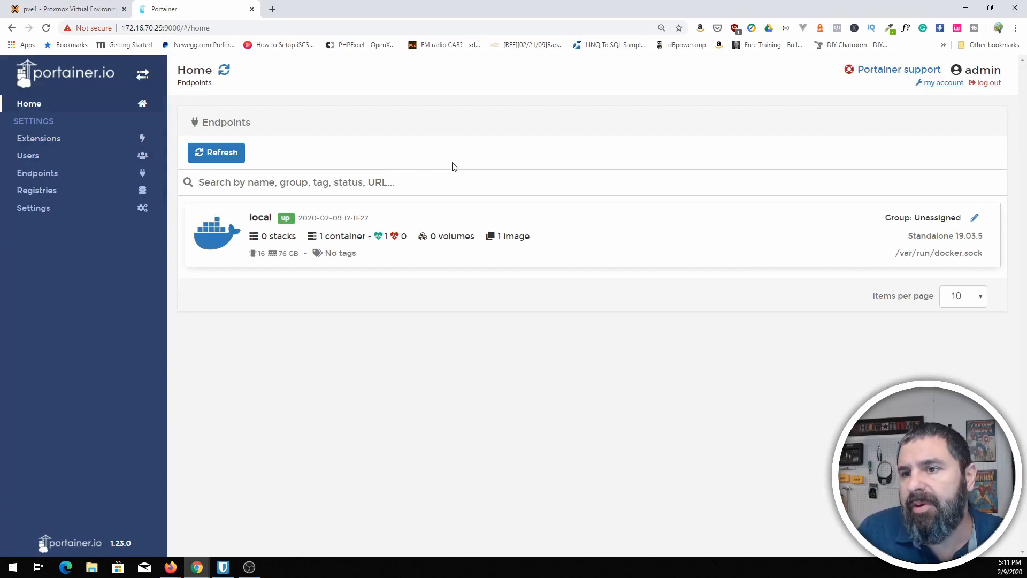
pyautogui.moveTo(520, 176)
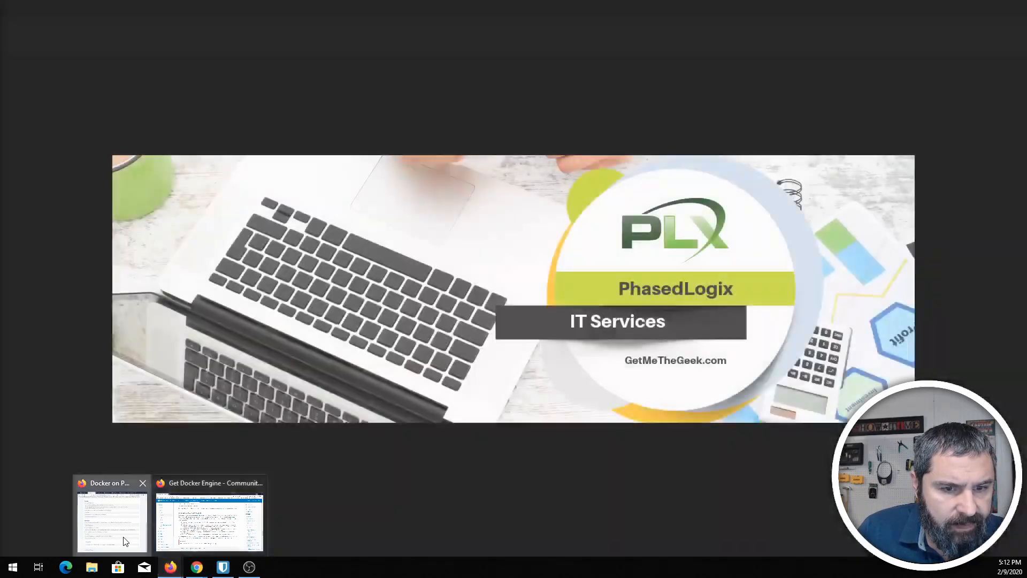
# Step: Run docker run hello-world in the Proxmox host shell and get the Hello from Docker message
pyautogui.click(209, 515)
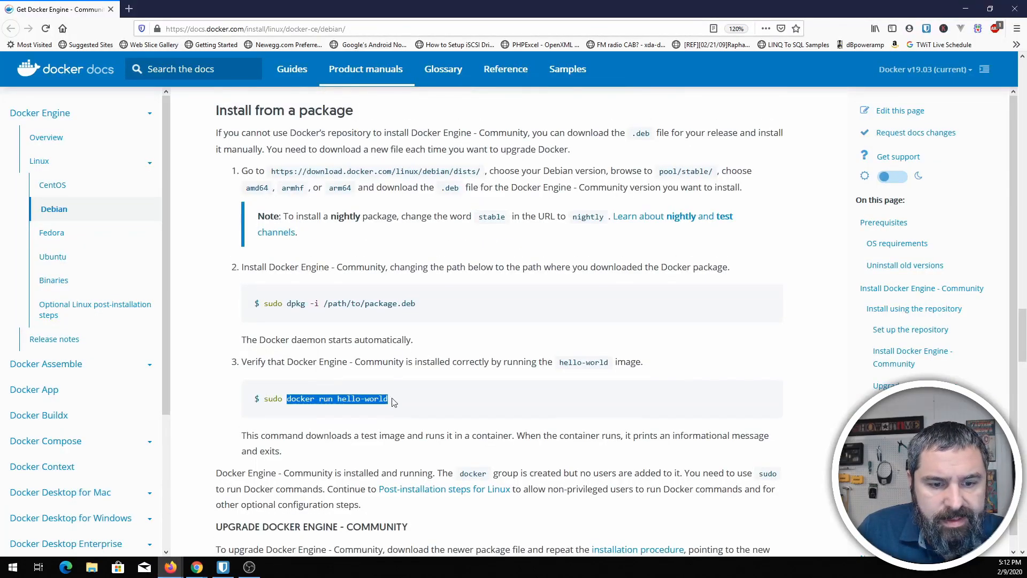
pyautogui.moveTo(197, 567)
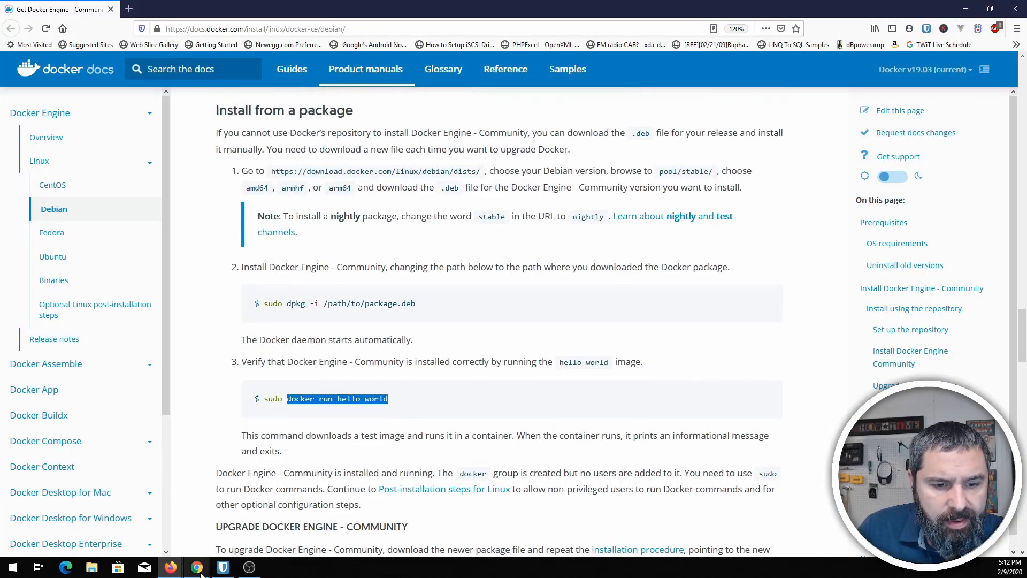
pyautogui.click(196, 567)
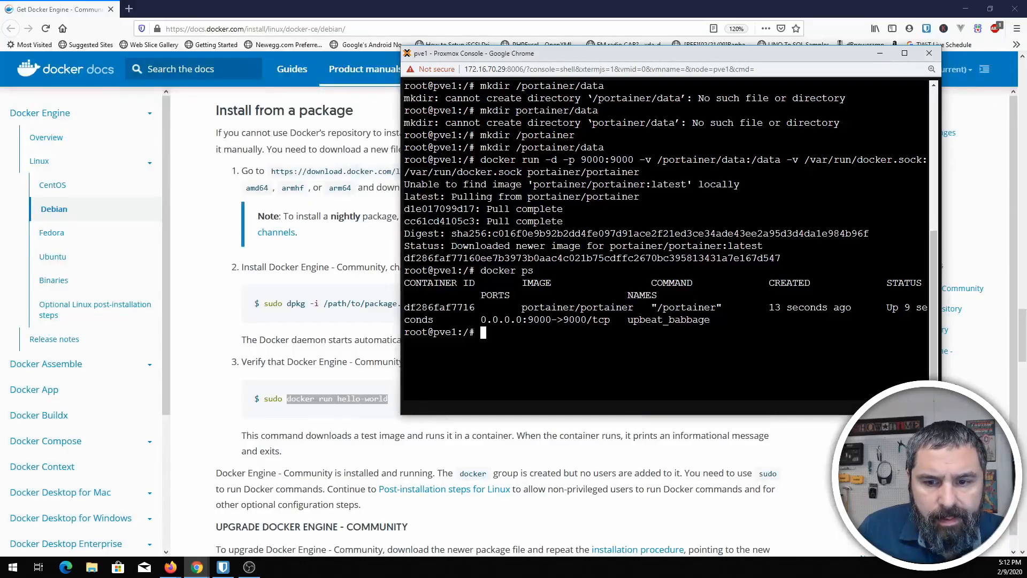
pyautogui.write('docker run')
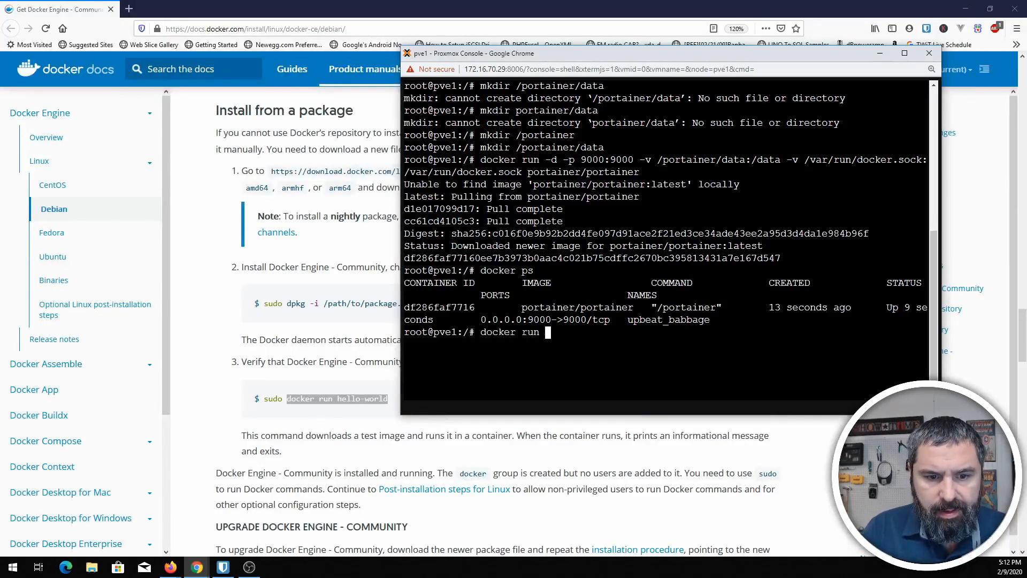
pyautogui.write('hello-')
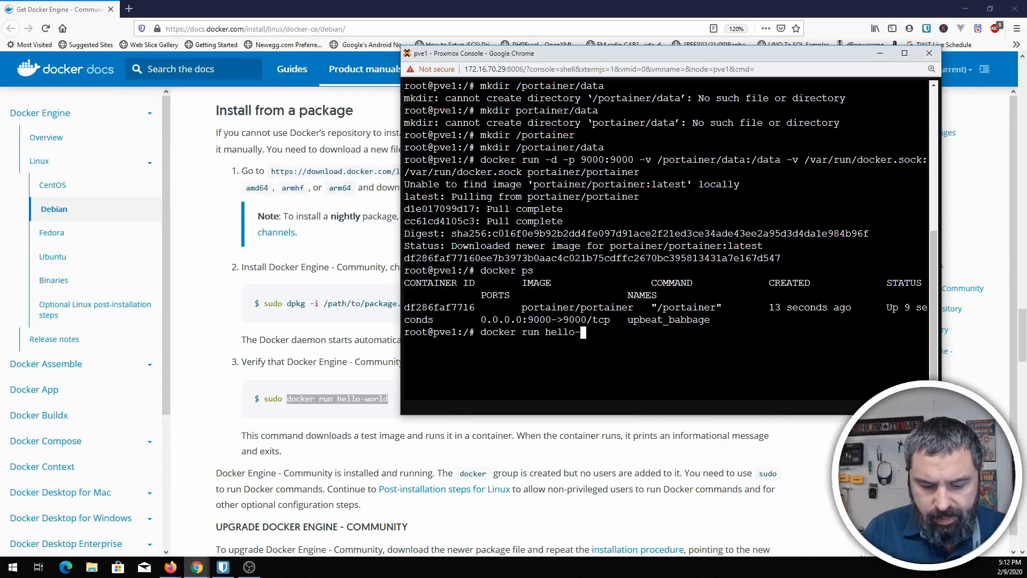
pyautogui.press('Return')
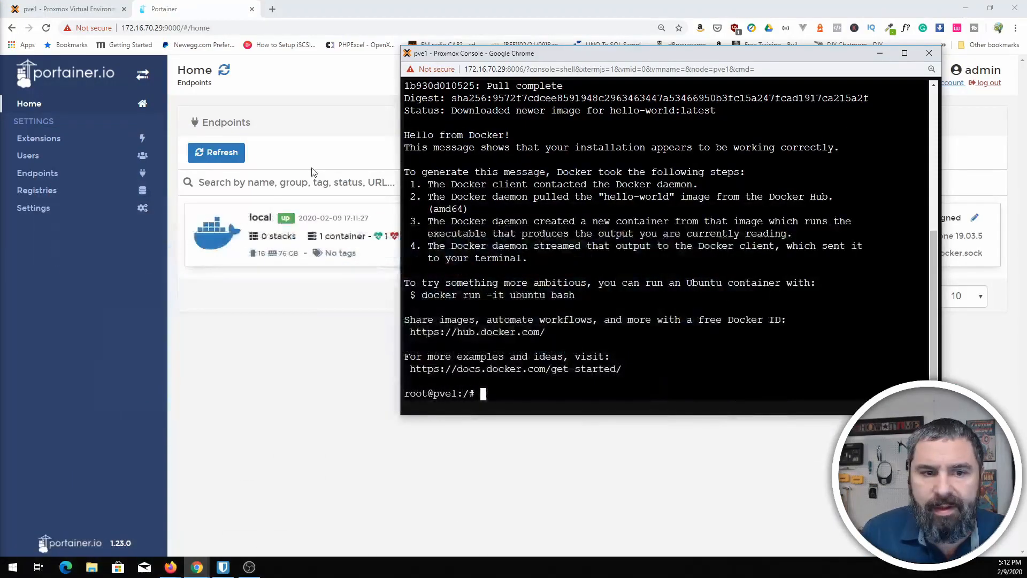
# Step: Browse Portainer's Registries, Settings, Endpoints and Users pages, ending on Home
pyautogui.click(929, 54)
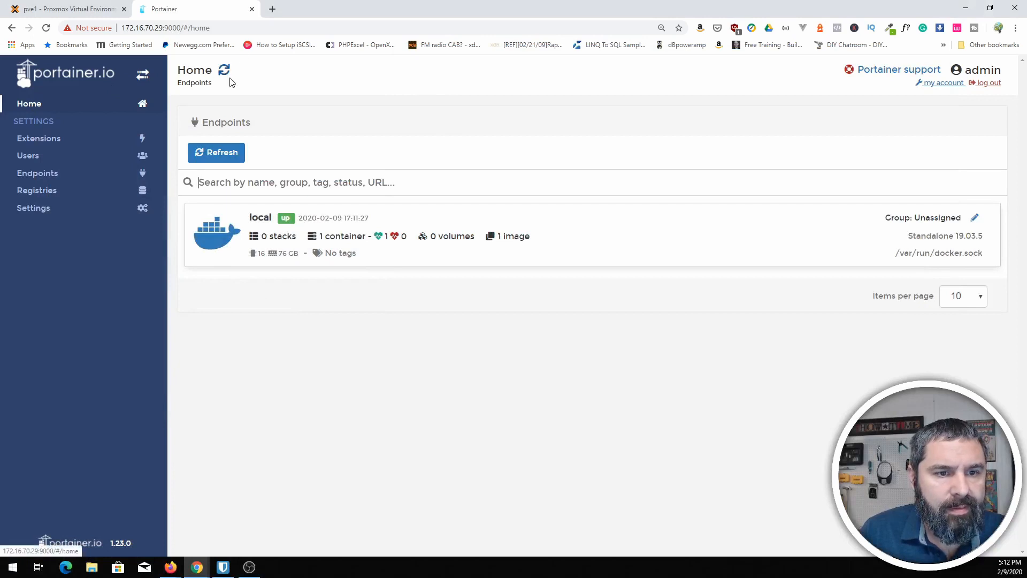
pyautogui.click(37, 191)
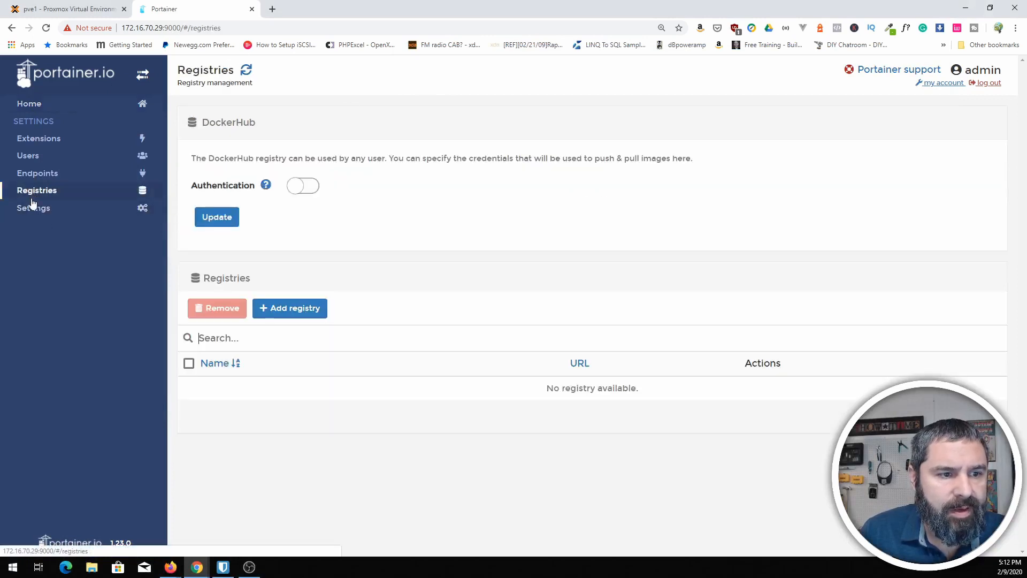
pyautogui.click(33, 208)
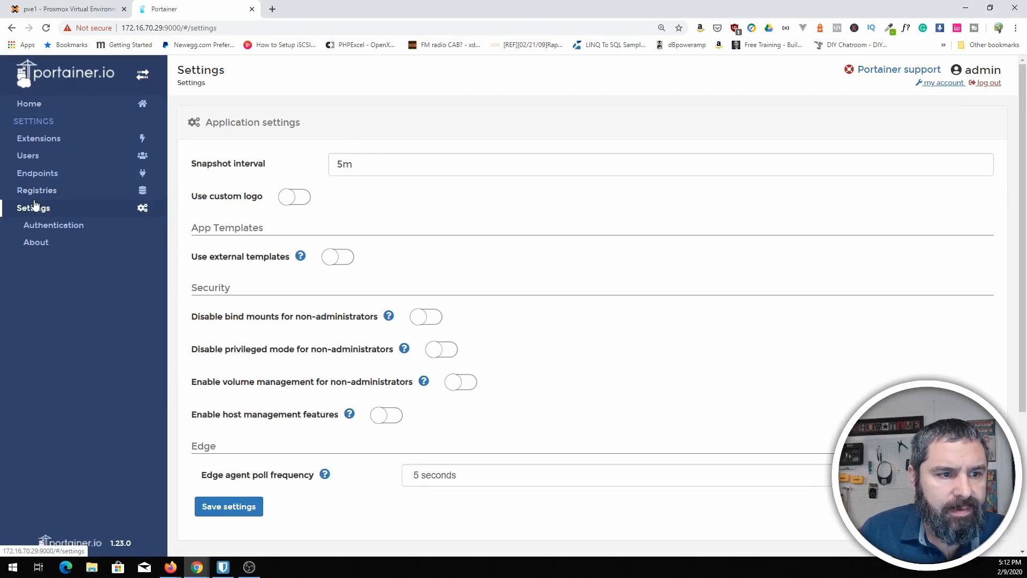
pyautogui.click(37, 174)
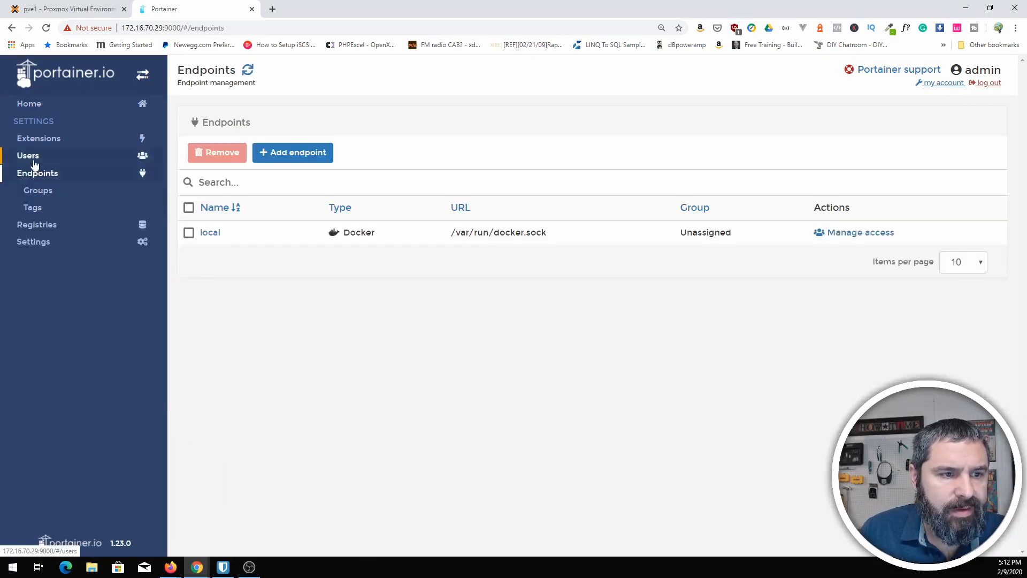
pyautogui.click(28, 155)
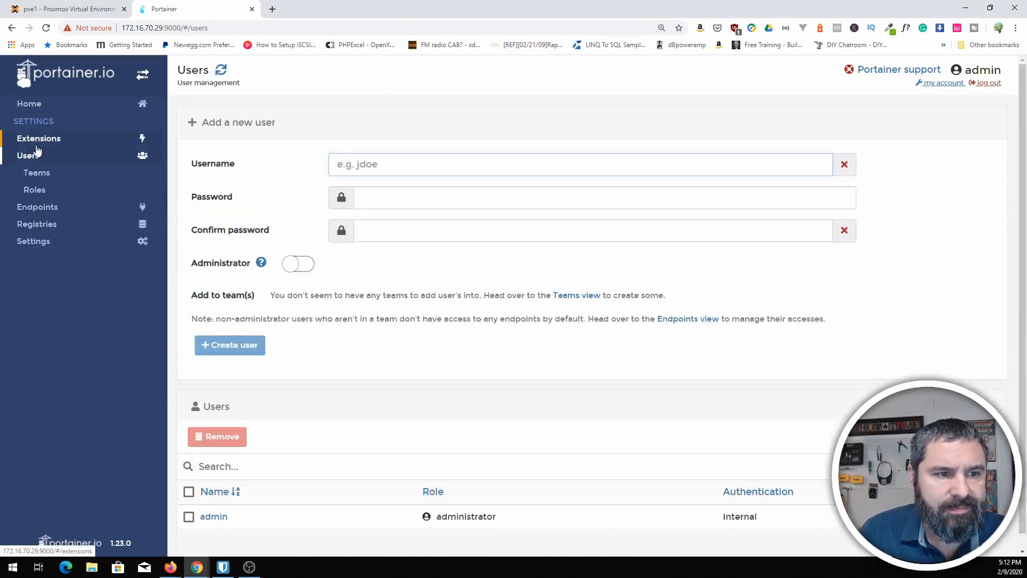
pyautogui.click(28, 103)
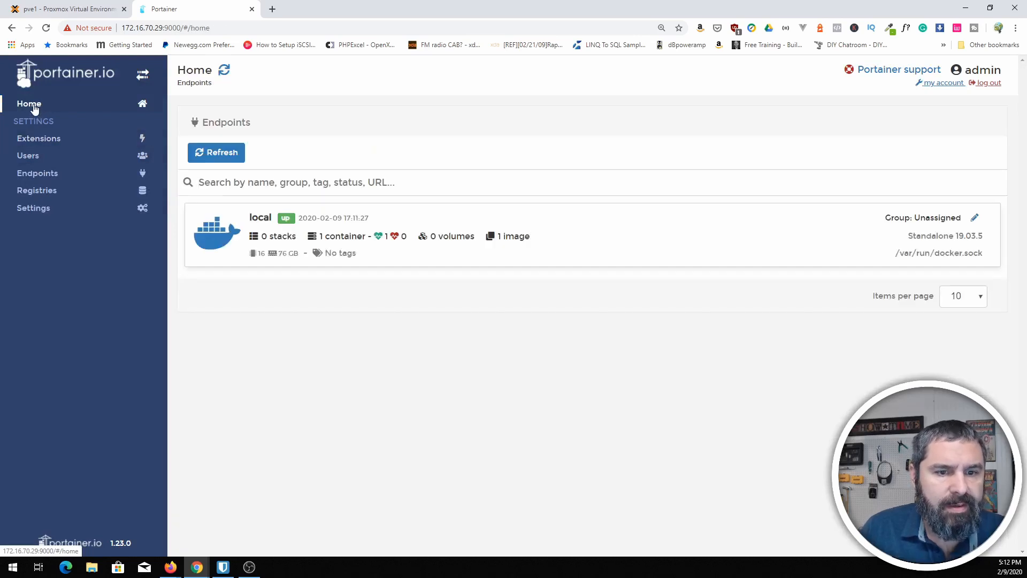
pyautogui.moveTo(327, 243)
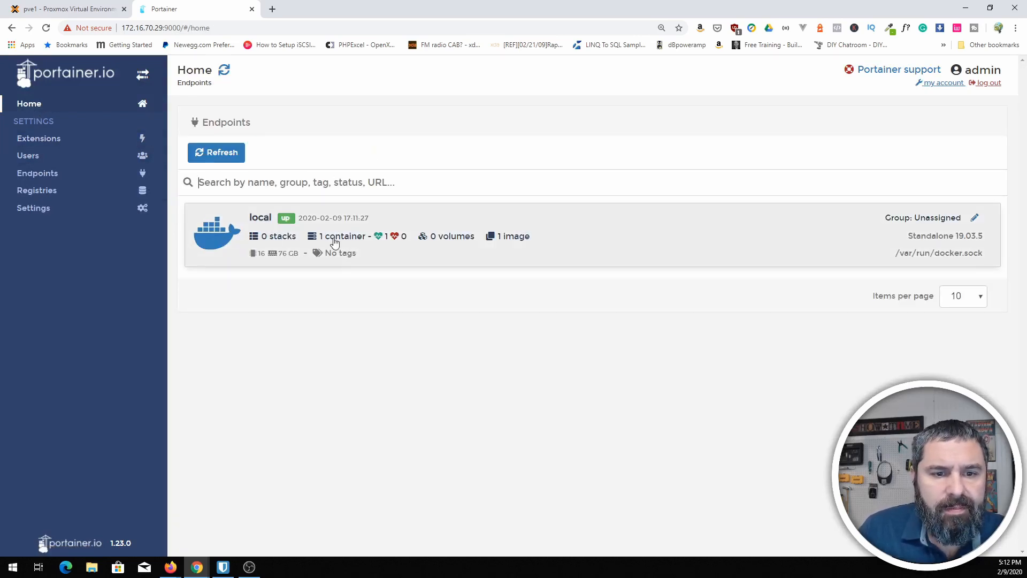
# Step: View the local endpoint's Containers list, then refresh all endpoint information and confirm with Continue
pyautogui.click(260, 217)
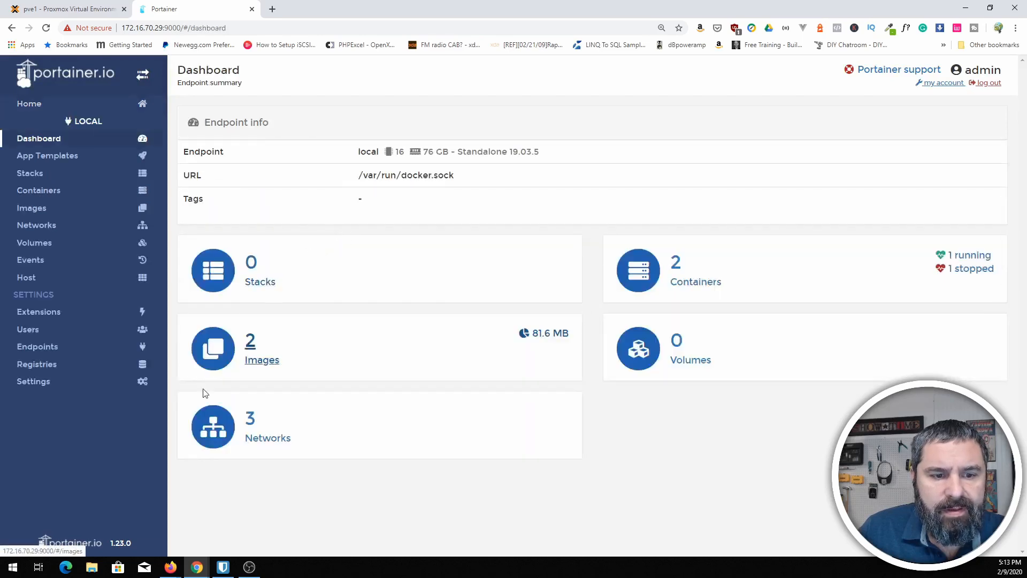
pyautogui.click(39, 191)
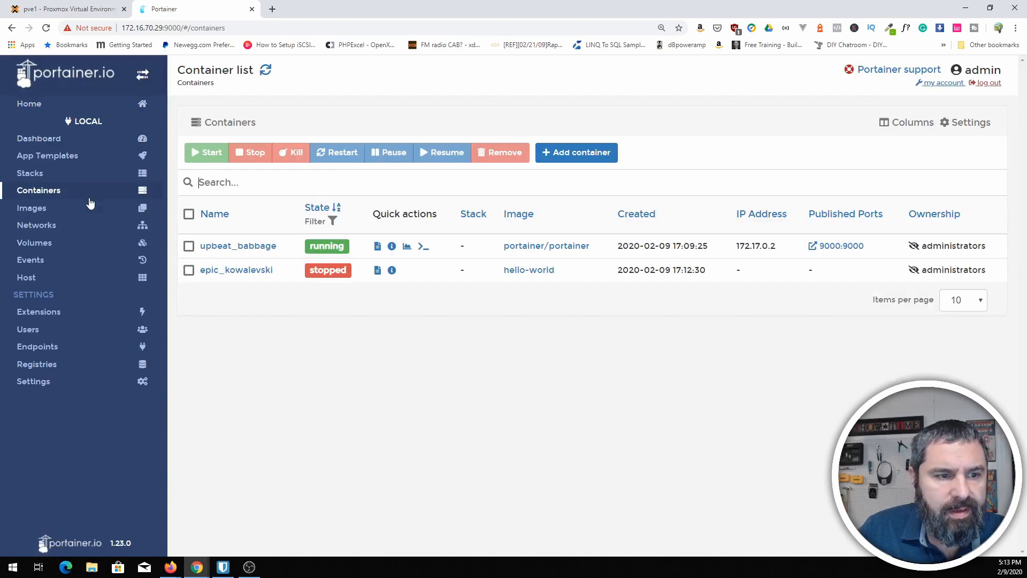
pyautogui.click(29, 104)
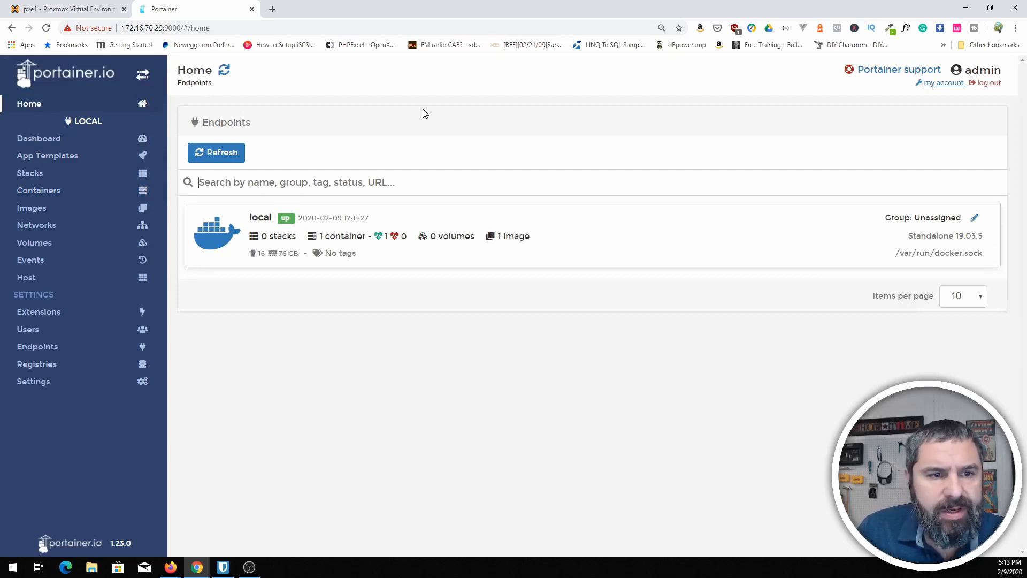
pyautogui.moveTo(216, 152)
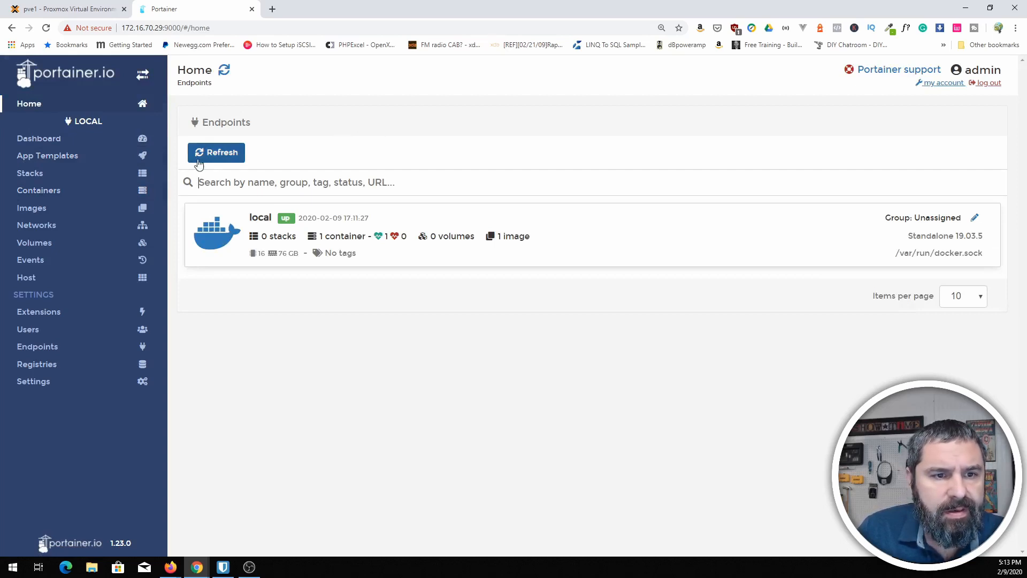
pyautogui.click(215, 152)
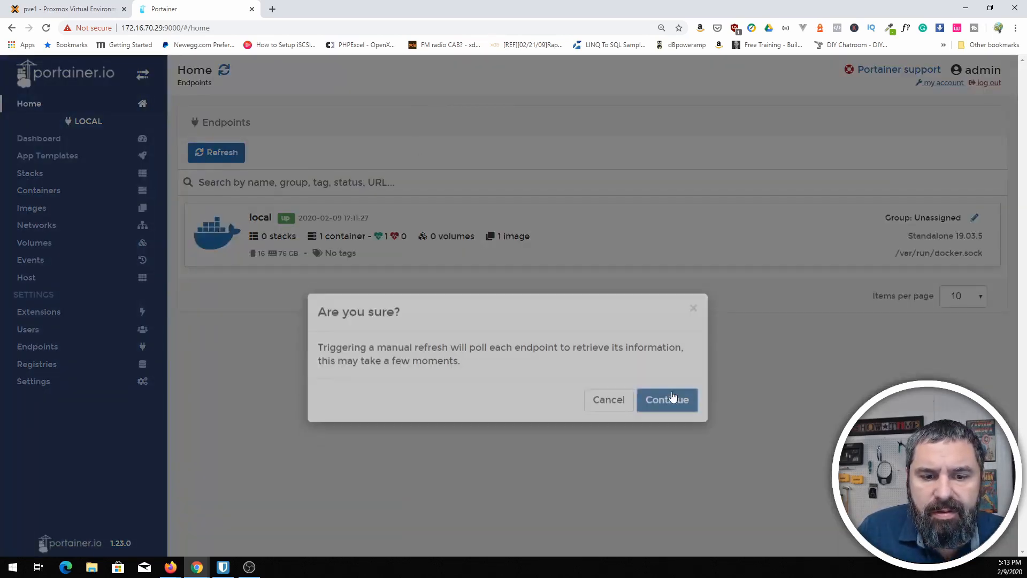
pyautogui.click(667, 399)
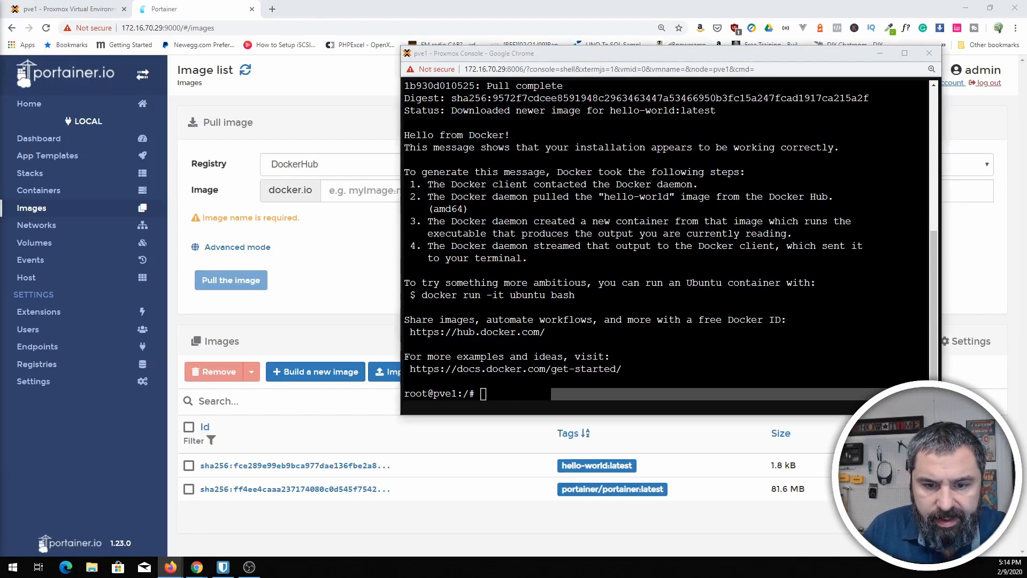
# Step: Run systemctl enable docker so Docker starts automatically at host boot
pyautogui.write('systemctl enable docker')
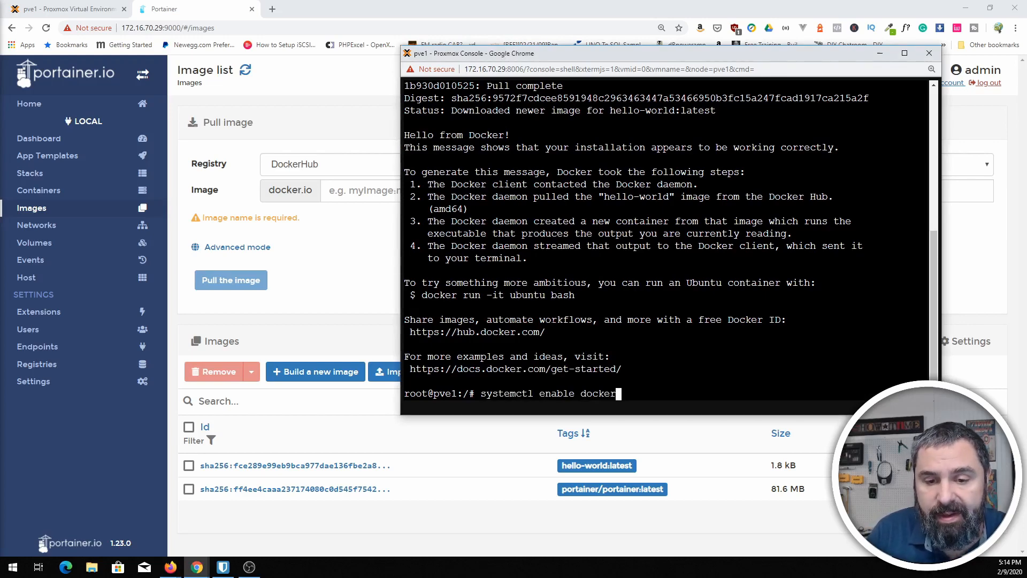
pyautogui.press('Return')
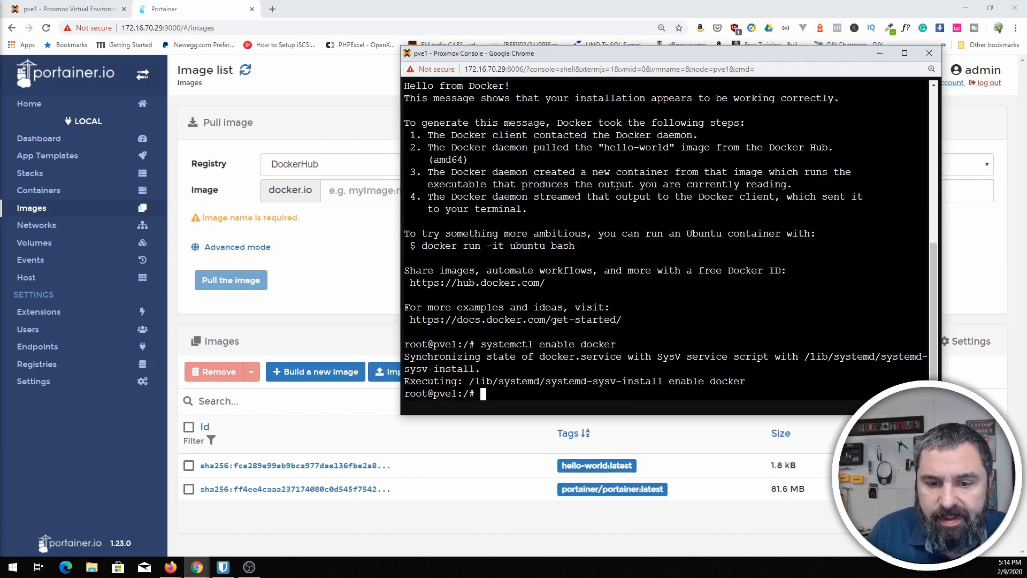